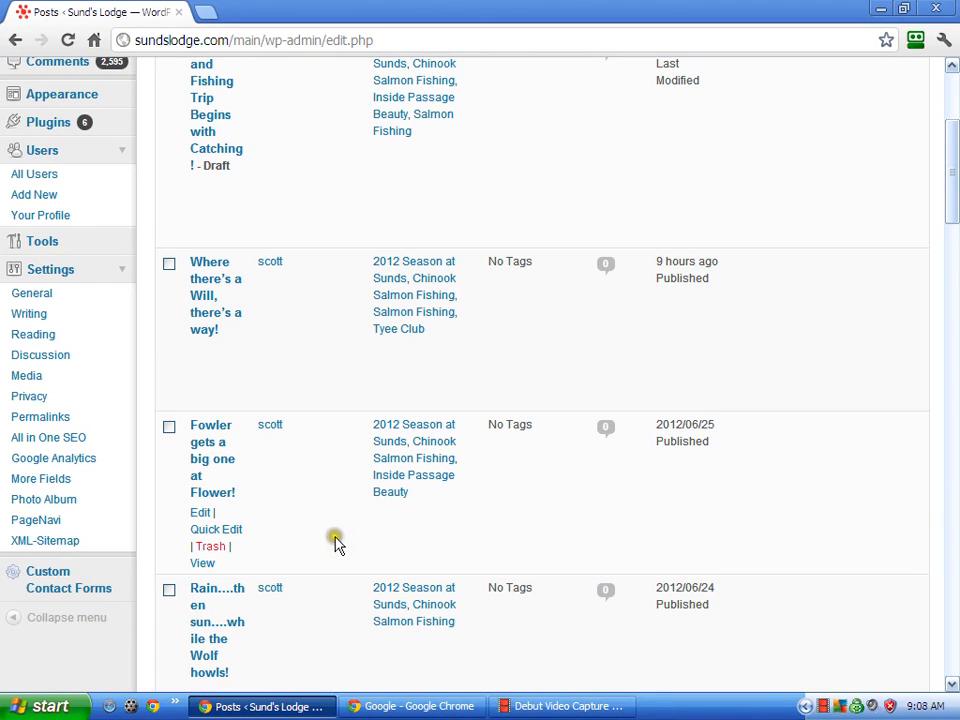
{"action": "mouse_move", "coordinate": [147, 519]}
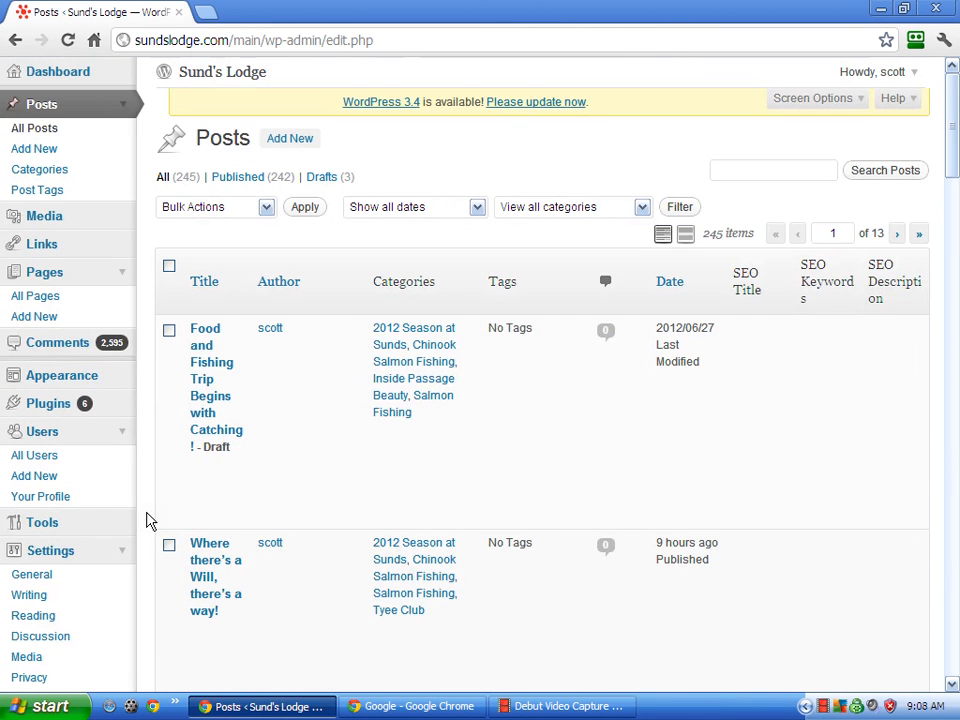
{"action": "mouse_move", "coordinate": [145, 515]}
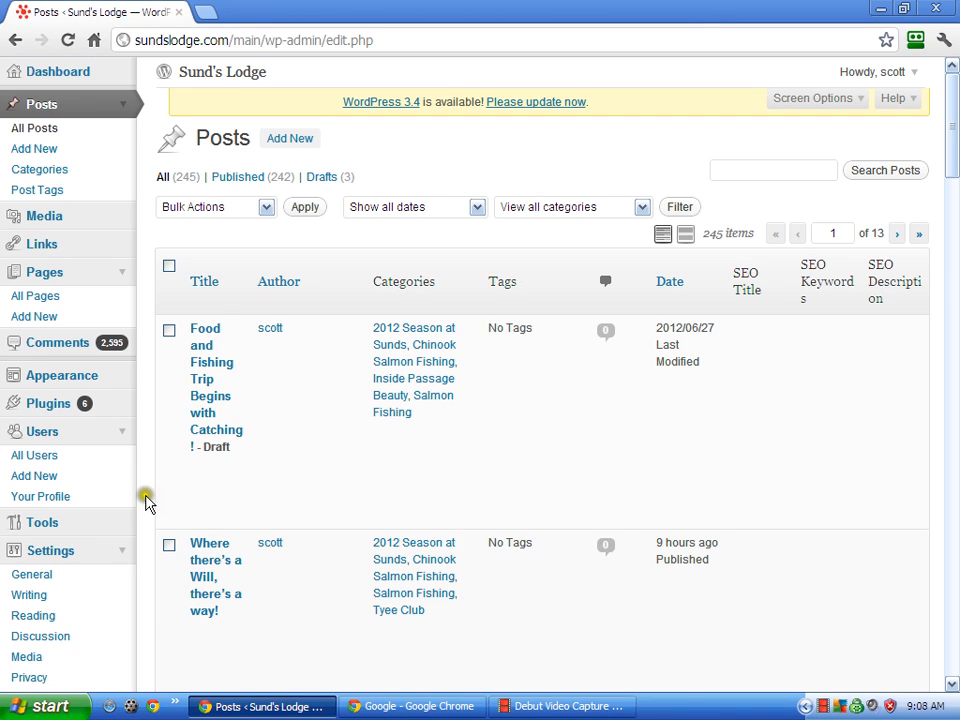
{"action": "mouse_move", "coordinate": [145, 487]}
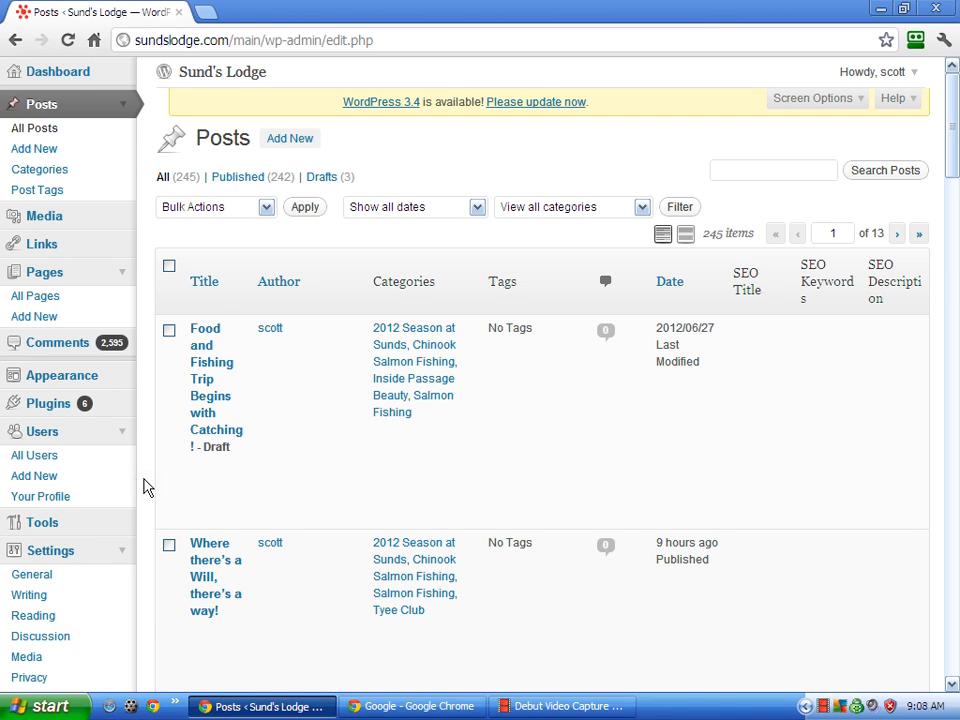
{"action": "mouse_move", "coordinate": [205, 328]}
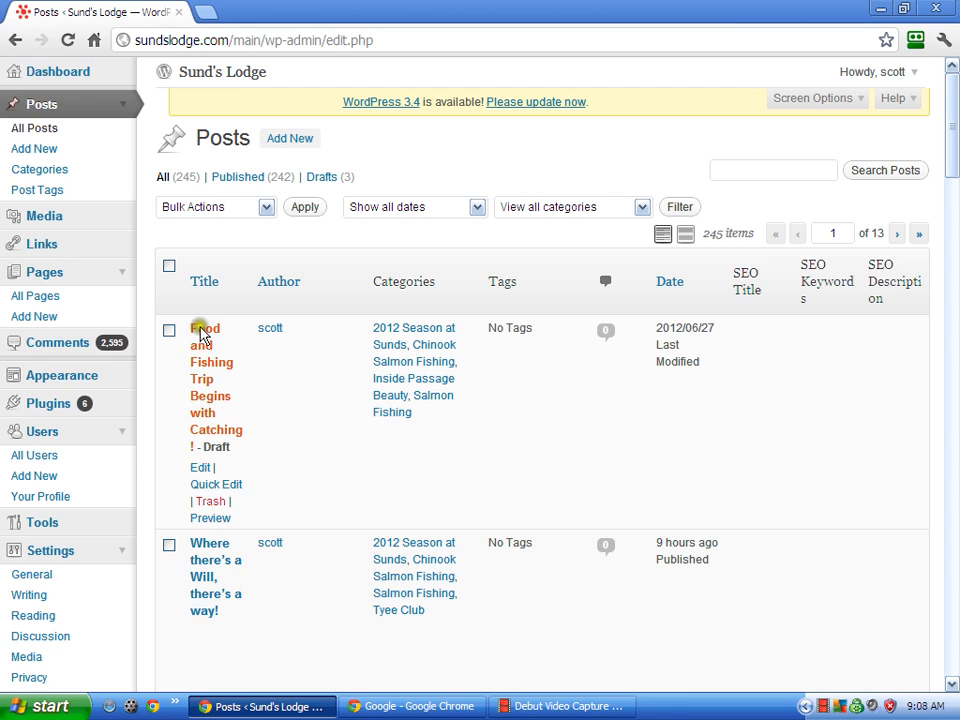
Open 'Where there's a Will, there's a way!' for editing and locate the empty All in One SEO fields.
{"action": "scroll", "scroll_direction": "down", "scroll_amount": 3}
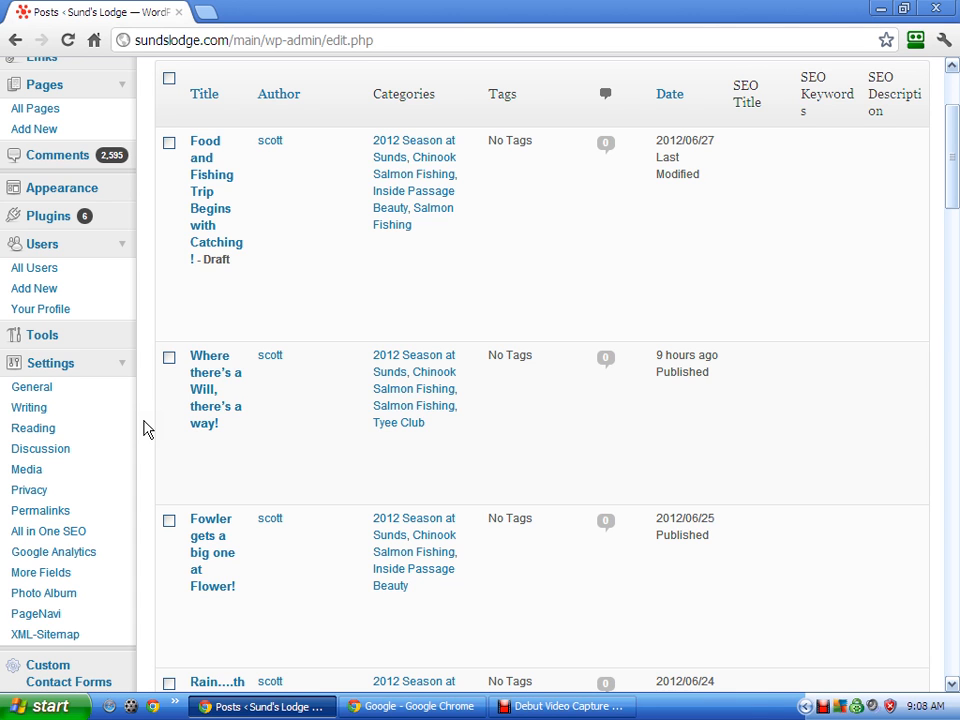
{"action": "scroll", "scroll_direction": "up", "scroll_amount": 3}
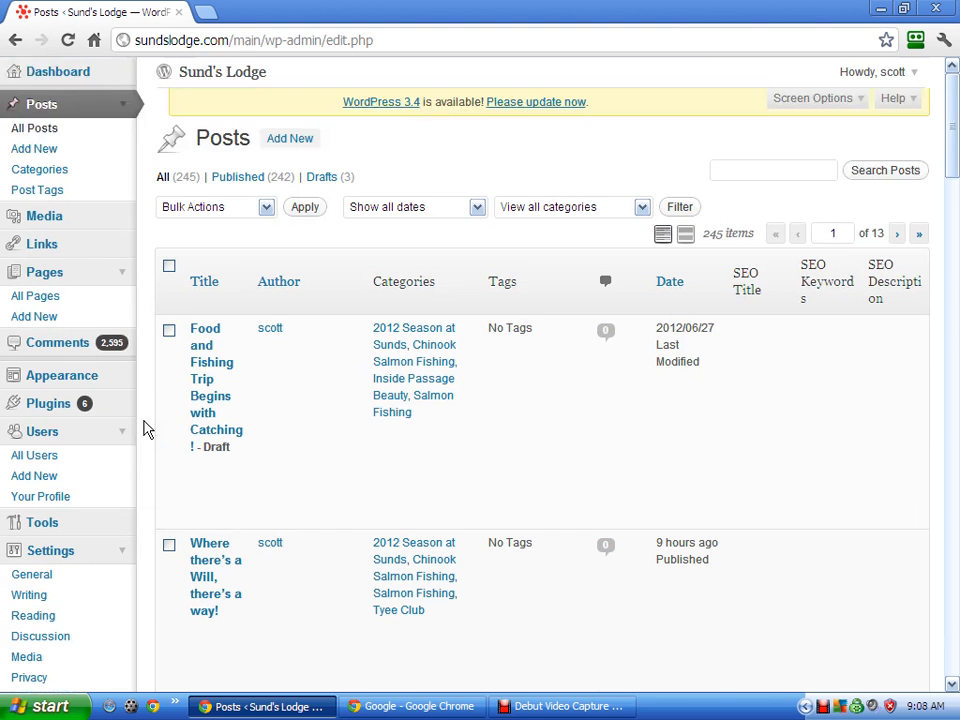
{"action": "scroll", "scroll_direction": "down", "scroll_amount": 3}
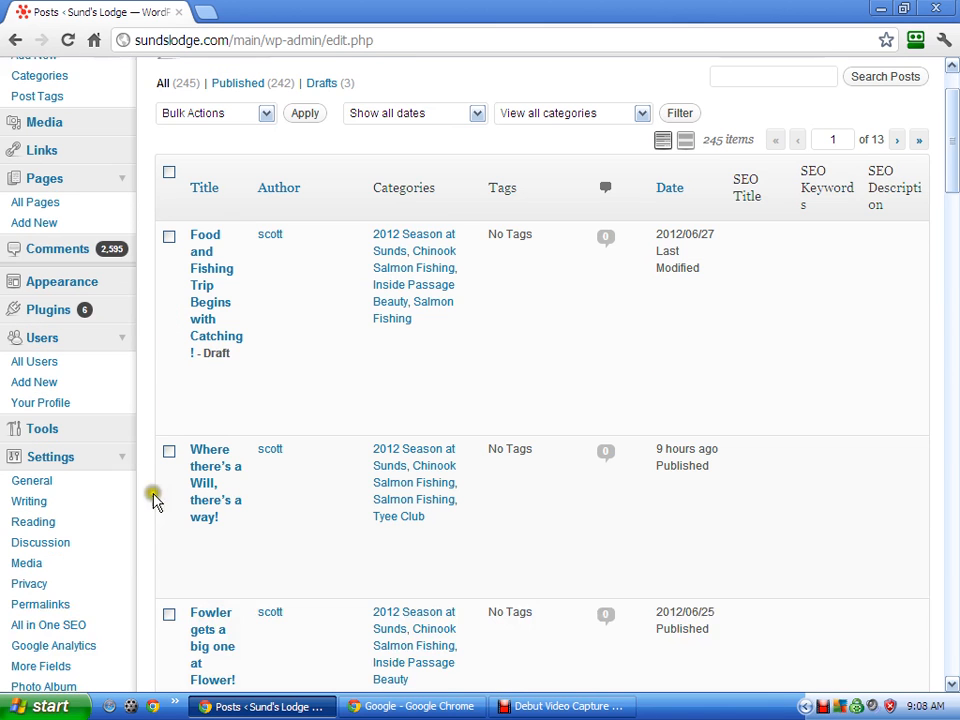
{"action": "mouse_move", "coordinate": [148, 500]}
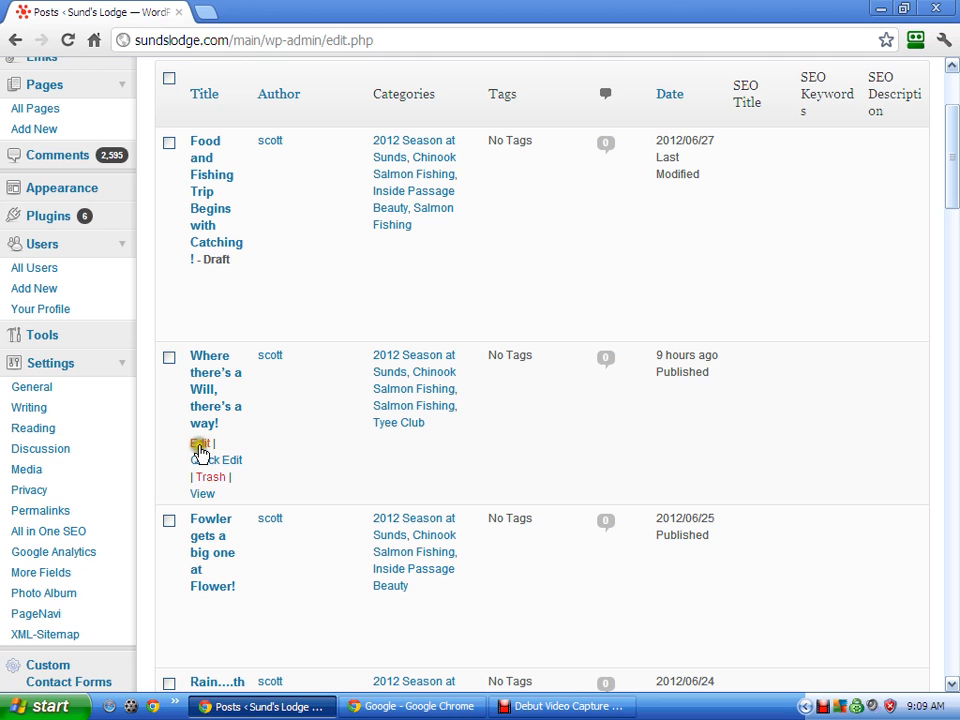
{"action": "left_click", "coordinate": [199, 444]}
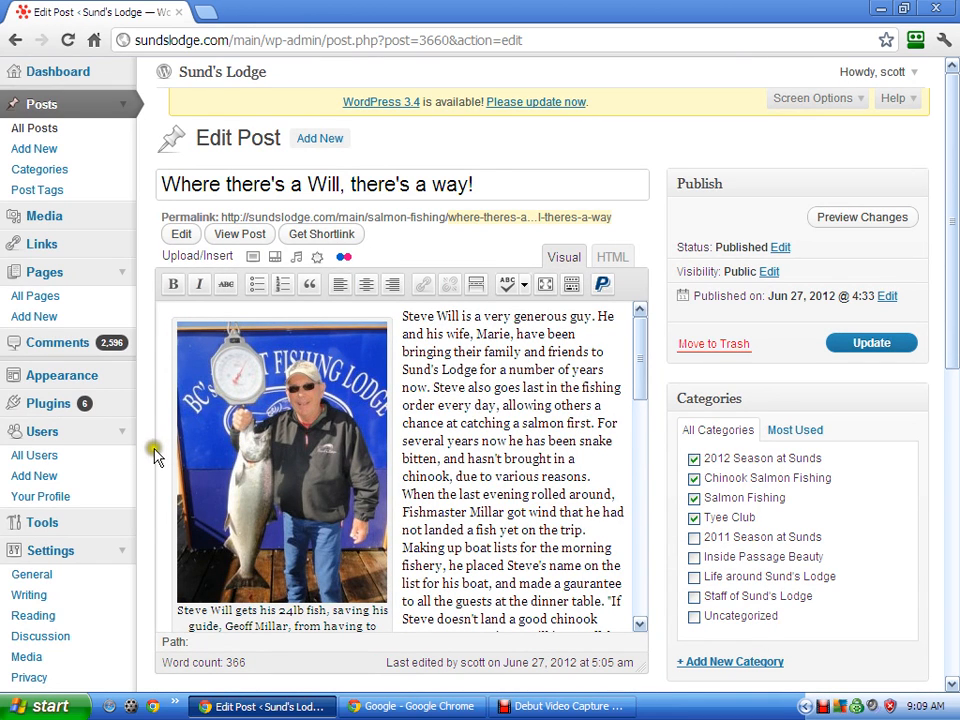
{"action": "scroll", "scroll_direction": "down", "scroll_amount": 3}
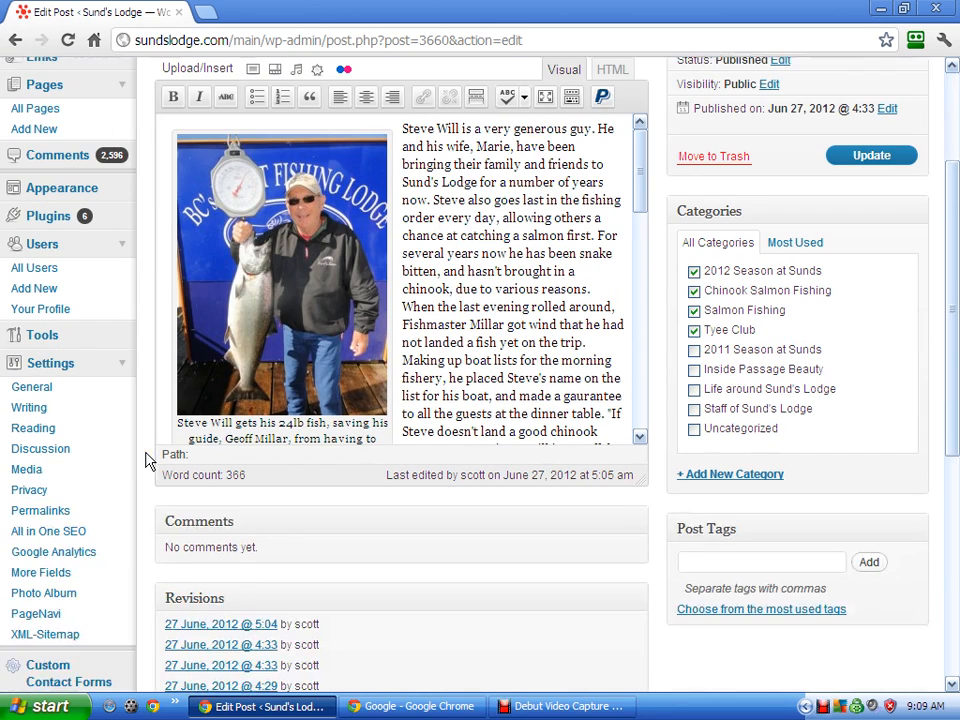
{"action": "scroll", "scroll_direction": "down", "scroll_amount": 3}
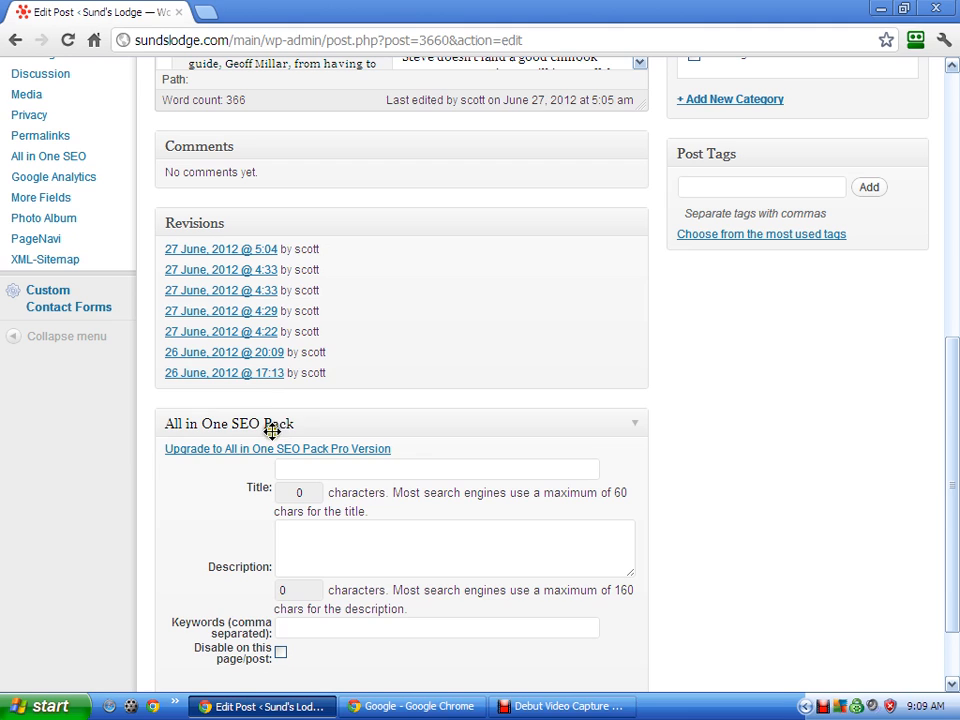
{"action": "scroll", "scroll_direction": "down", "scroll_amount": 3}
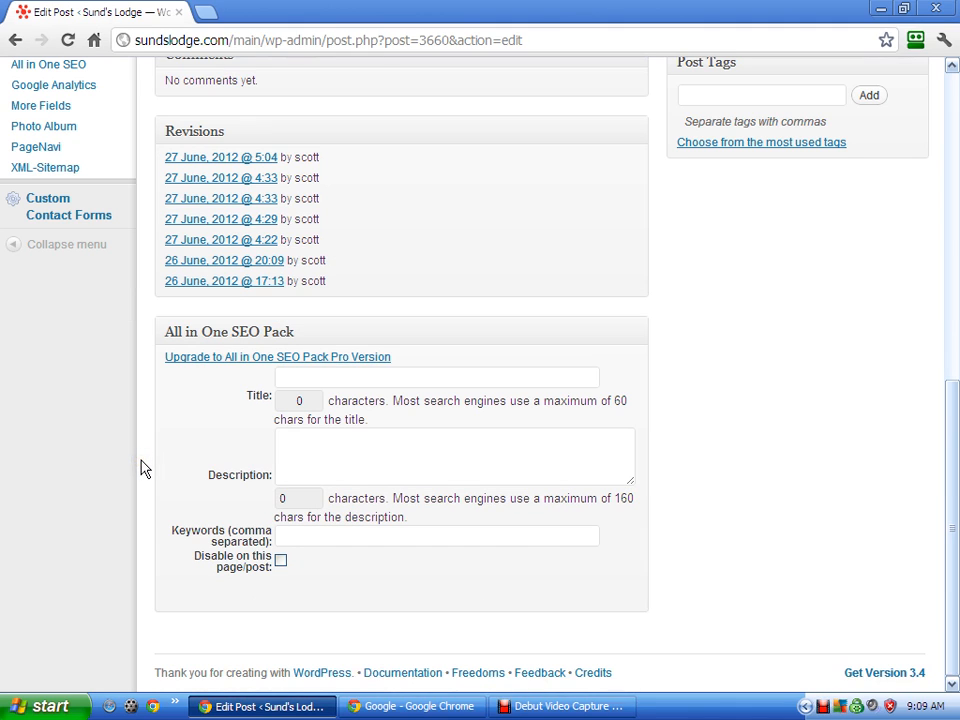
{"action": "mouse_move", "coordinate": [147, 428]}
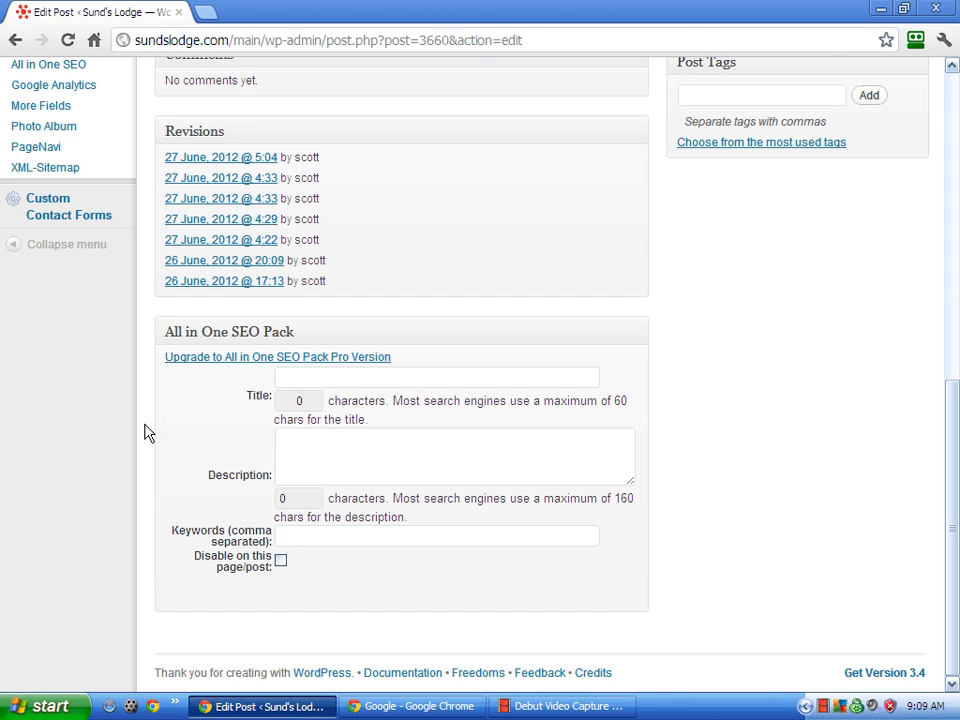
{"action": "scroll", "scroll_direction": "up", "scroll_amount": 3}
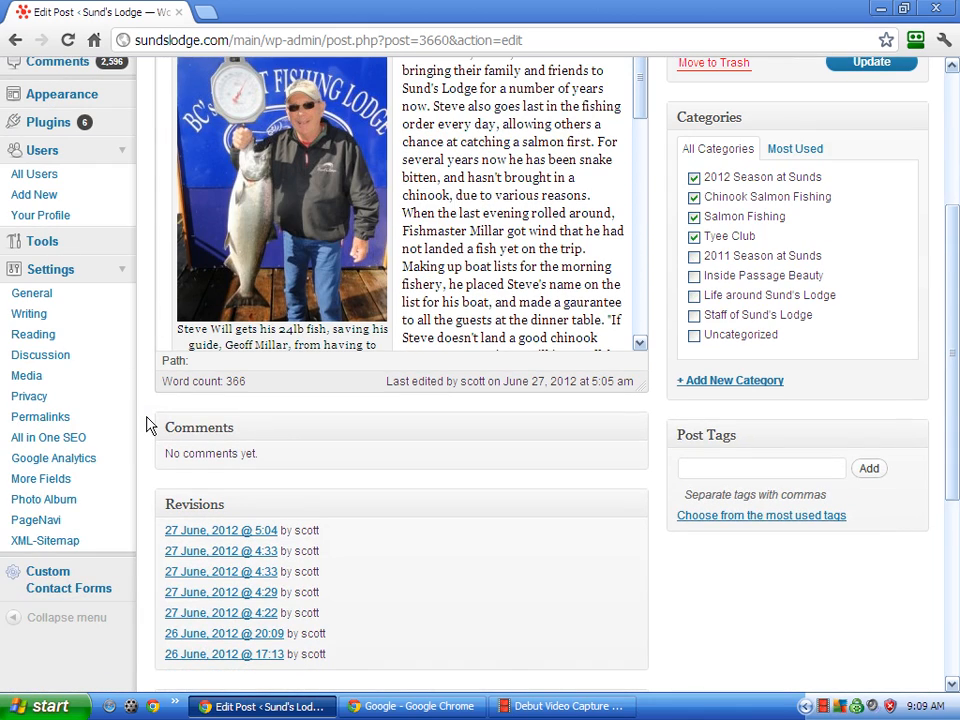
{"action": "scroll", "scroll_direction": "down", "scroll_amount": 3}
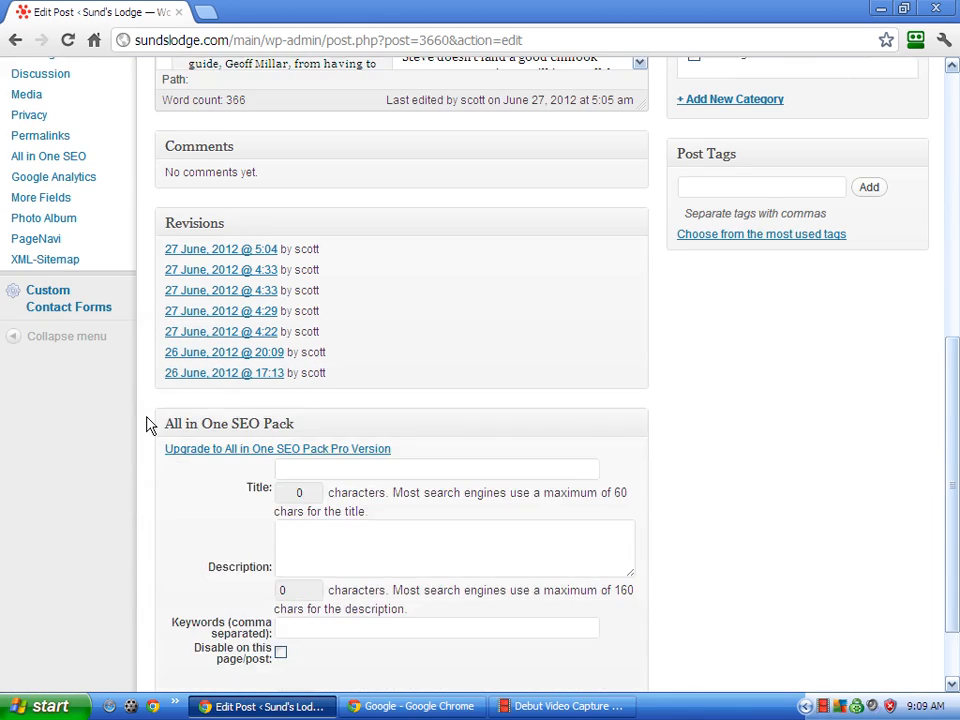
{"action": "scroll", "scroll_direction": "down", "scroll_amount": 3}
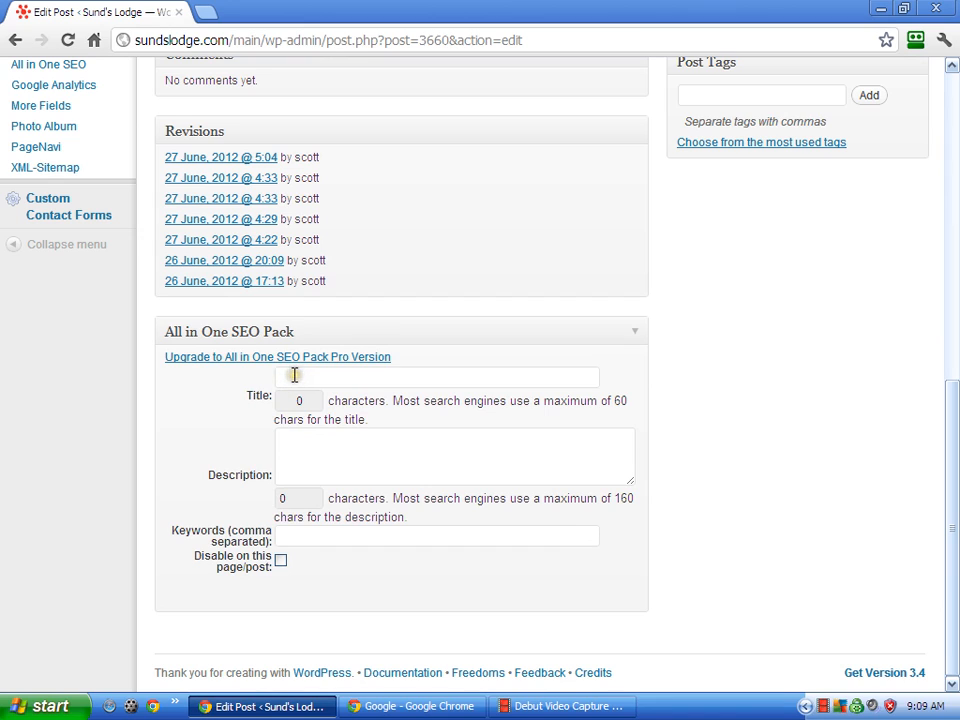
Enter 'Chinook Salmon Caught in British Columbia' as the post's SEO title.
{"action": "left_click", "coordinate": [437, 377]}
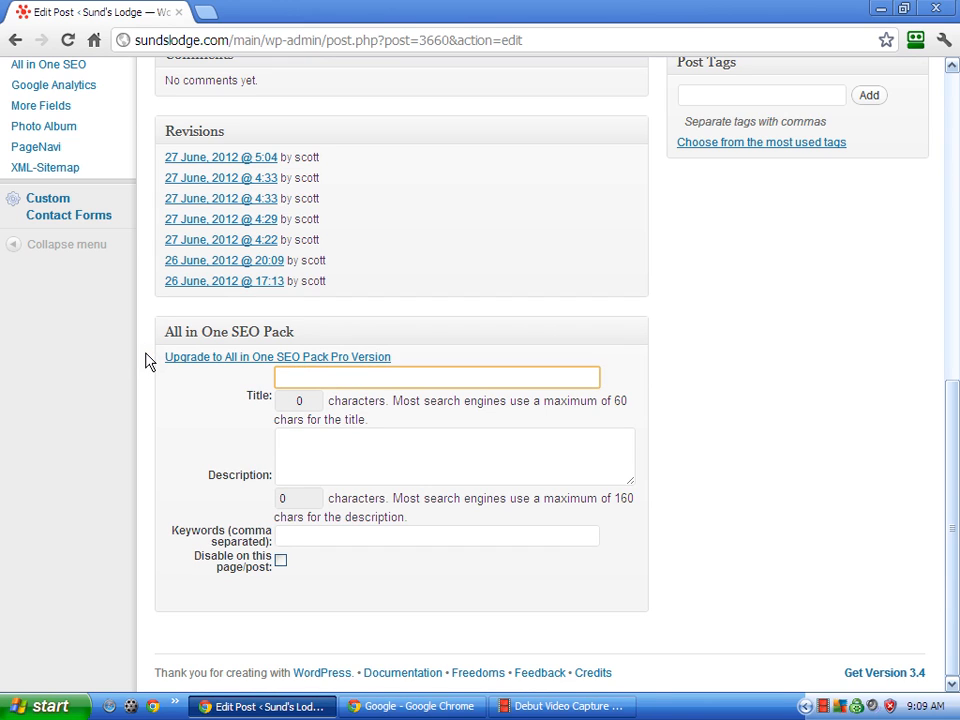
{"action": "left_click", "coordinate": [437, 377]}
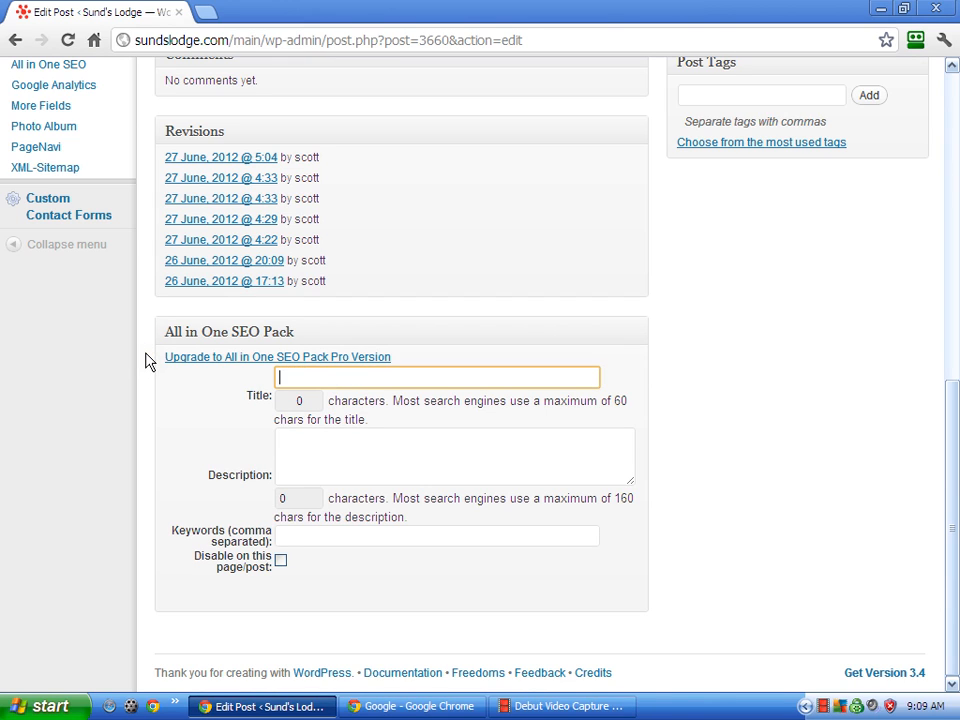
{"action": "type", "text": "Gian"}
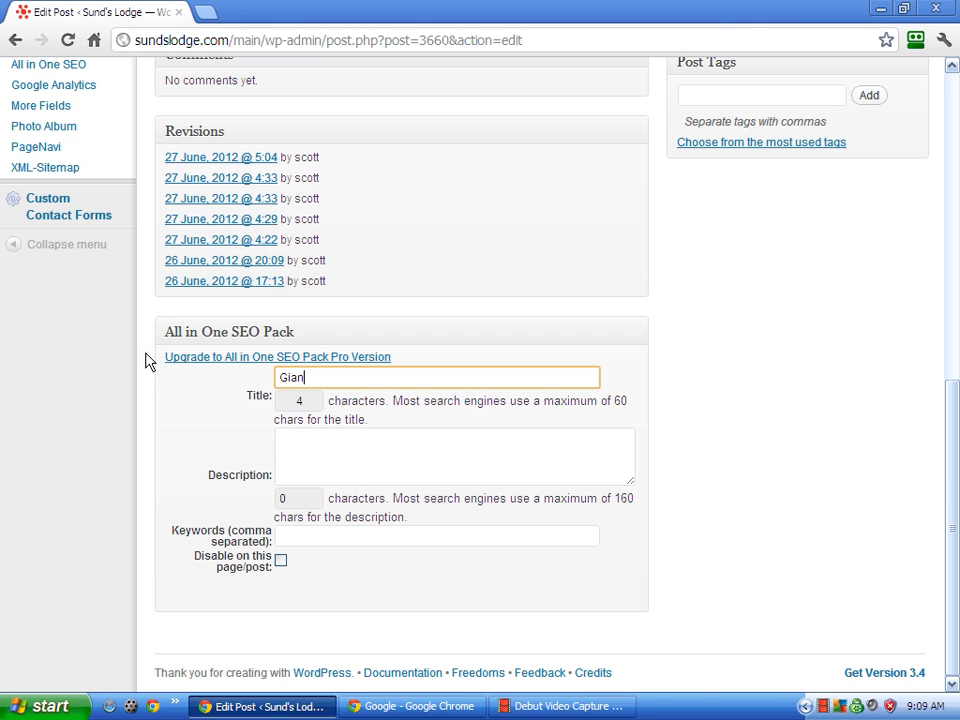
{"action": "type", "text": "Chinook Salm"}
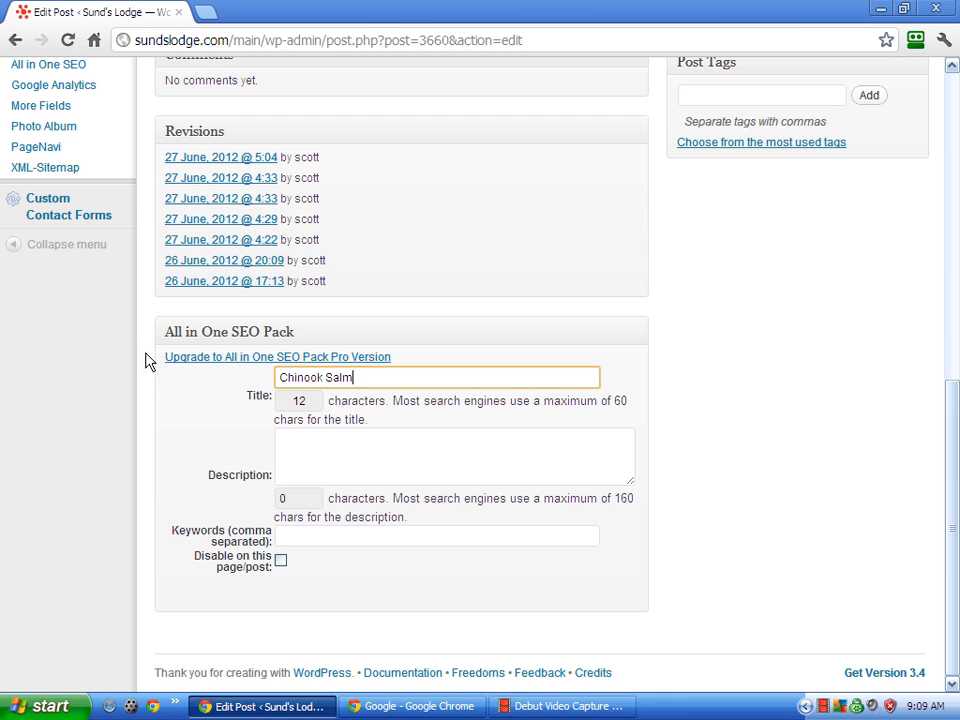
{"action": "type", "text": "on"}
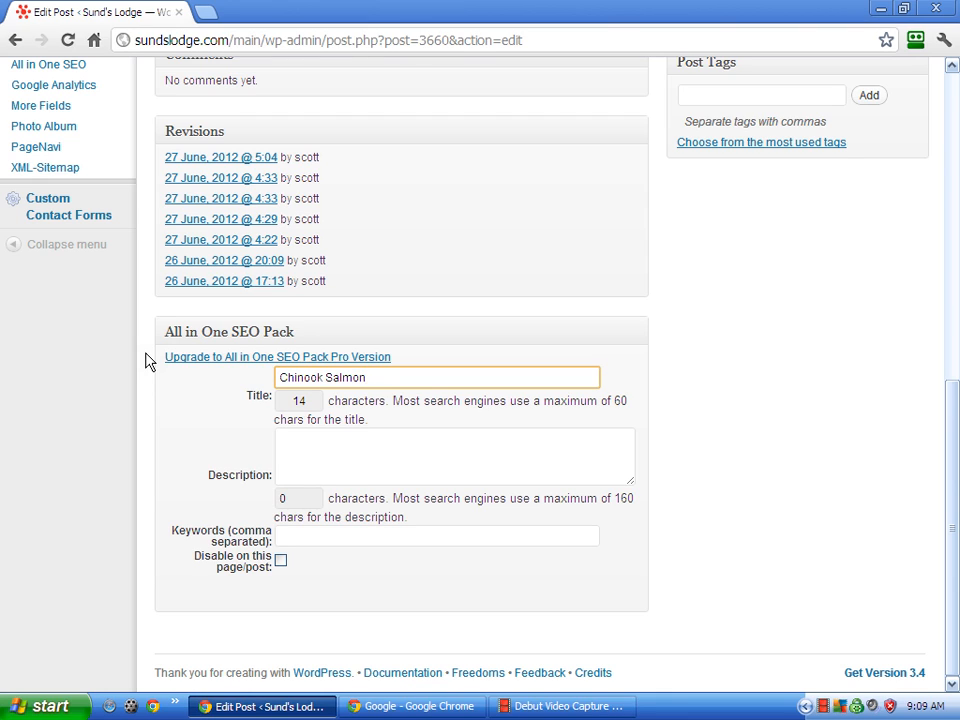
{"action": "type", "text": "Caught"}
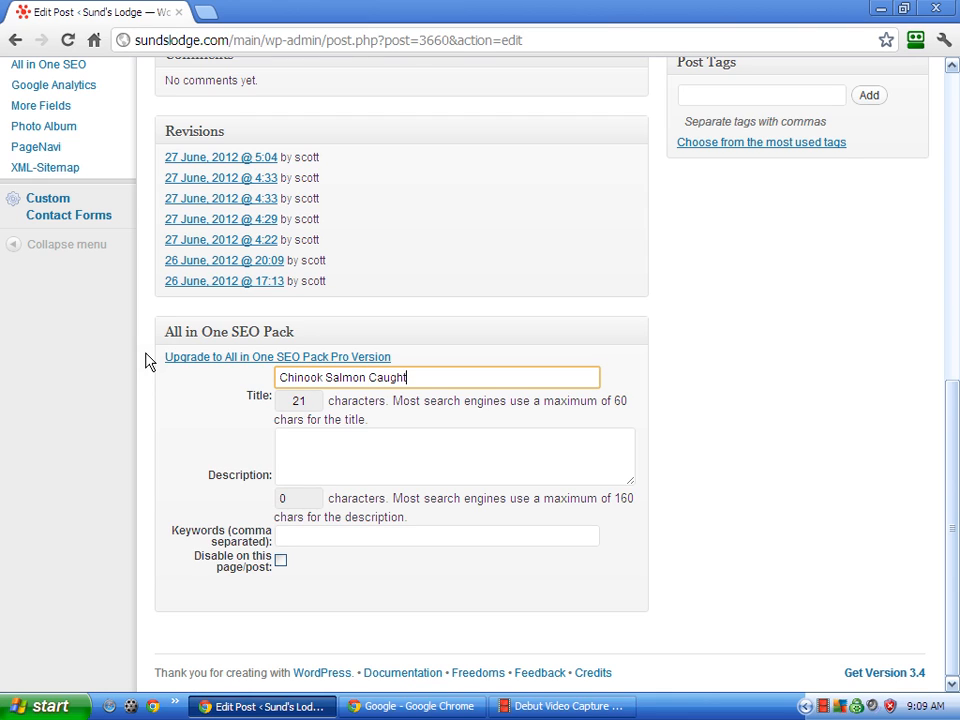
{"action": "type", "text": "in Brit"}
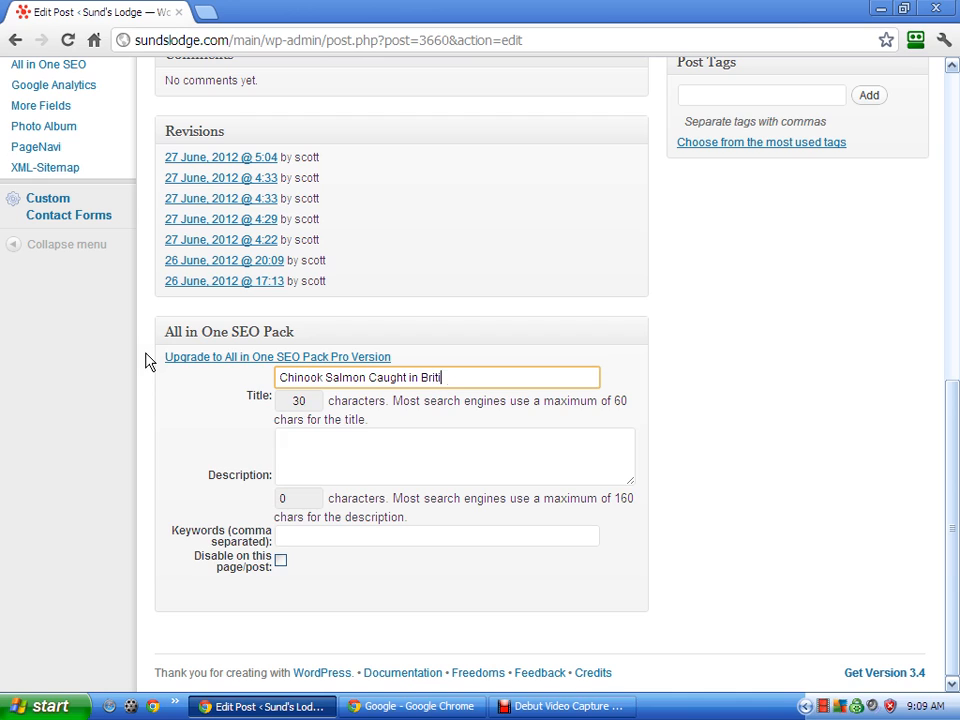
{"action": "type", "text": "ish Columbia"}
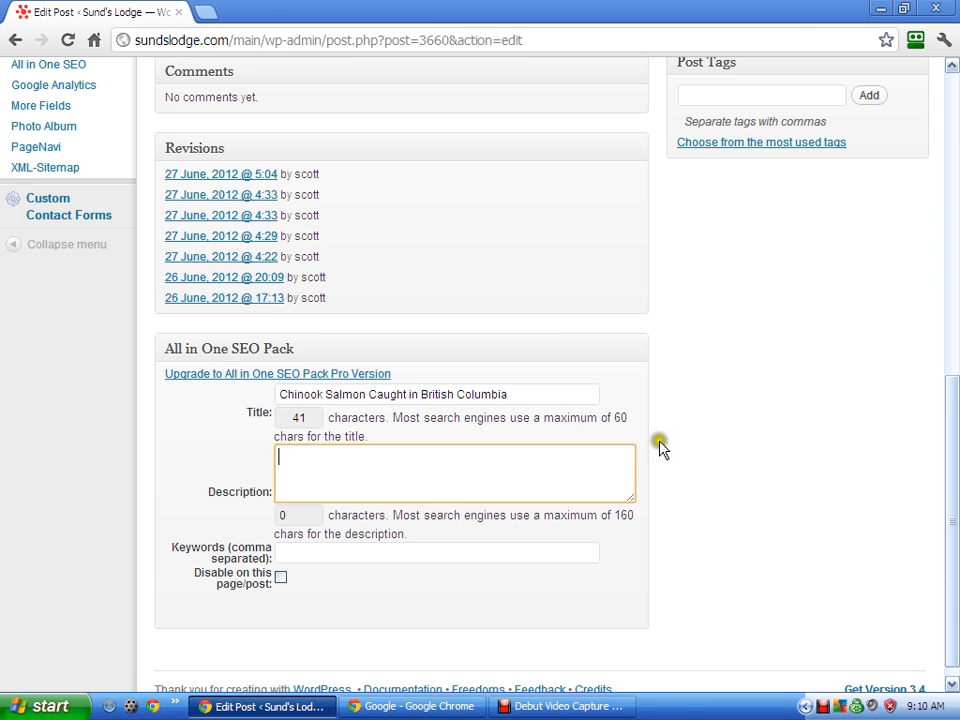
{"action": "mouse_move", "coordinate": [665, 448]}
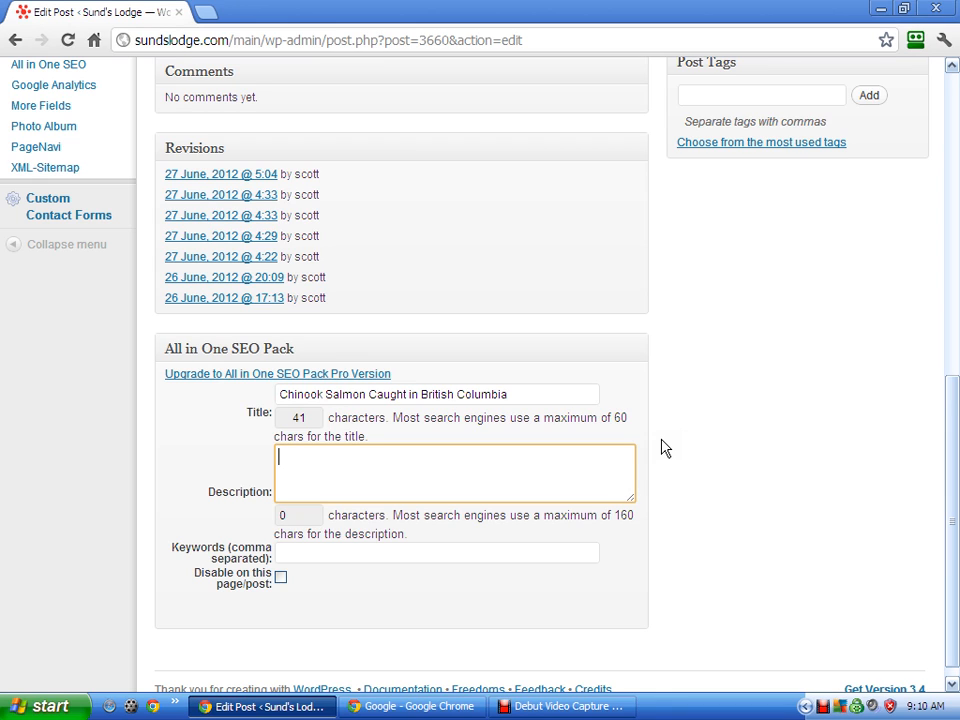
Type the SEO description opening 'British Columbia Salmon Fishing finally gets good for long time guest of Sund's'.
{"action": "type", "text": "Bri"}
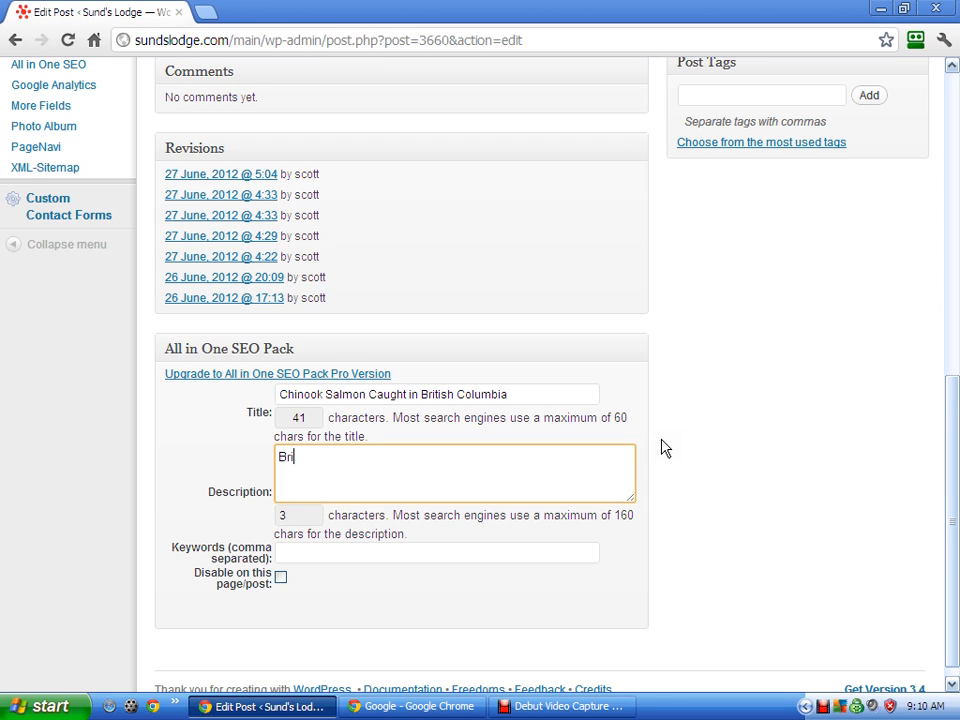
{"action": "type", "text": "ish Colum"}
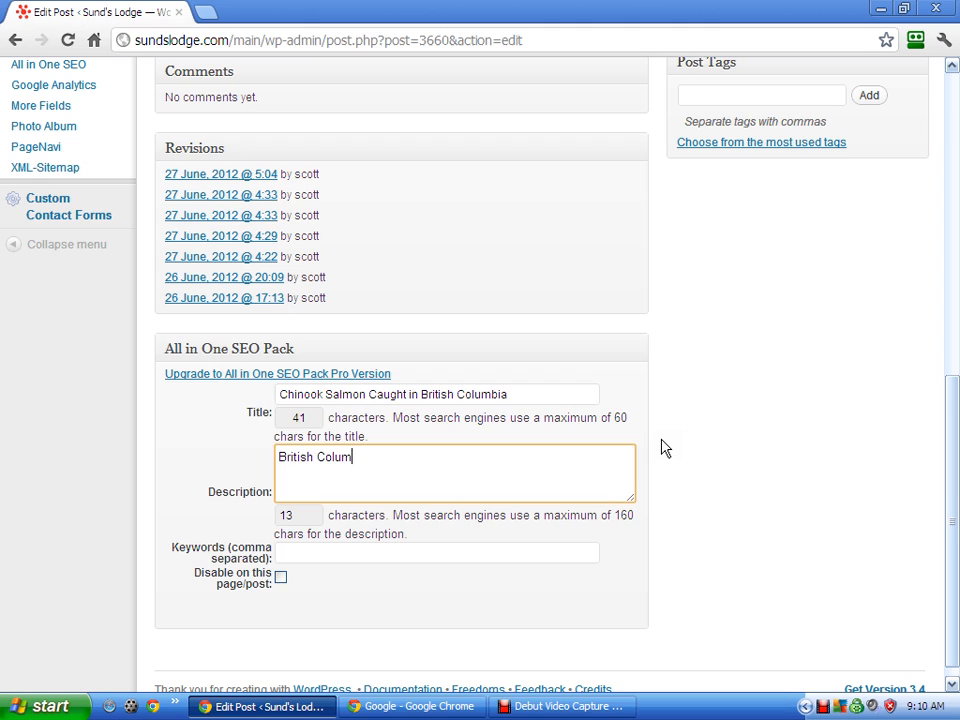
{"action": "type", "text": "bia Salmo"}
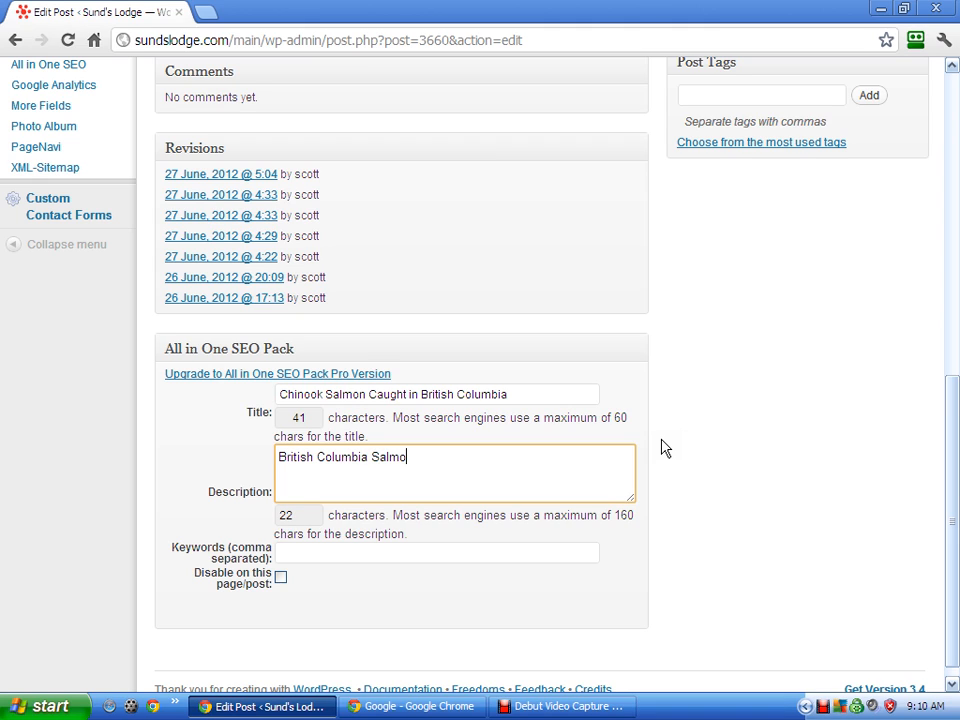
{"action": "type", "text": "n Fish"}
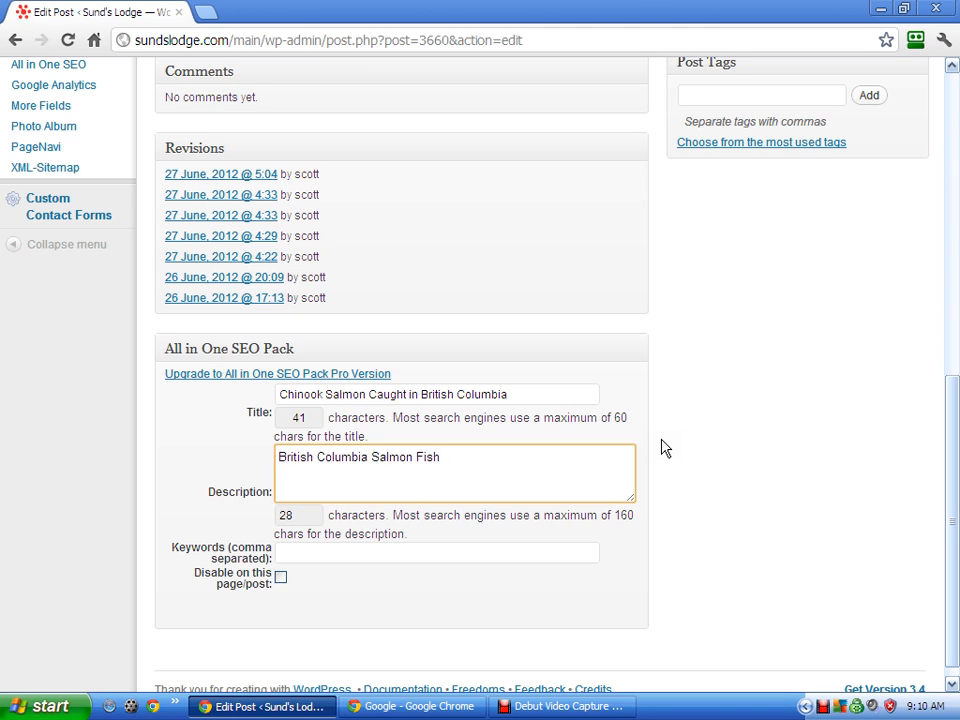
{"action": "type", "text": "ing finally get"}
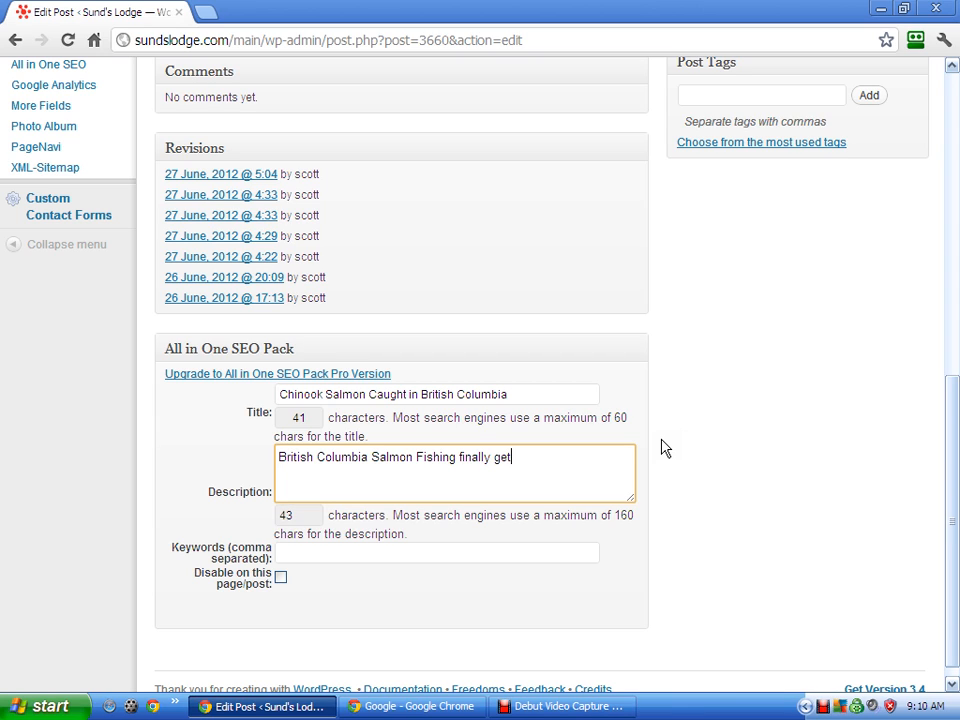
{"action": "type", "text": "s good for"}
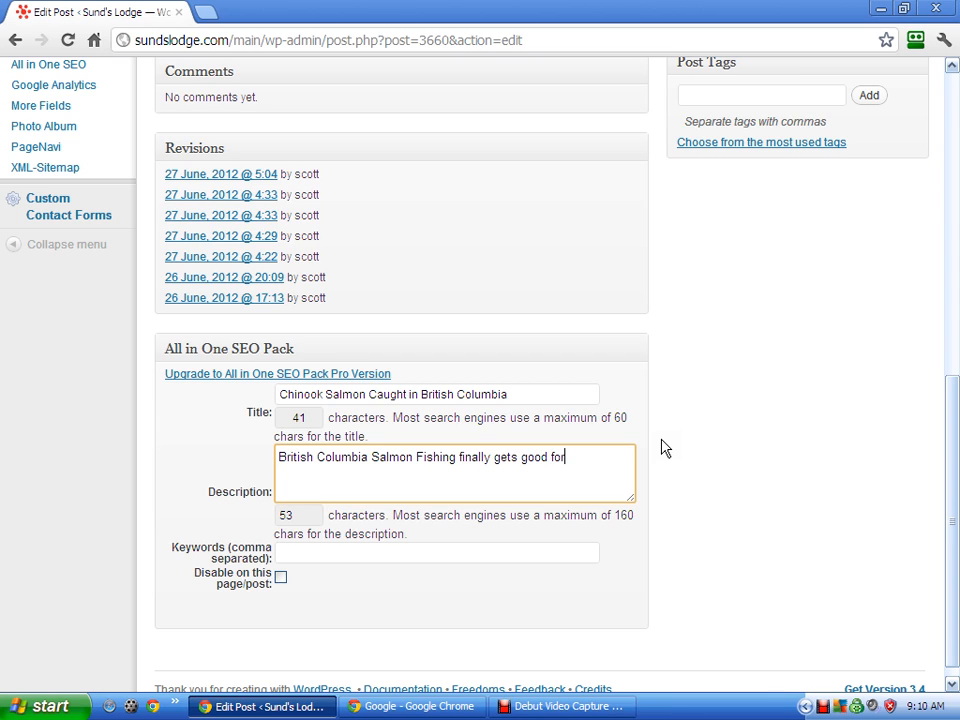
{"action": "type", "text": "lon"}
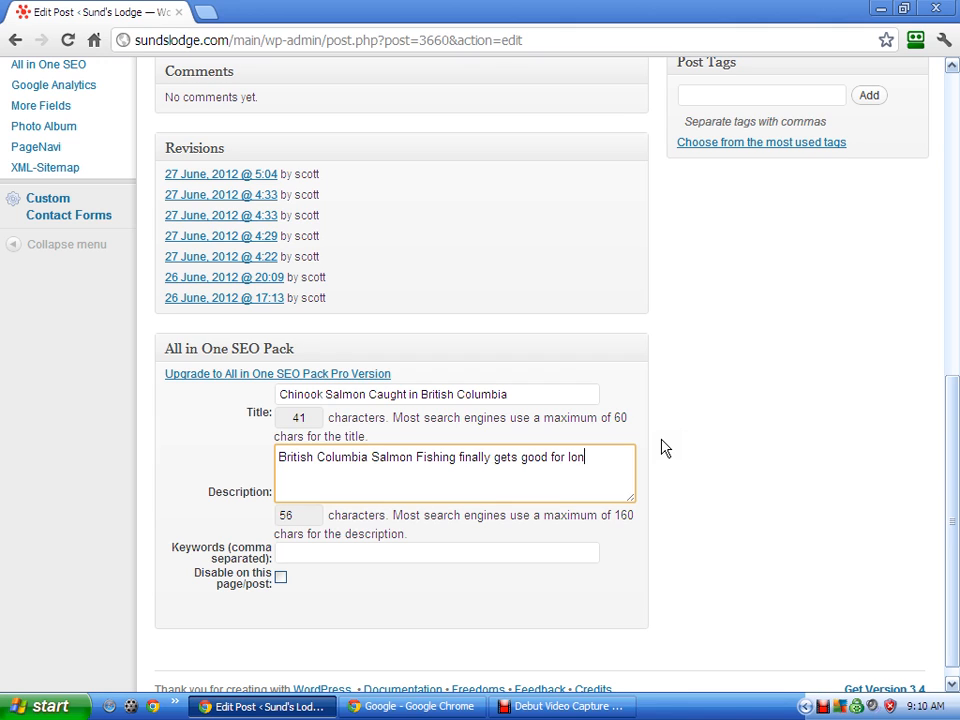
{"action": "type", "text": "g time"}
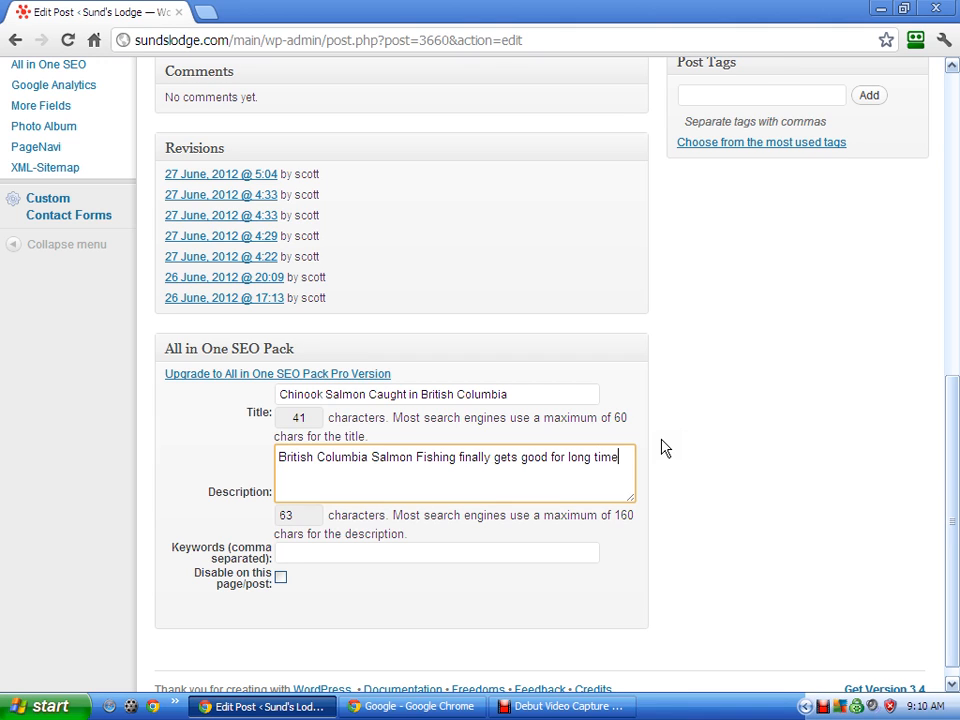
{"action": "type", "text": "guest of Sund's"}
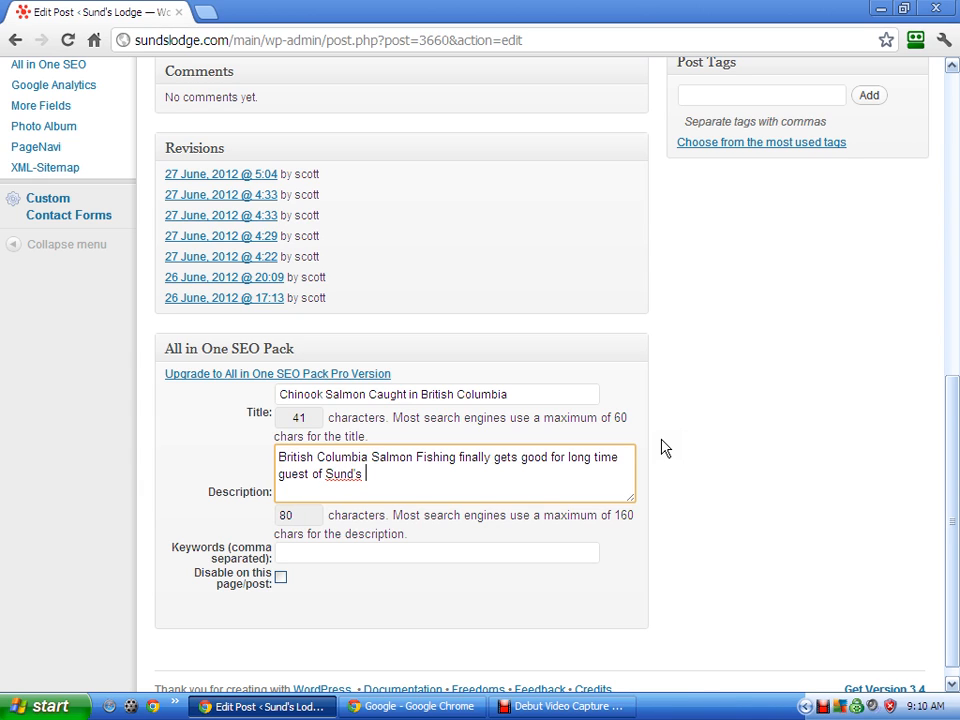
{"action": "type", "text": "Lodget"}
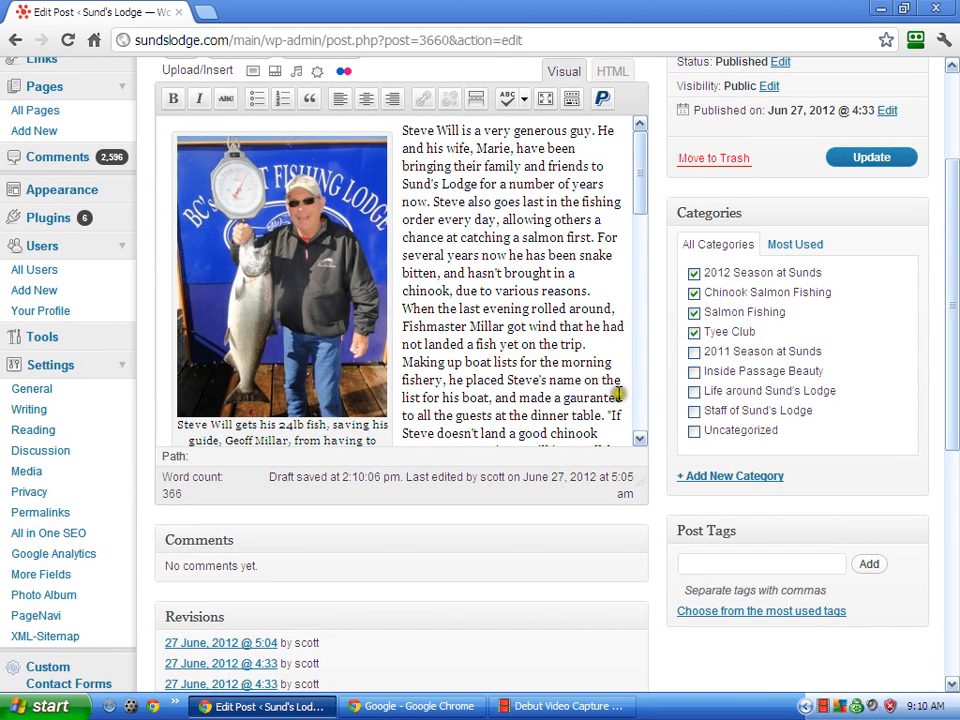
Check the post, then extend the description about Will's beautiful 24 pound catch.
{"action": "scroll", "scroll_direction": "down", "scroll_amount": 3}
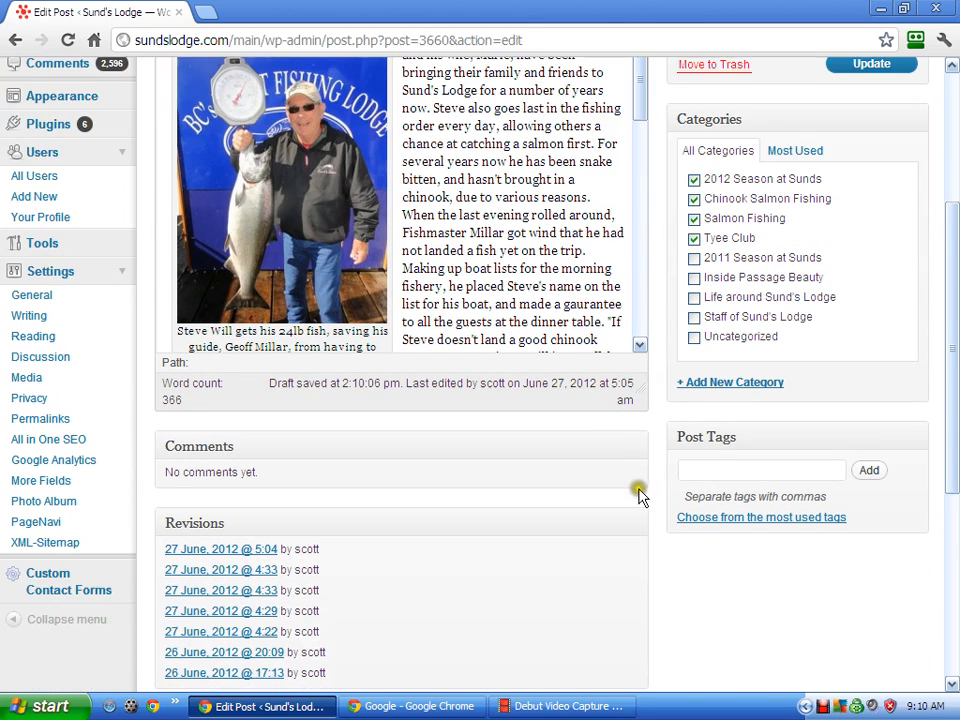
{"action": "scroll", "scroll_direction": "down", "scroll_amount": 3}
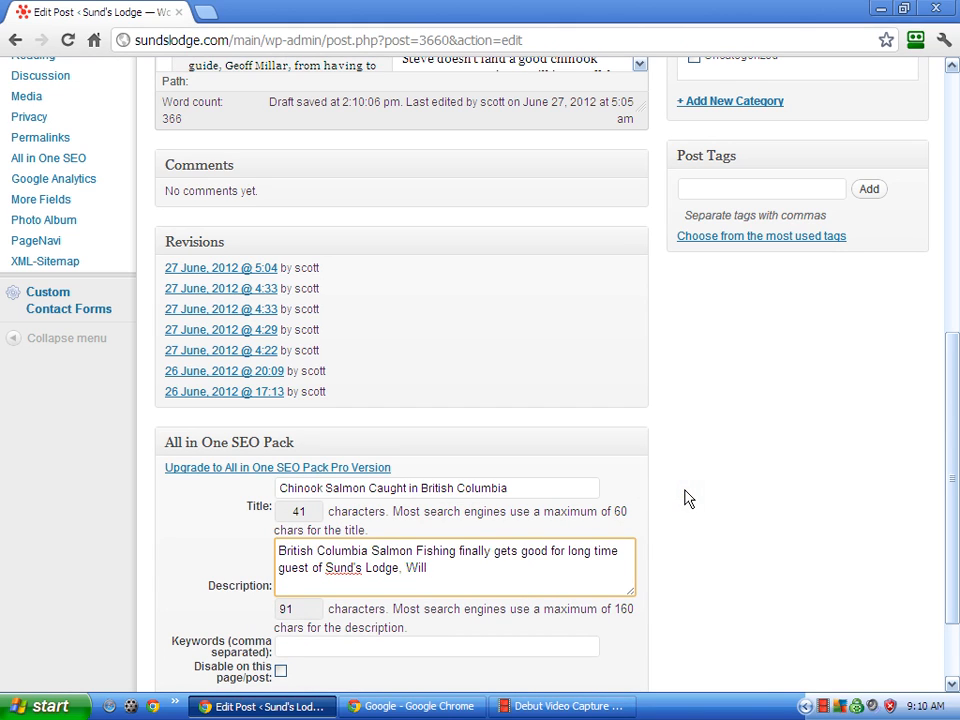
{"action": "type", "text": "."}
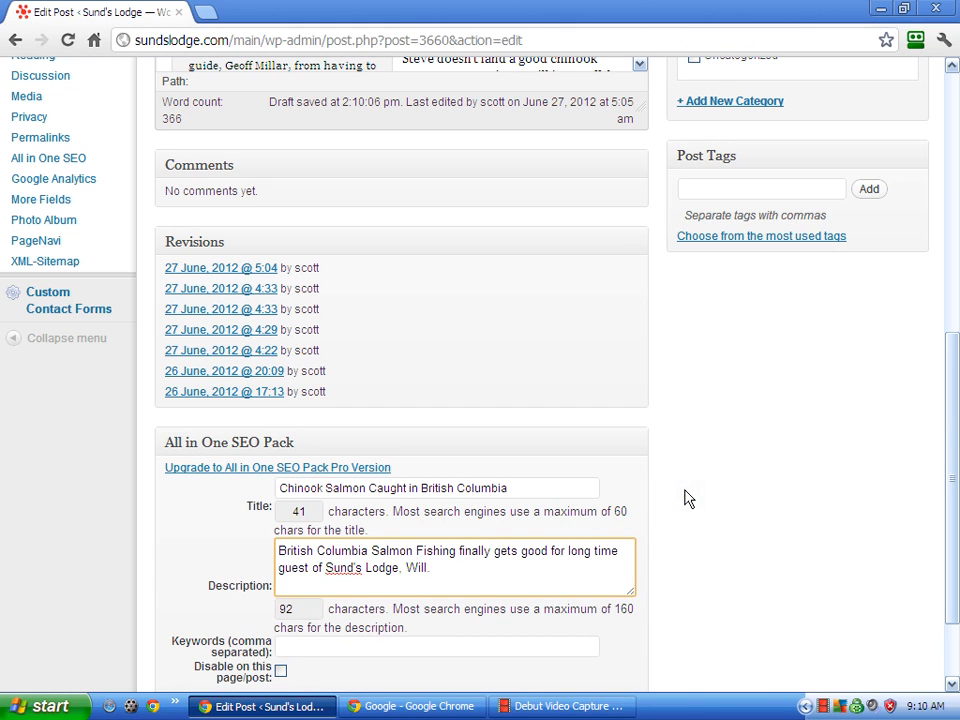
{"action": "type", "text": "He caug"}
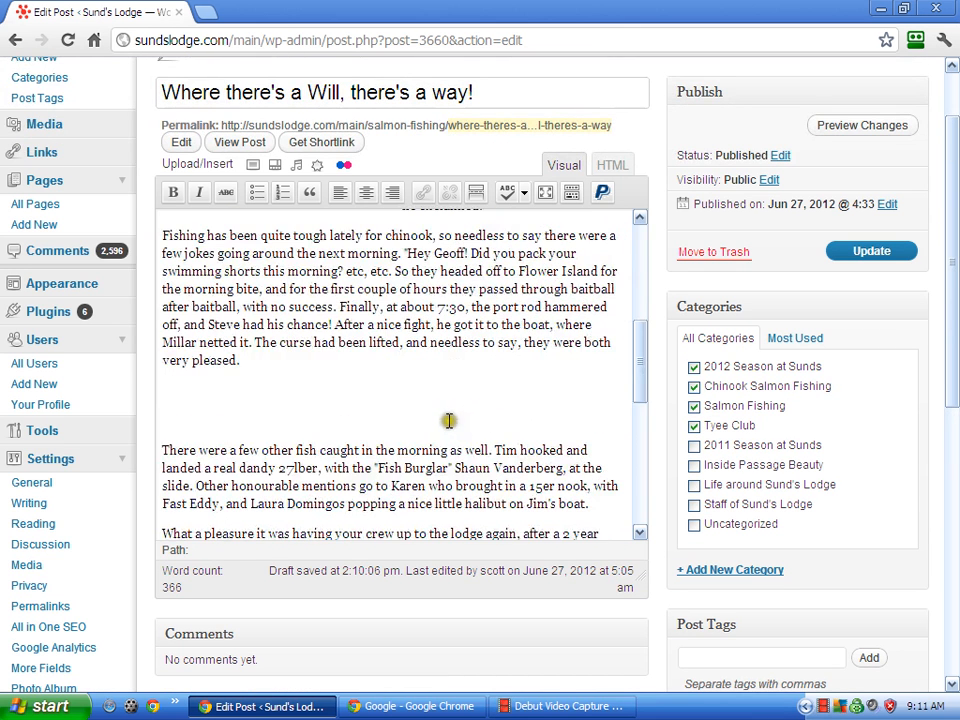
{"action": "scroll", "scroll_direction": "down", "scroll_amount": 3}
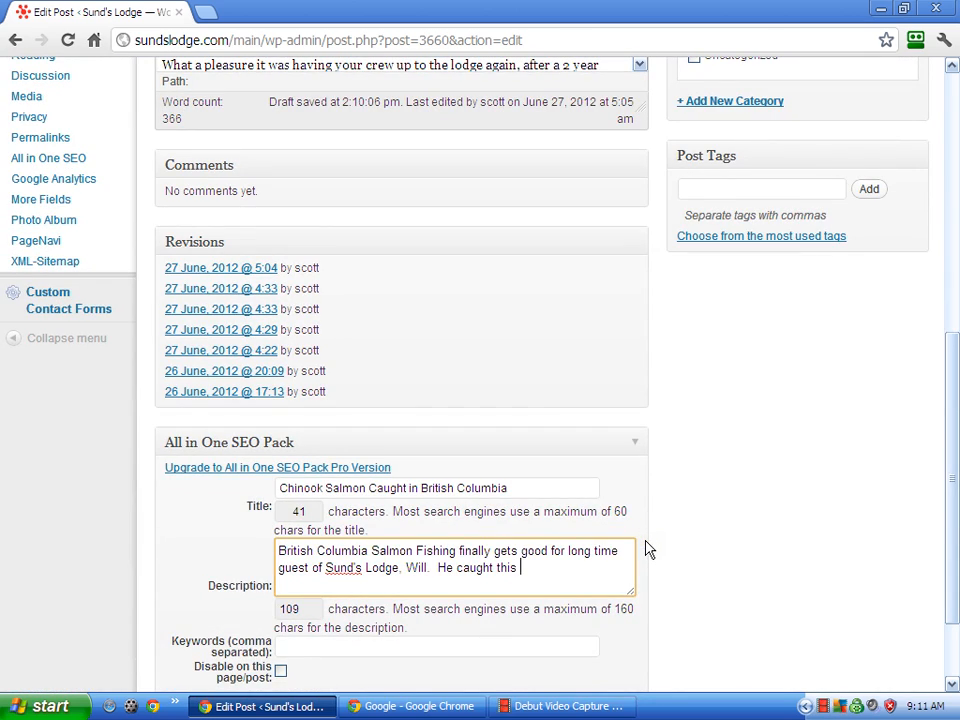
{"action": "type", "text": "beaut"}
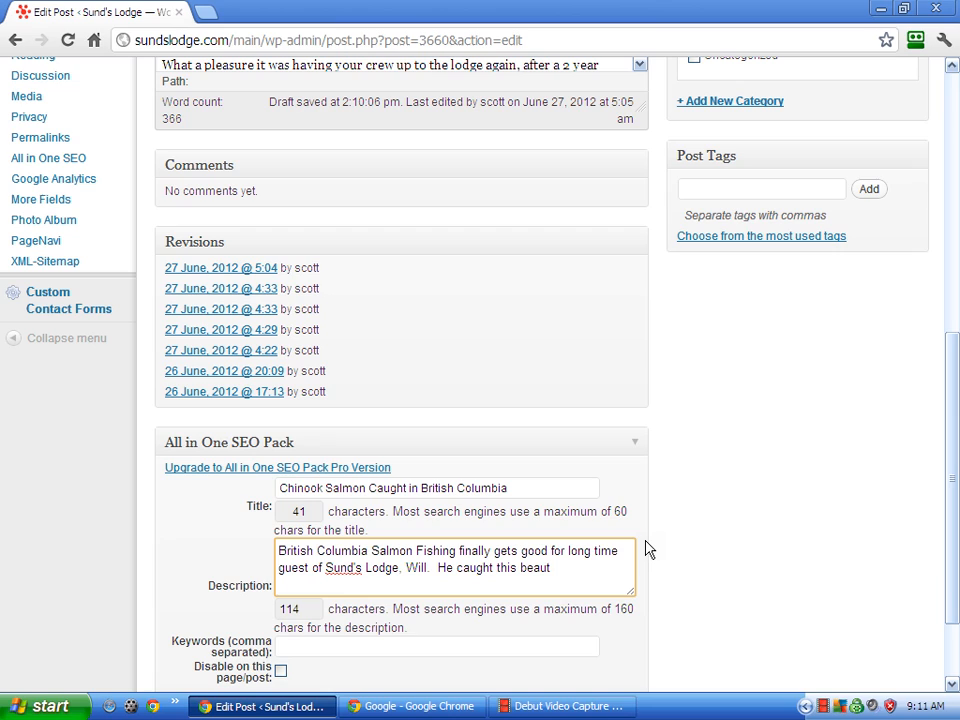
{"action": "type", "text": "iful 2"}
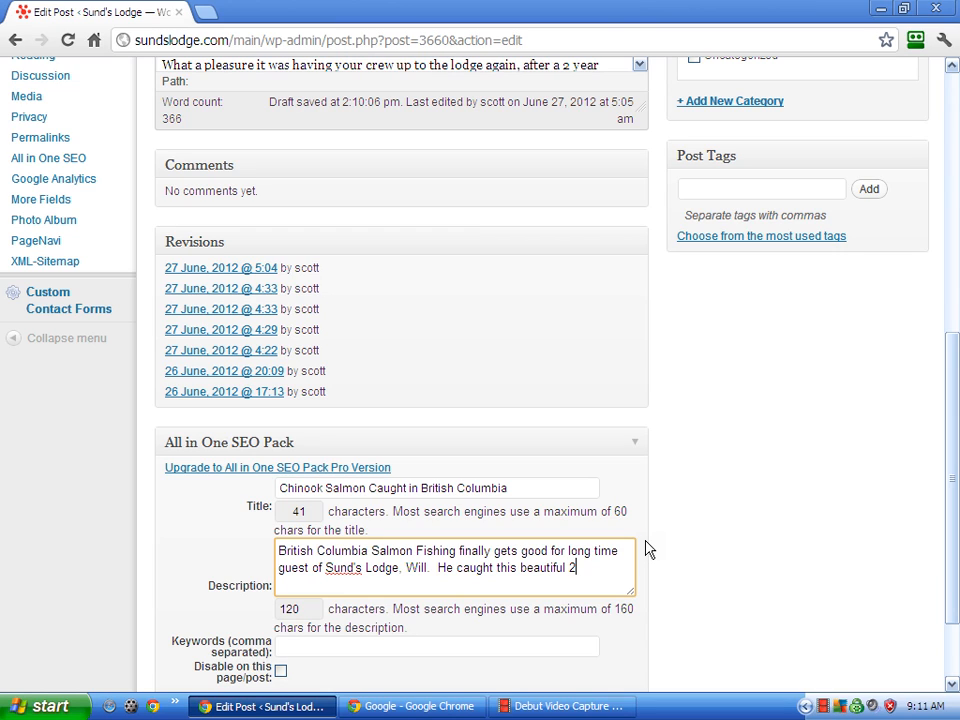
{"action": "type", "text": "4 pound"}
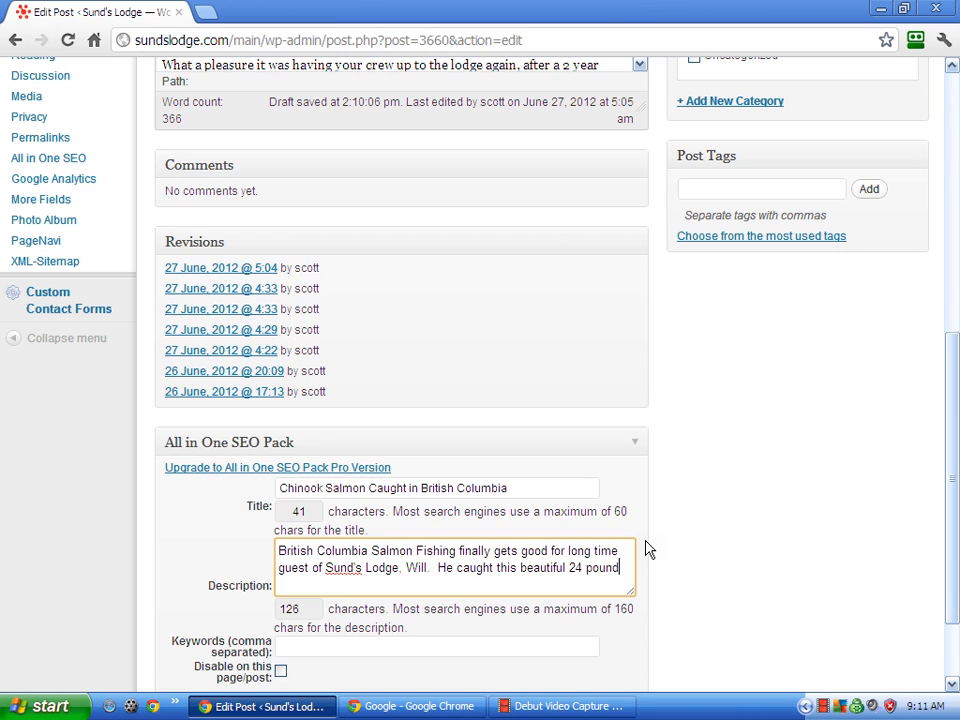
Finish the description with 'chinook salmon from our lodge boat in British Columbia's inside Passage'.
{"action": "type", "text": "chinook s"}
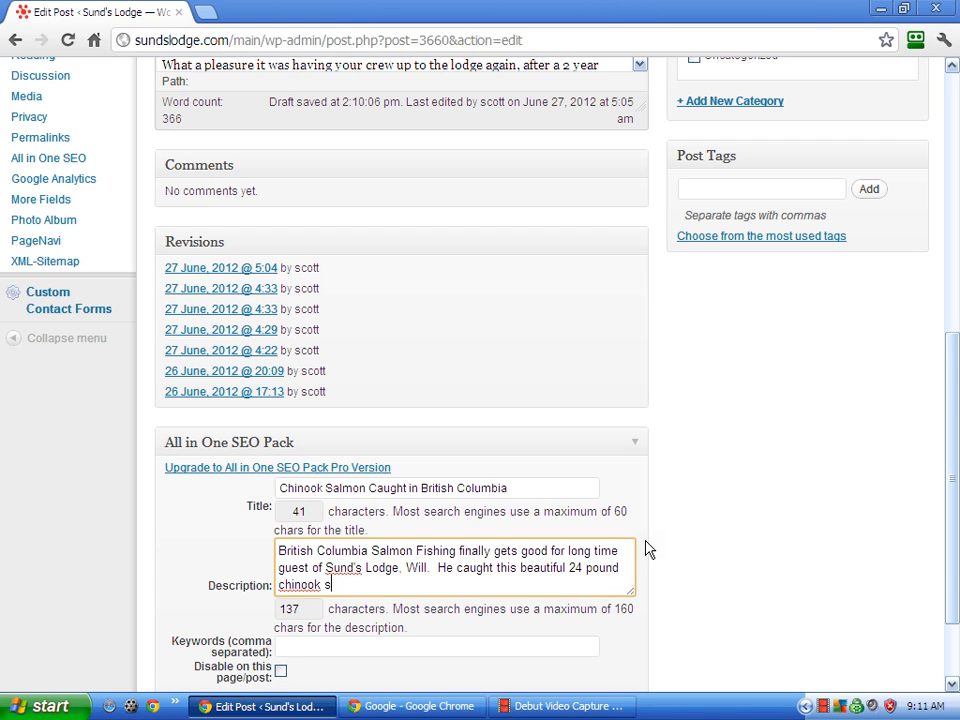
{"action": "type", "text": "almon"}
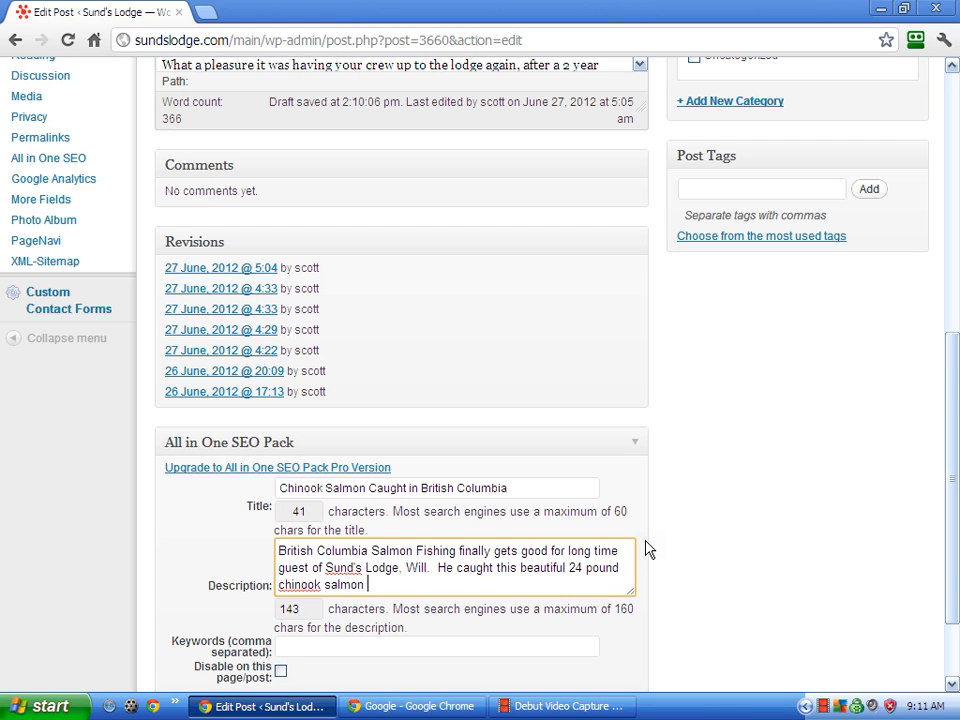
{"action": "type", "text": "from our"}
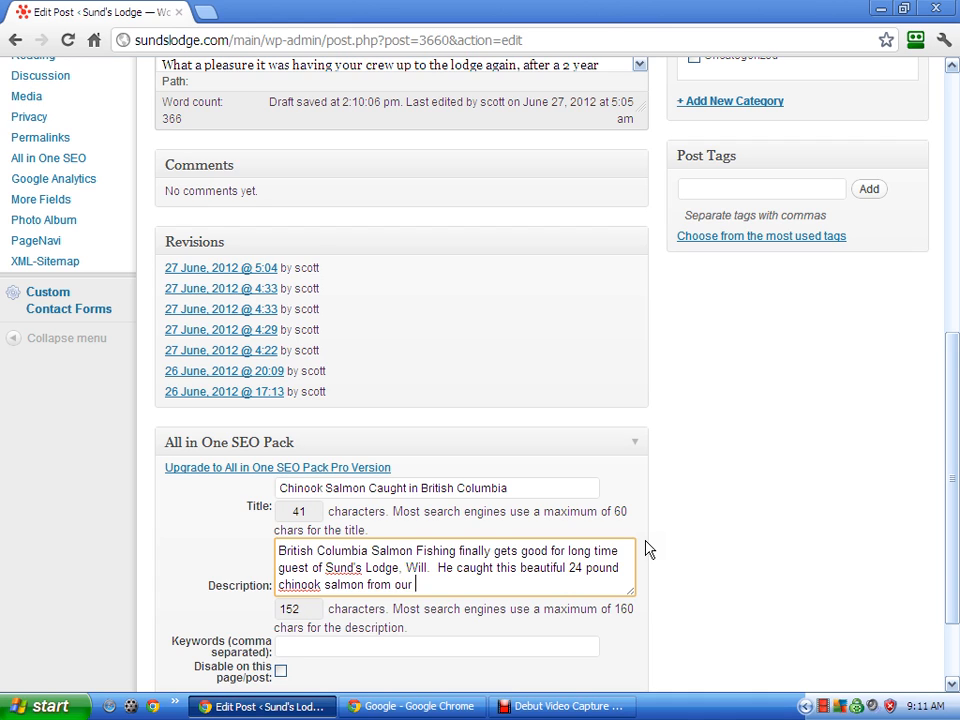
{"action": "type", "text": "lodge"}
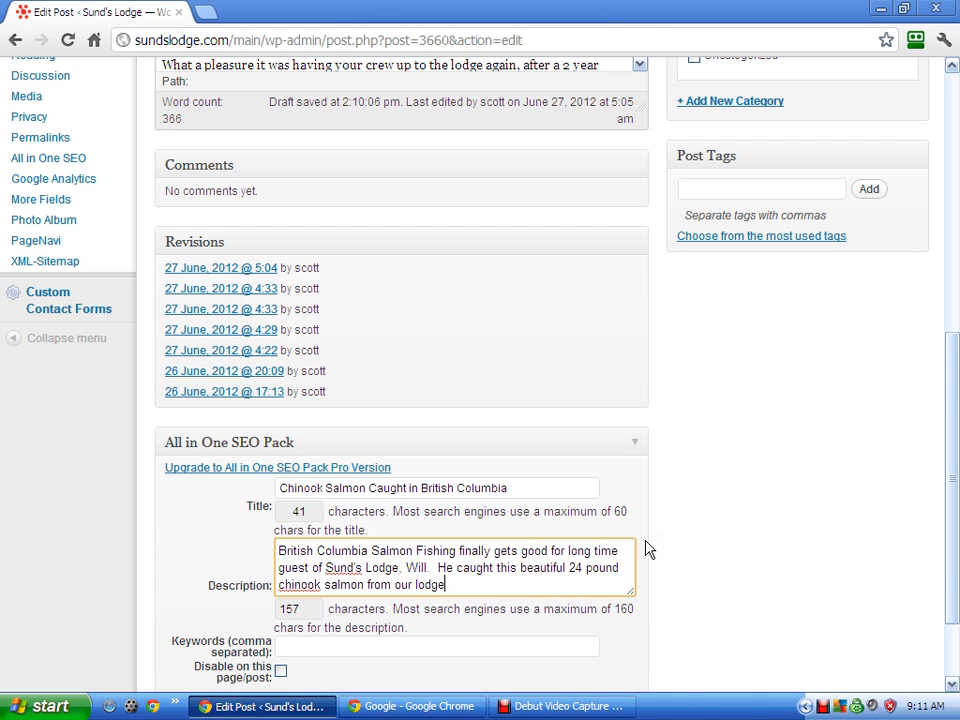
{"action": "type", "text": "boat in British Co"}
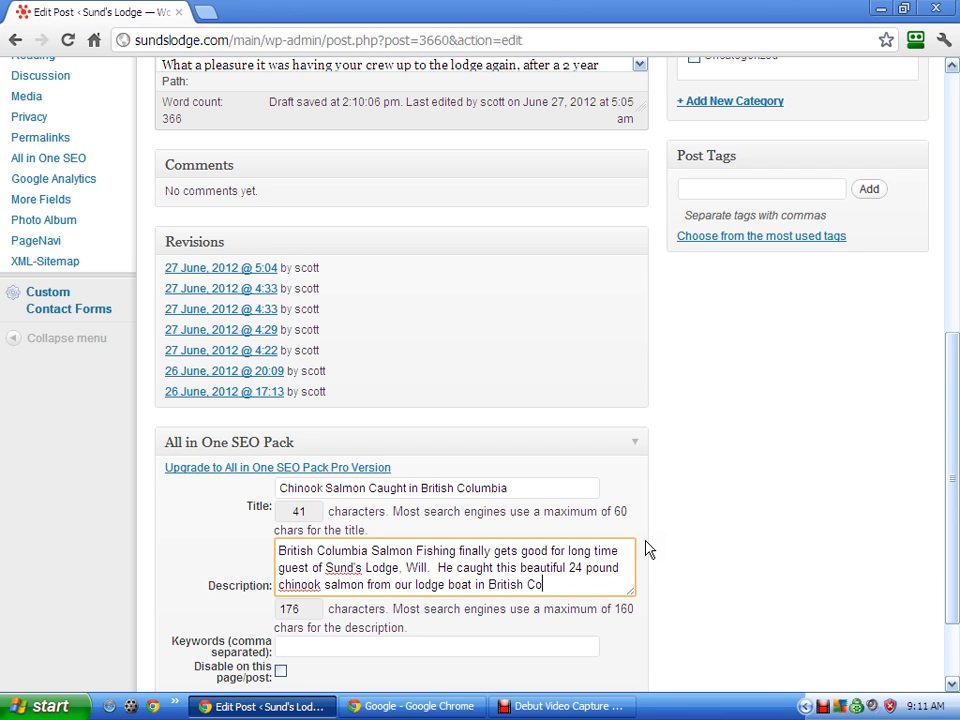
{"action": "type", "text": "lumbia"}
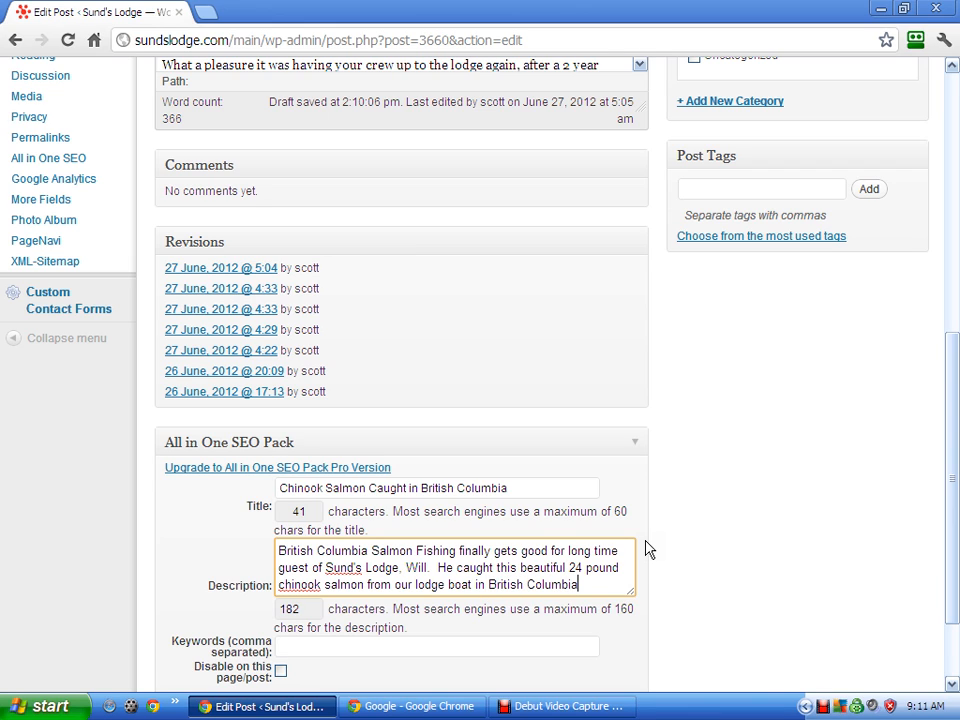
{"action": "type", "text": "'s"}
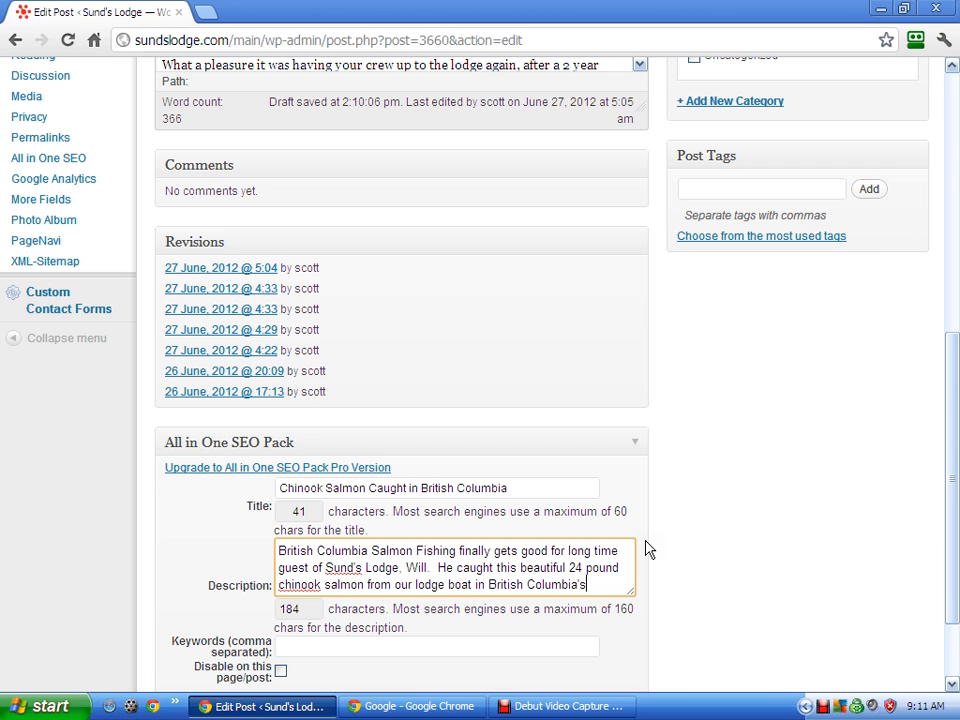
{"action": "type", "text": "inside Paa"}
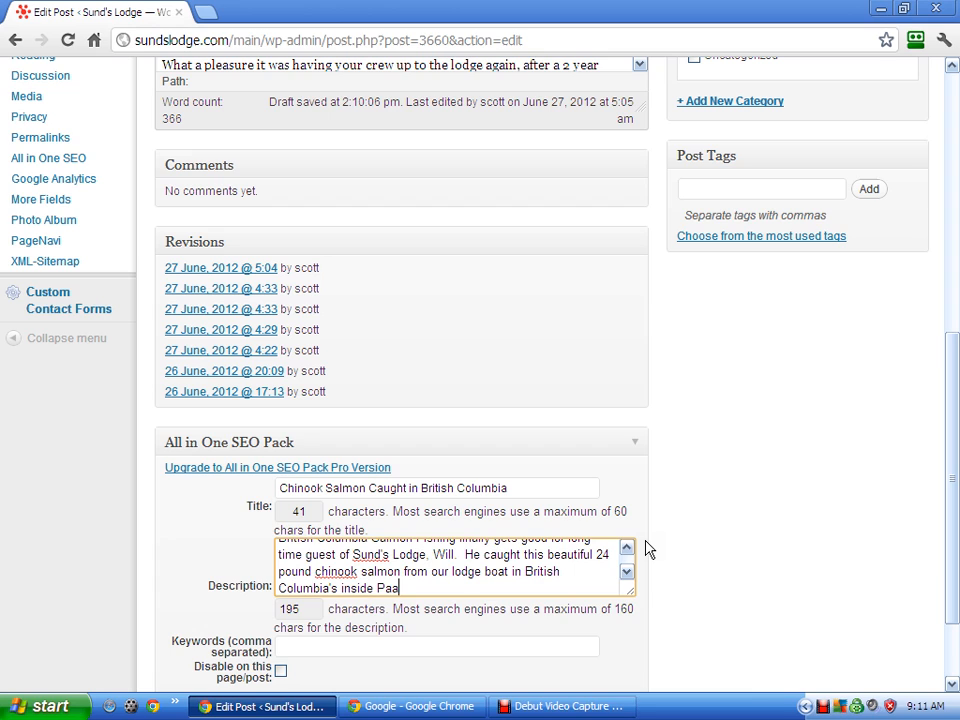
{"action": "type", "text": "ssage."}
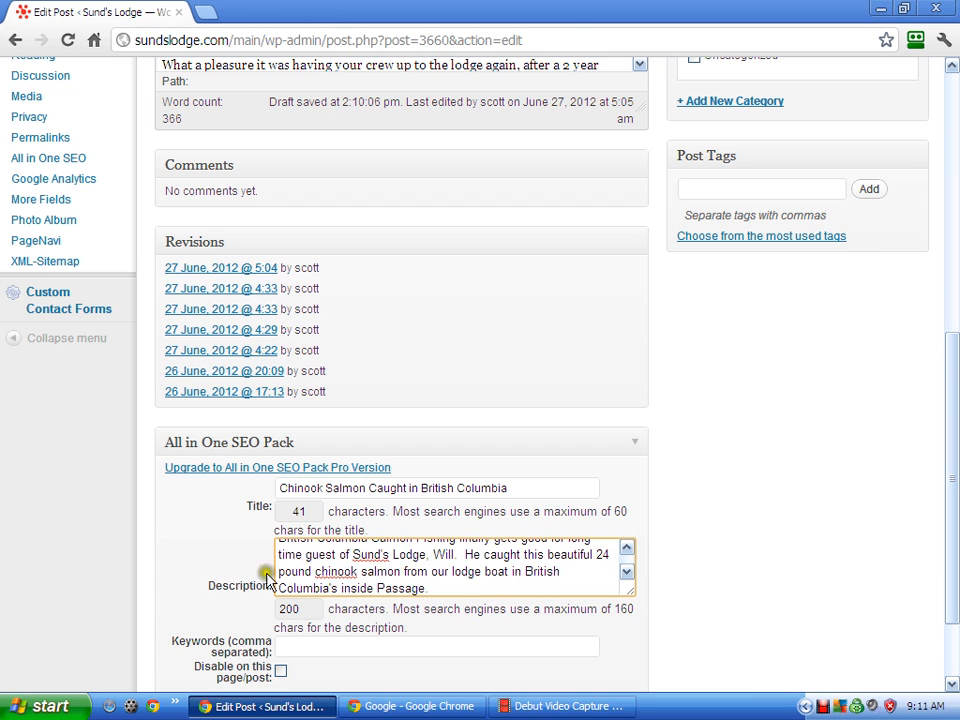
Add SEO keywords british columbia salmon fishing, its lodge variant, BC salmon fishing and BC salmon fishing lodge.
{"action": "scroll", "scroll_direction": "down", "scroll_amount": 3}
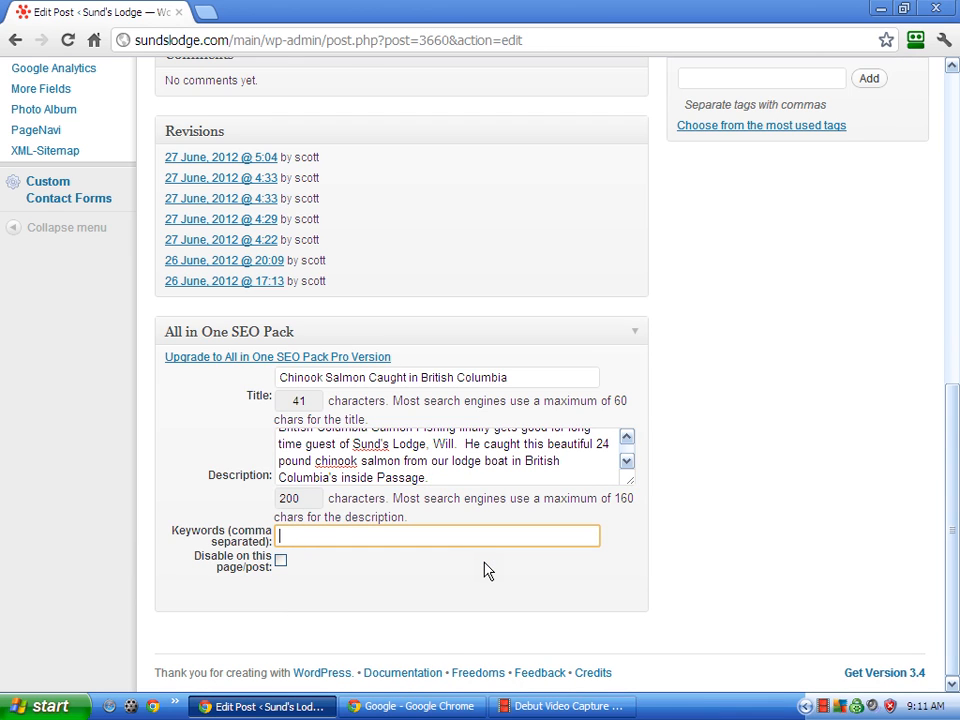
{"action": "type", "text": "british columbia"}
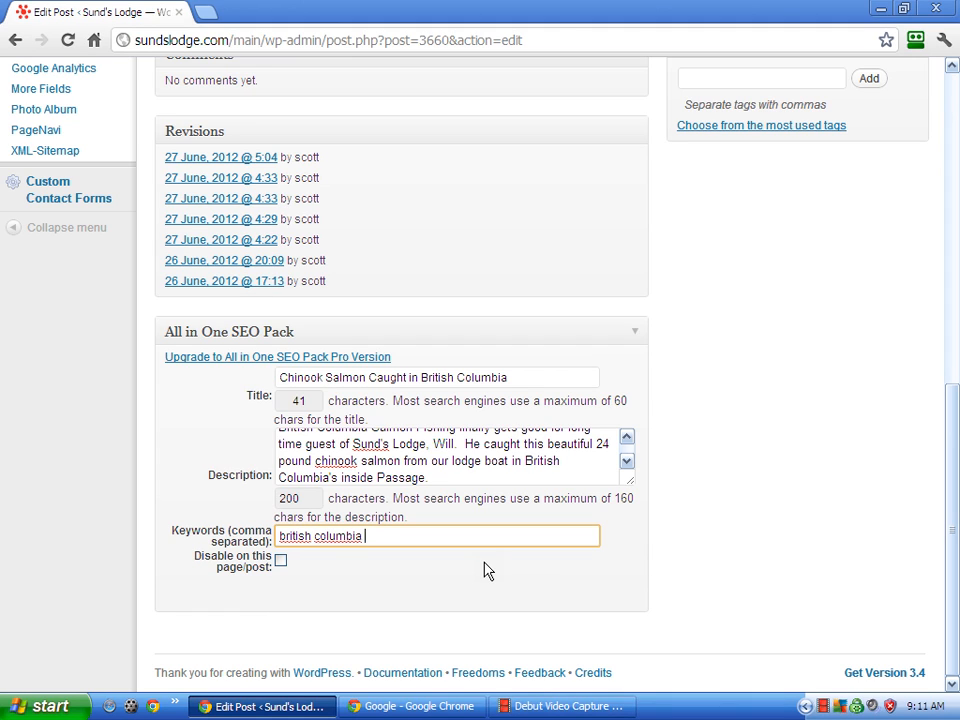
{"action": "type", "text": "salmon fishing,"}
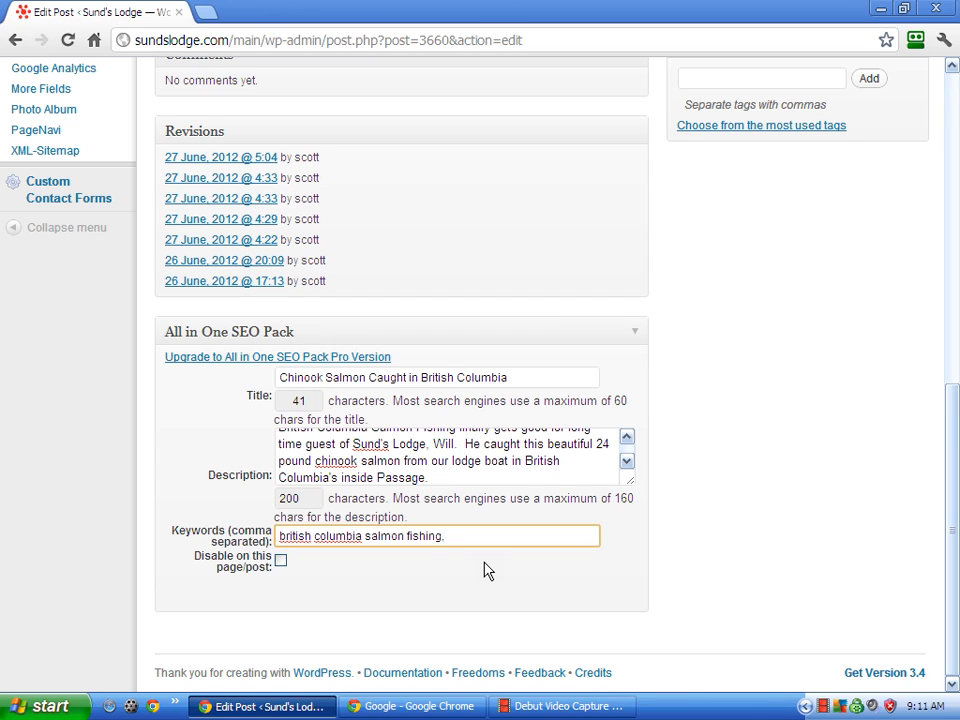
{"action": "type", "text": "b"}
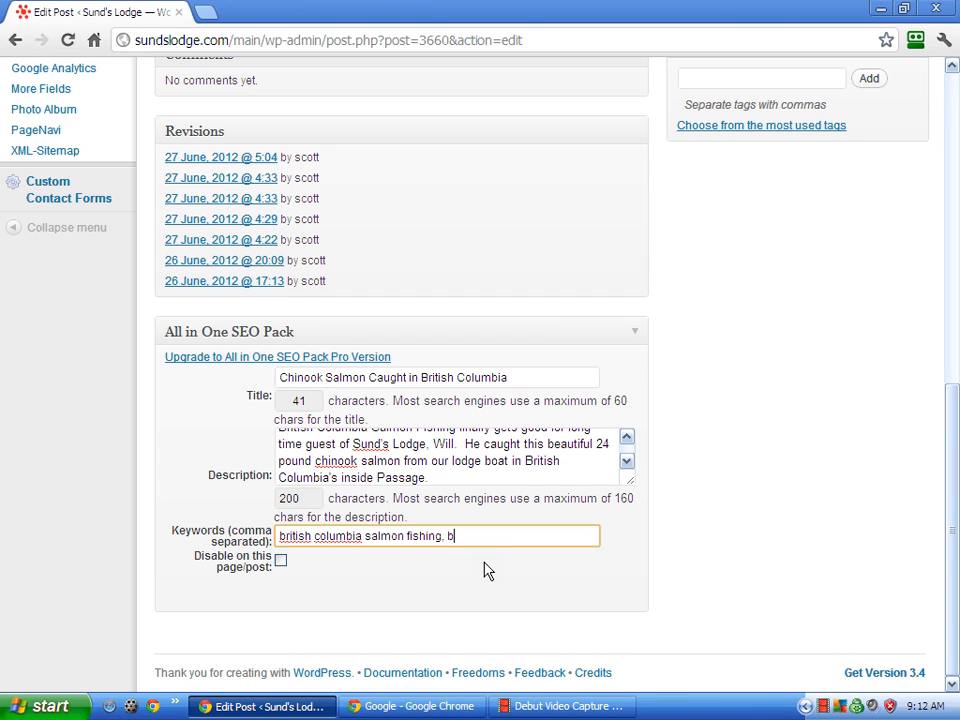
{"action": "type", "text": "ritish c"}
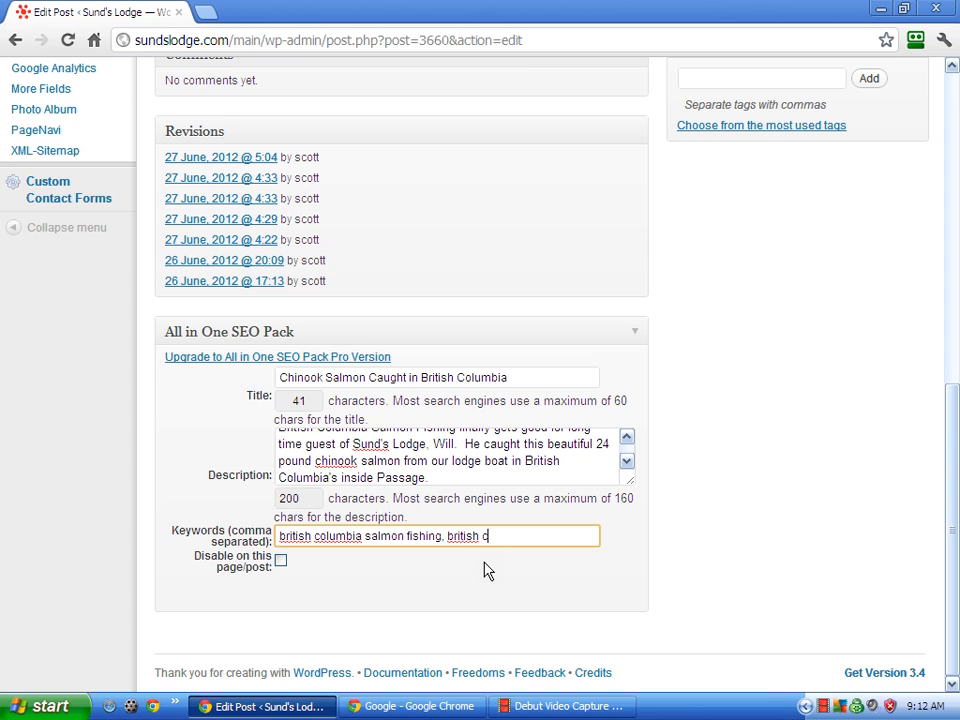
{"action": "type", "text": "olumbia"}
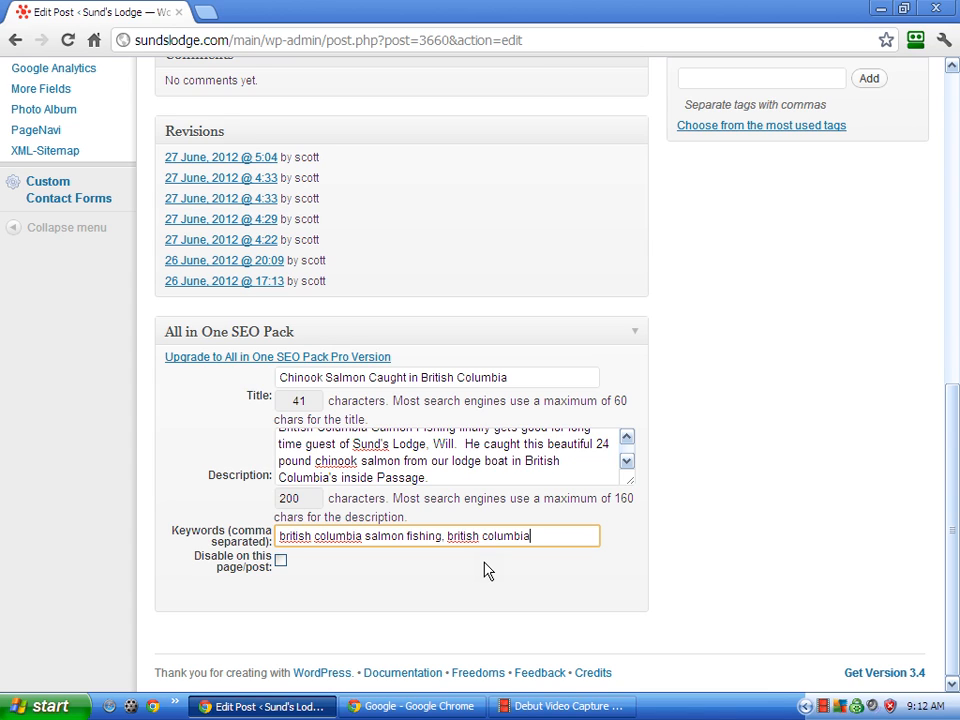
{"action": "type", "text": "salmon fish"}
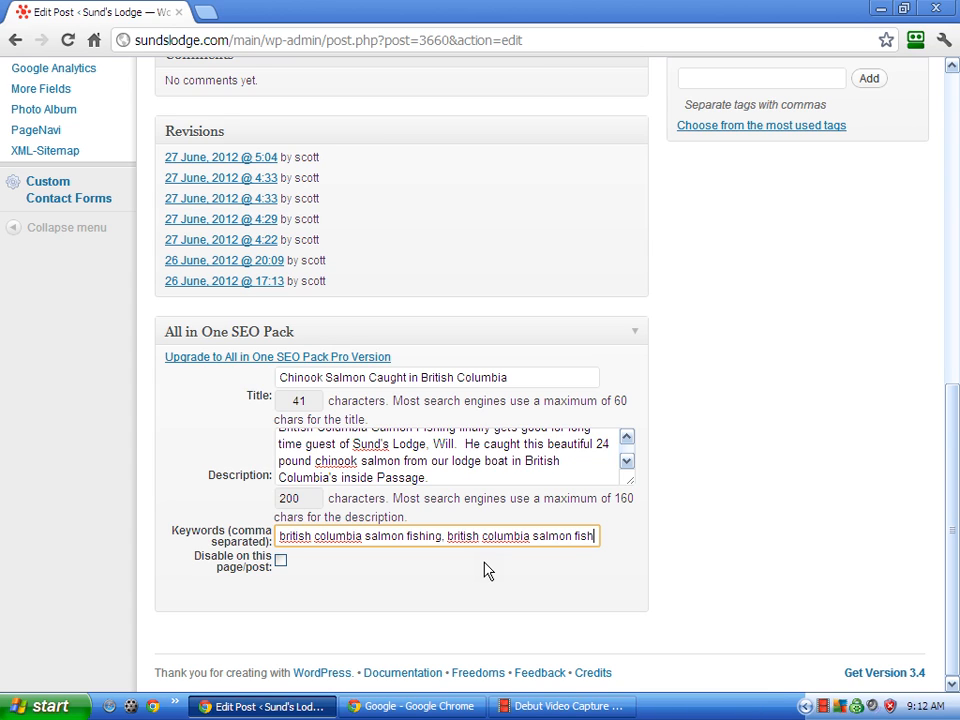
{"action": "type", "text": "lodge, B"}
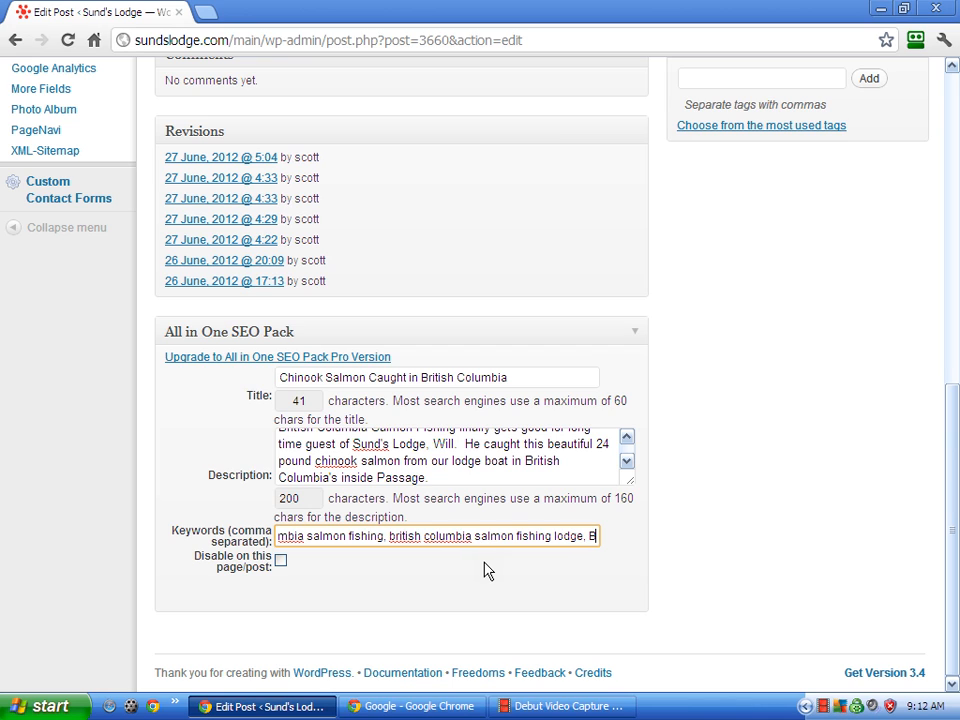
{"action": "type", "text": "C salmon"}
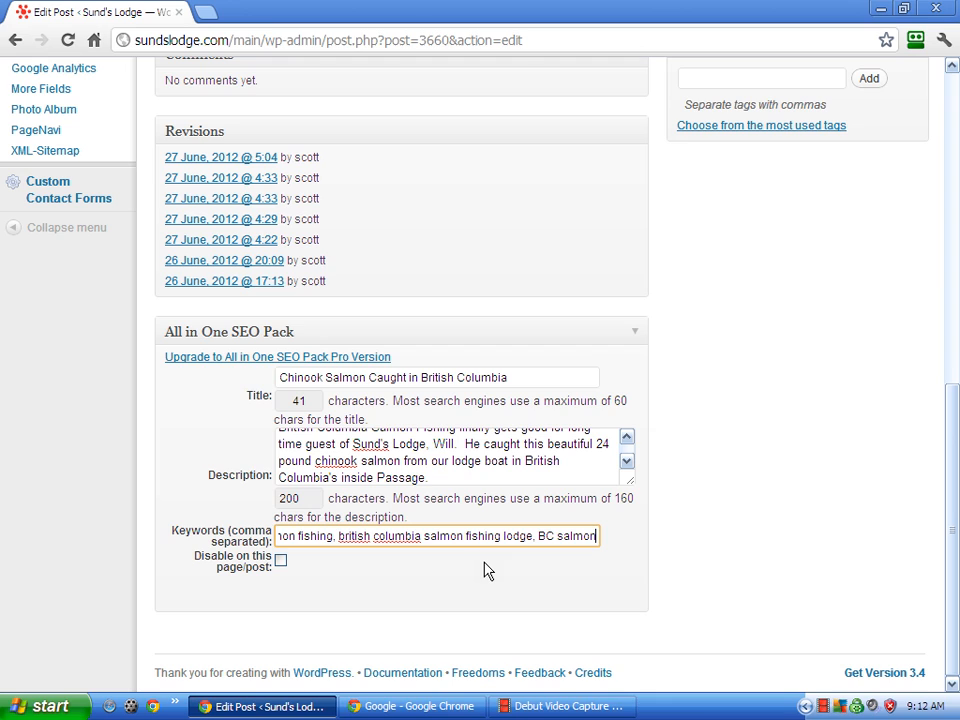
{"action": "type", "text": "fishing lodge, BC salmon fishing, BC salmon fishing lodge"}
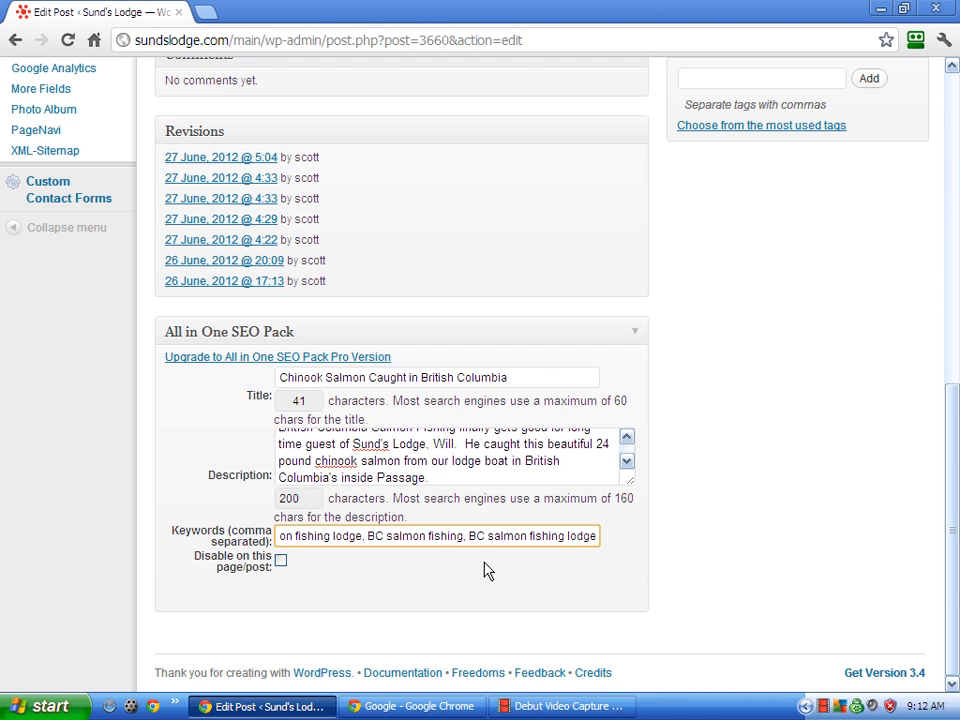
{"action": "mouse_move", "coordinate": [738, 421]}
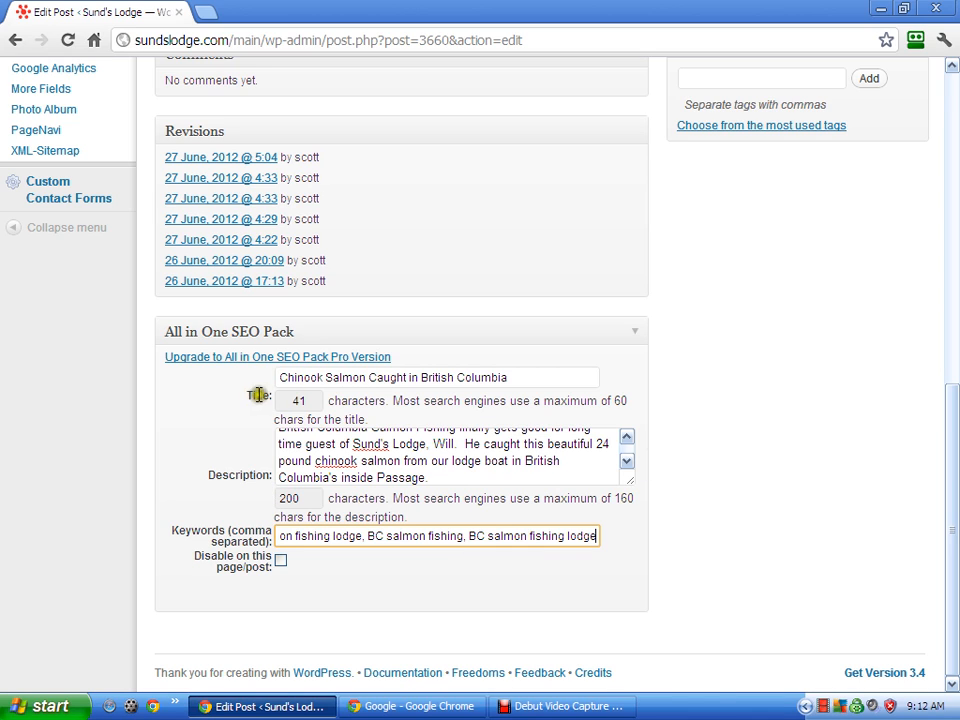
{"action": "mouse_move", "coordinate": [352, 377]}
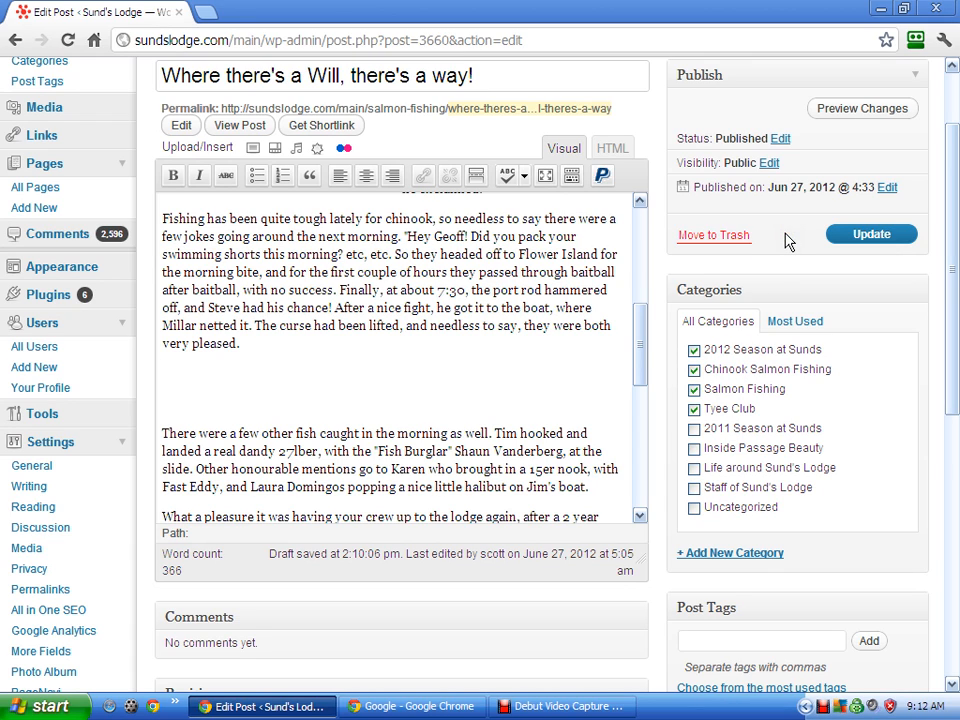
{"action": "mouse_move", "coordinate": [780, 237]}
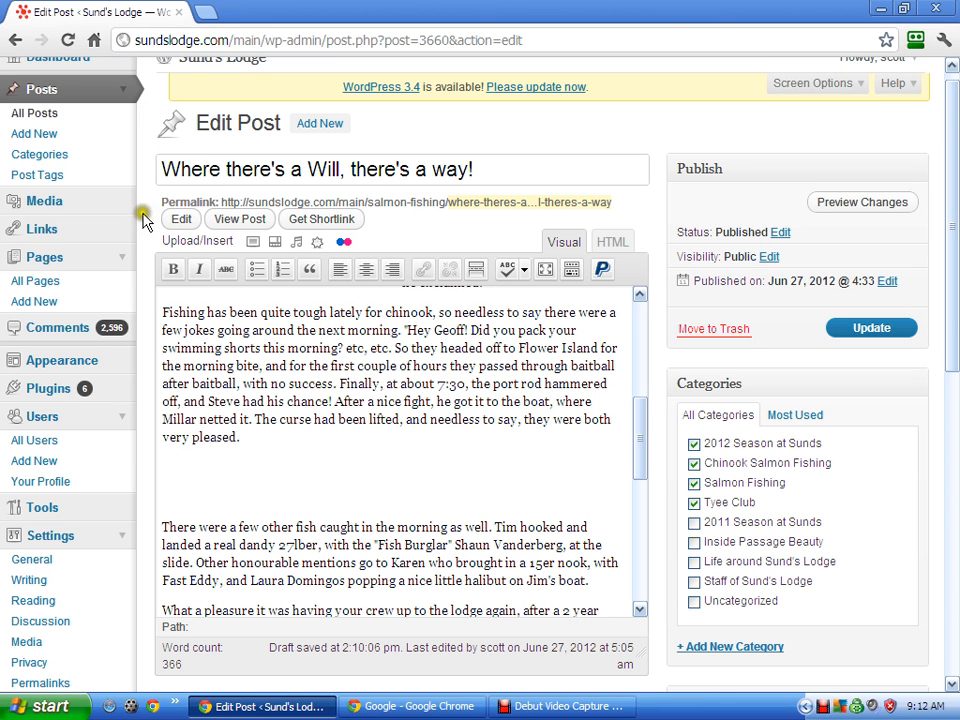
{"action": "mouse_move", "coordinate": [148, 200]}
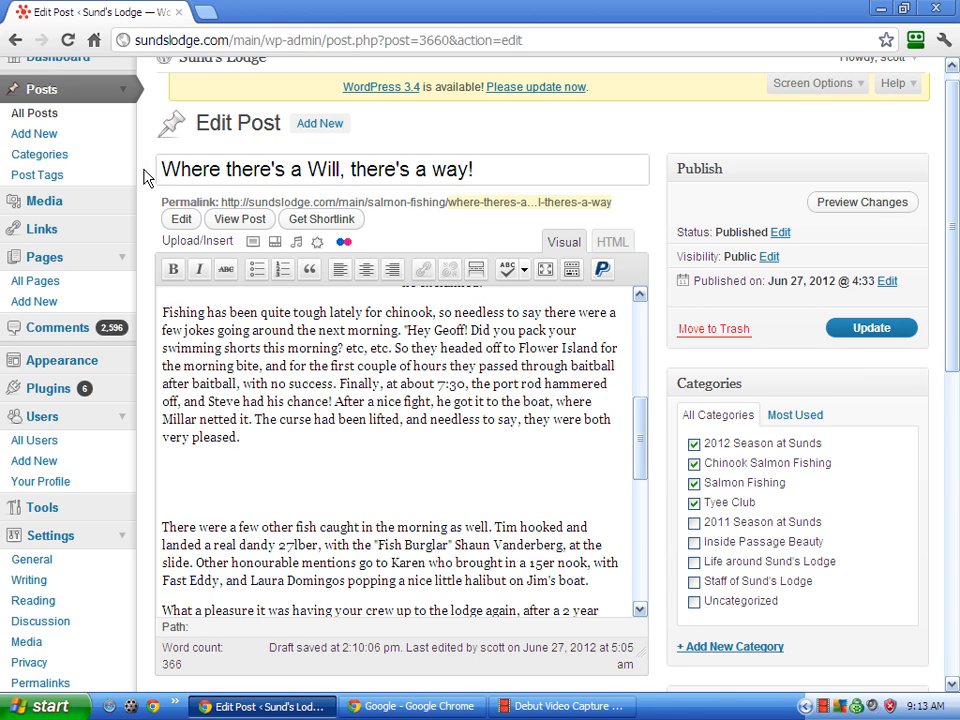
{"action": "scroll", "scroll_direction": "down", "scroll_amount": 3}
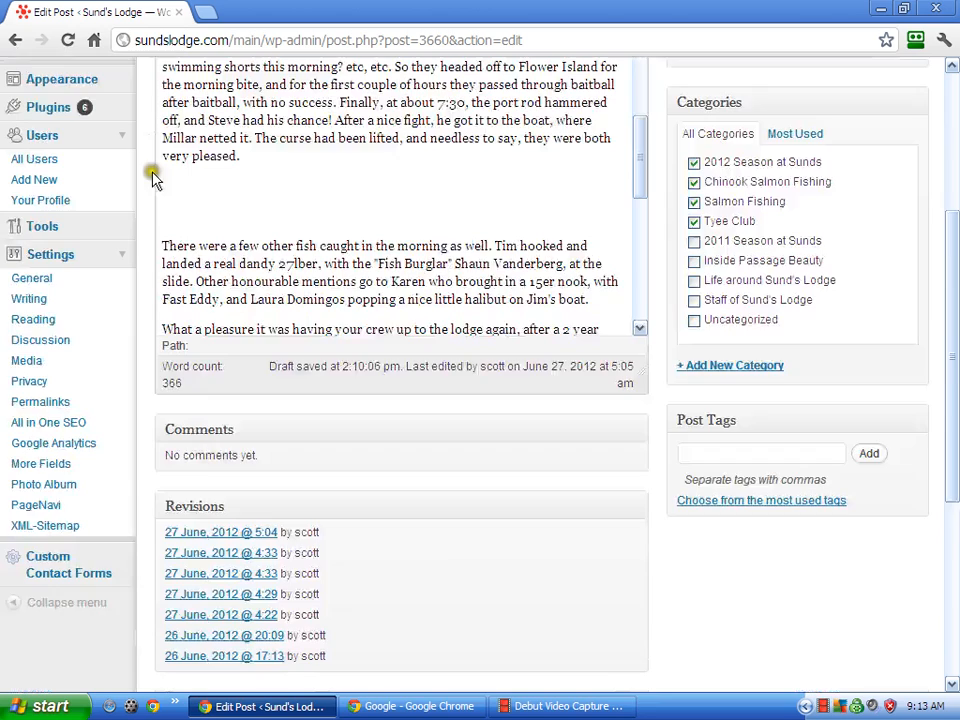
{"action": "scroll", "scroll_direction": "down", "scroll_amount": 3}
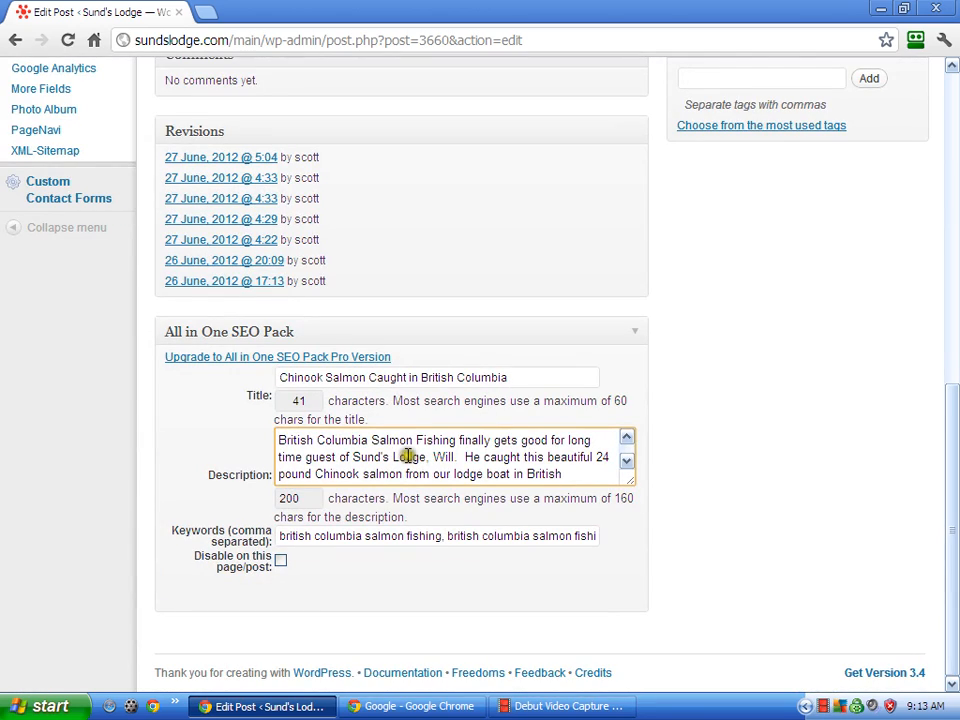
{"action": "scroll", "scroll_direction": "up", "scroll_amount": 3}
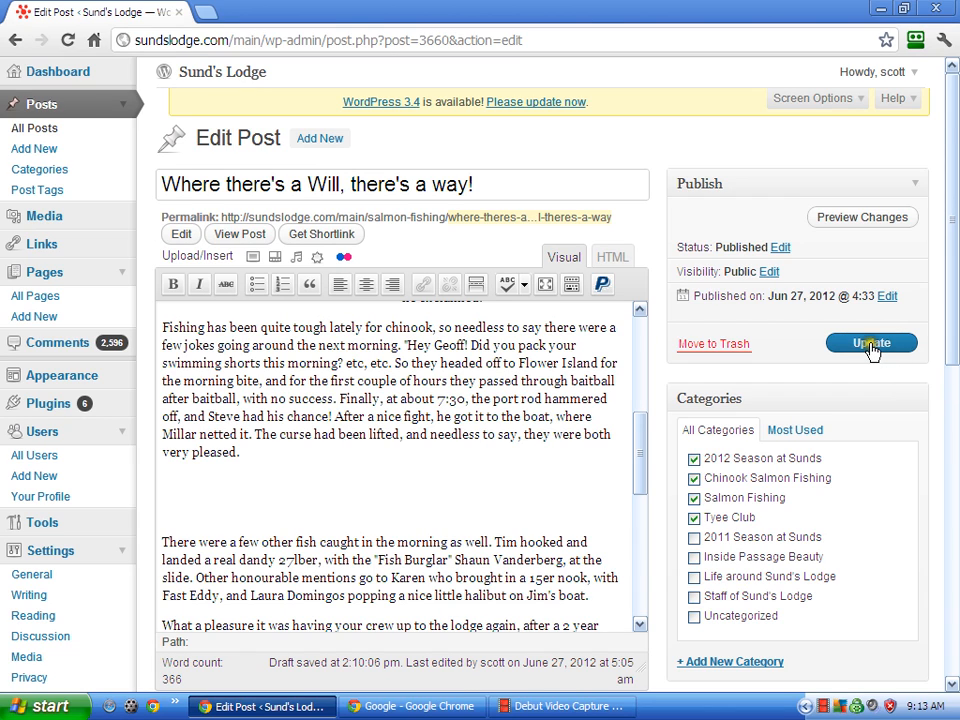
Update the post to save its SEO details, then go to All Posts.
{"action": "left_click", "coordinate": [870, 343]}
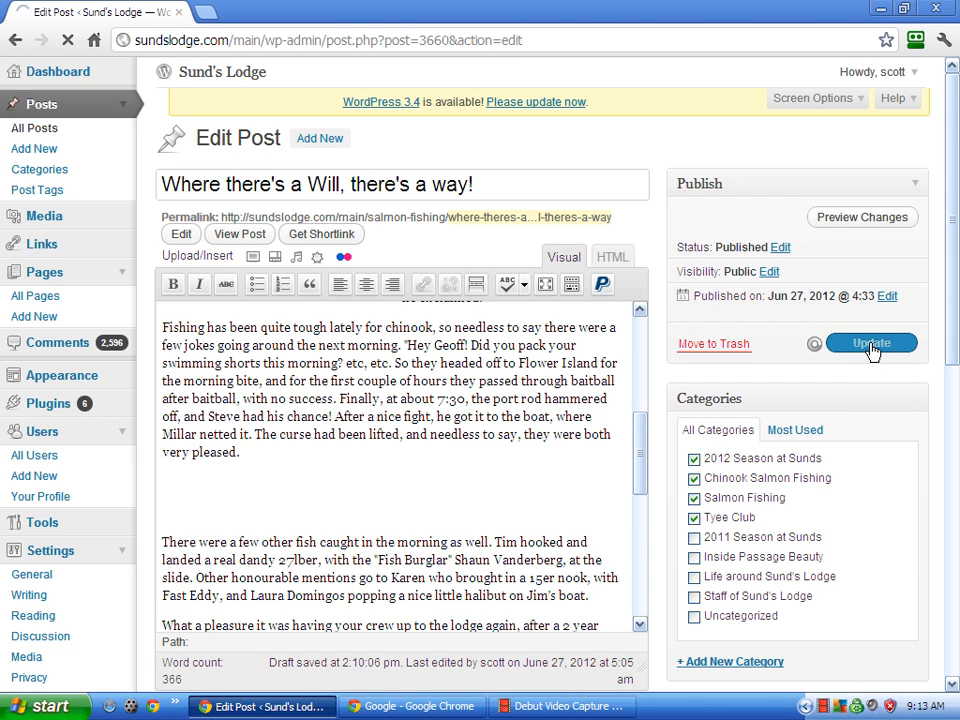
{"action": "left_click", "coordinate": [871, 343]}
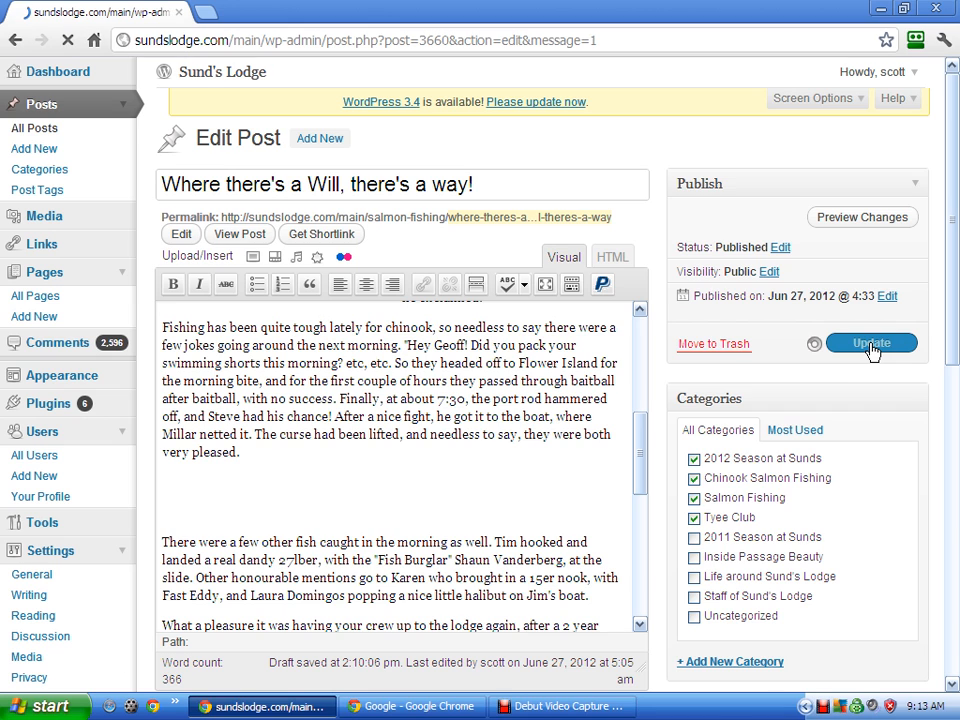
{"action": "left_click", "coordinate": [870, 343]}
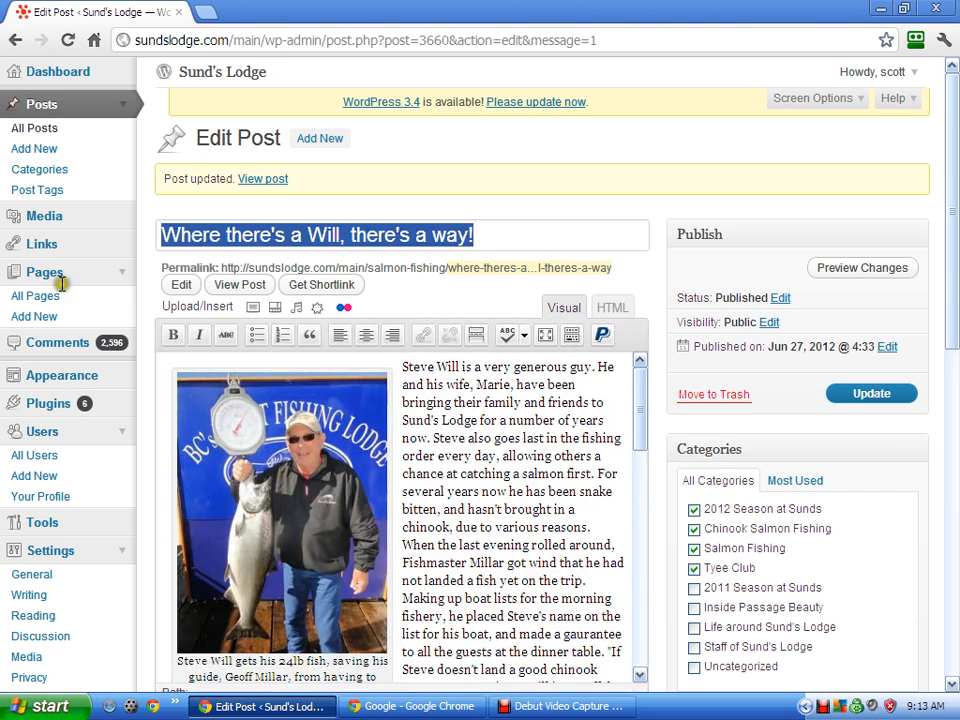
{"action": "left_click", "coordinate": [34, 128]}
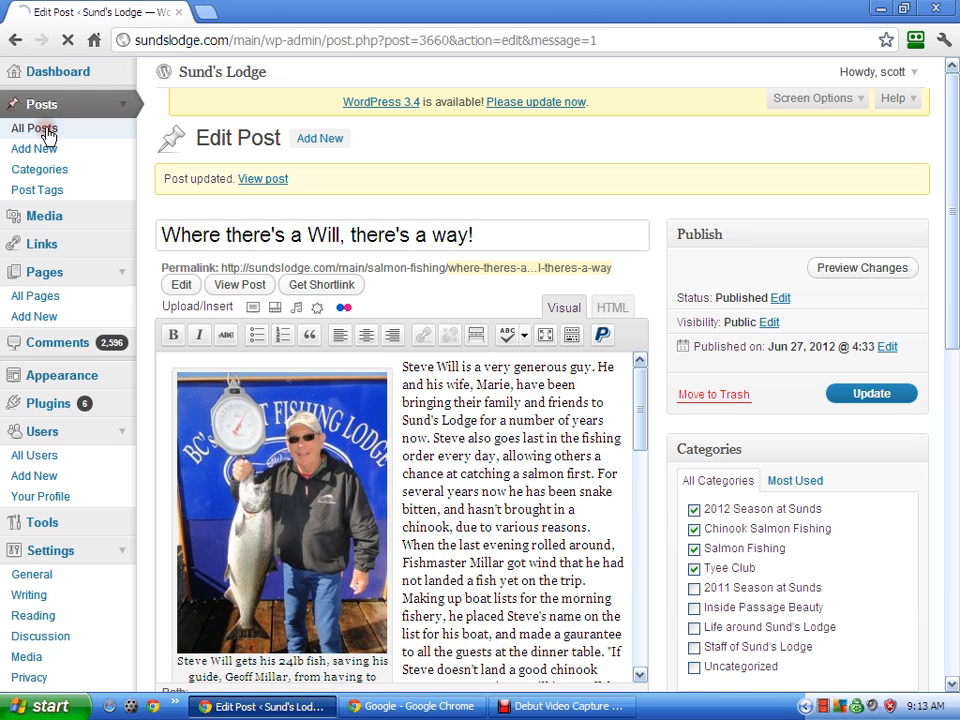
Review the post's SEO title, keywords and description columns, then bring the Google window forward.
{"action": "left_click", "coordinate": [33, 128]}
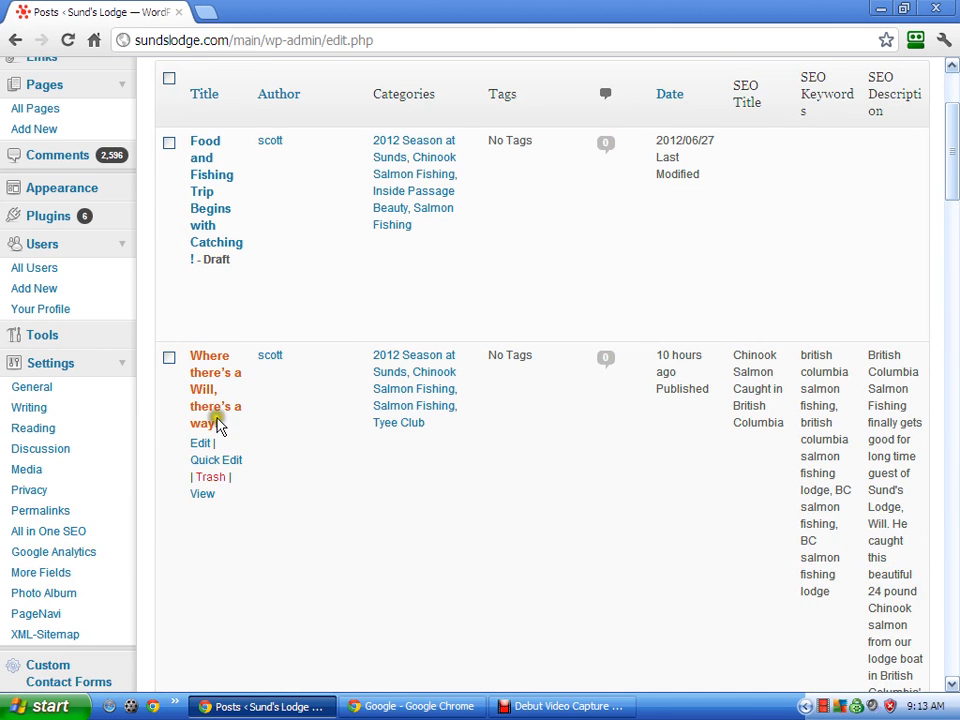
{"action": "mouse_move", "coordinate": [276, 402]}
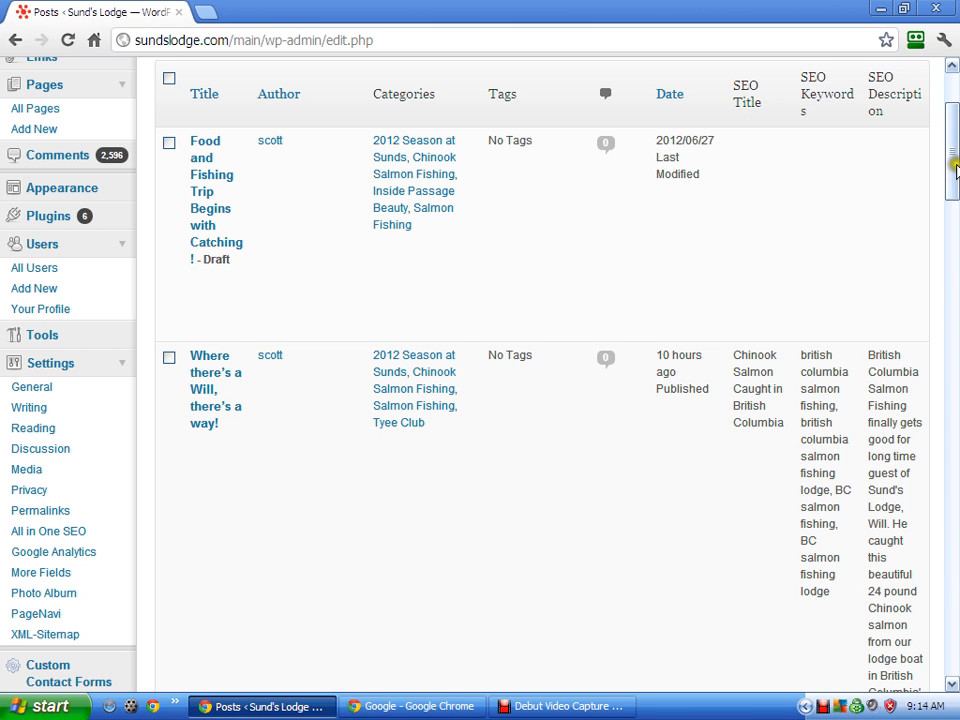
{"action": "scroll", "scroll_direction": "down", "scroll_amount": 3}
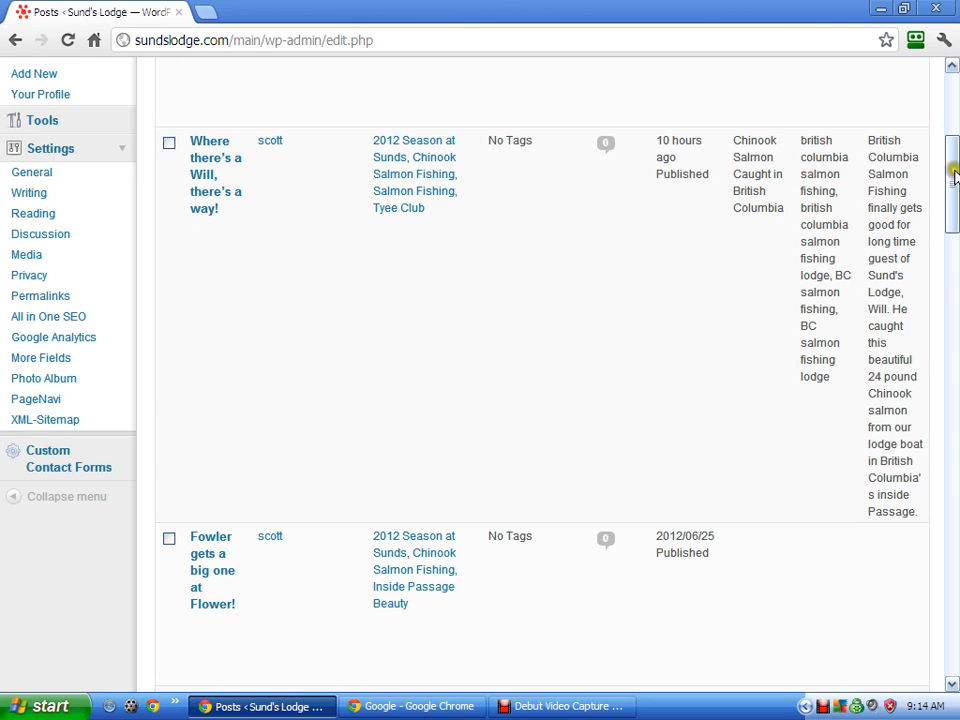
{"action": "scroll", "scroll_direction": "down", "scroll_amount": 3}
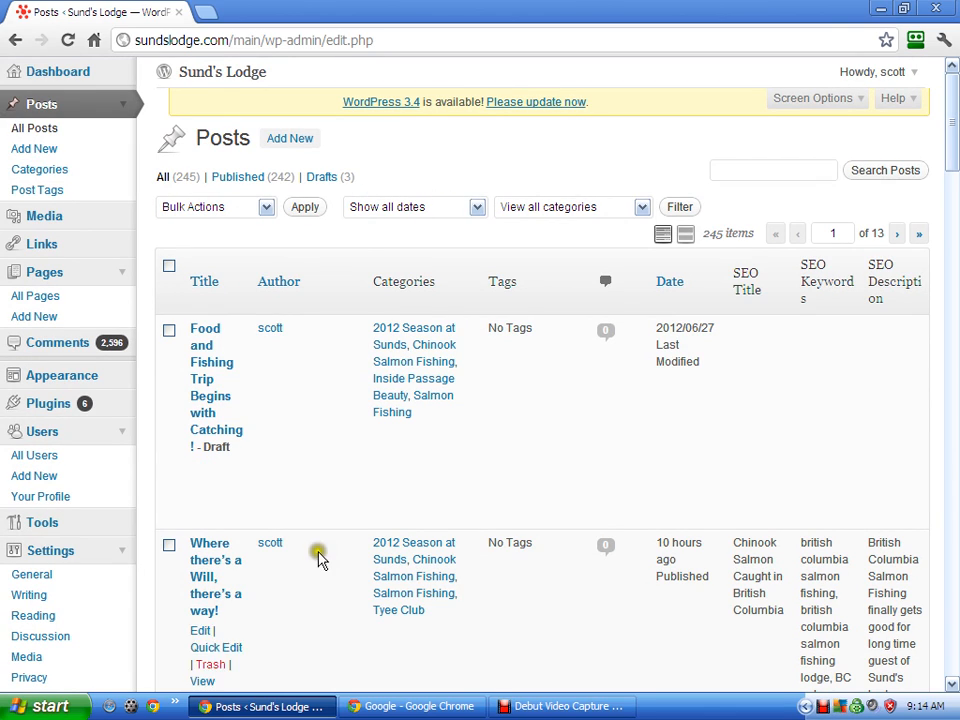
{"action": "left_click", "coordinate": [410, 706]}
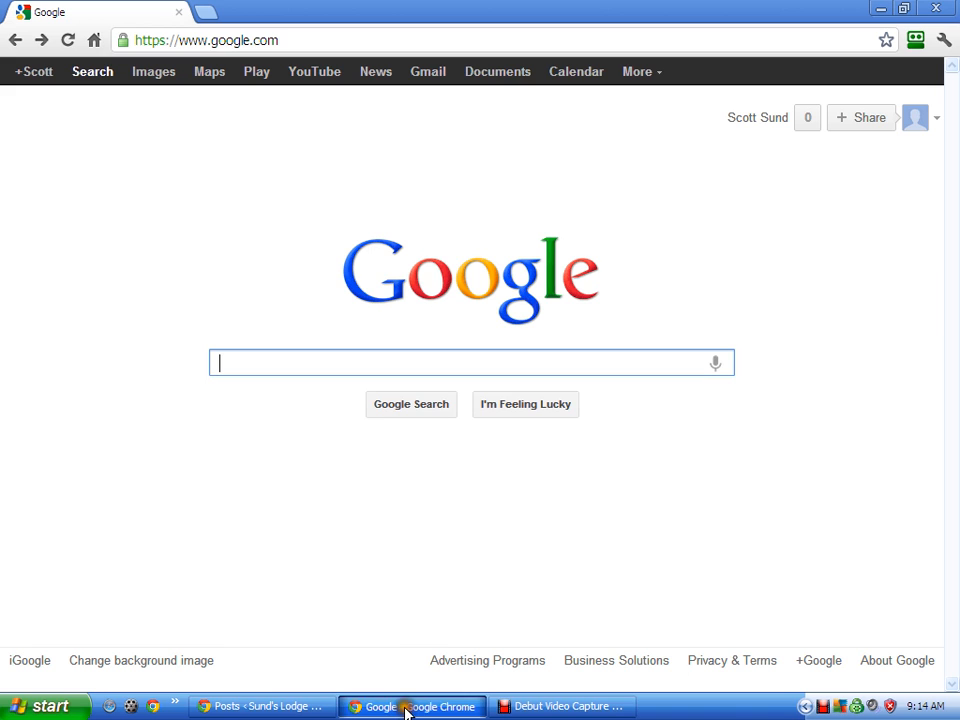
Search Google for 'keyword tool' and open the Google AdWords Keyword Tool result.
{"action": "type", "text": "keyword tool"}
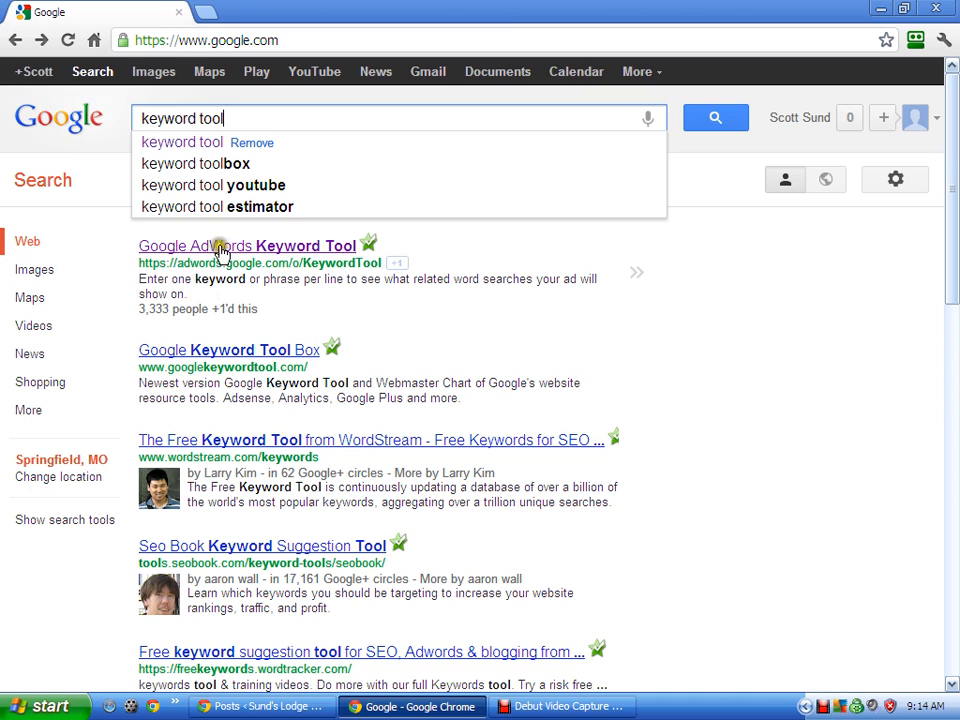
{"action": "left_click", "coordinate": [247, 246]}
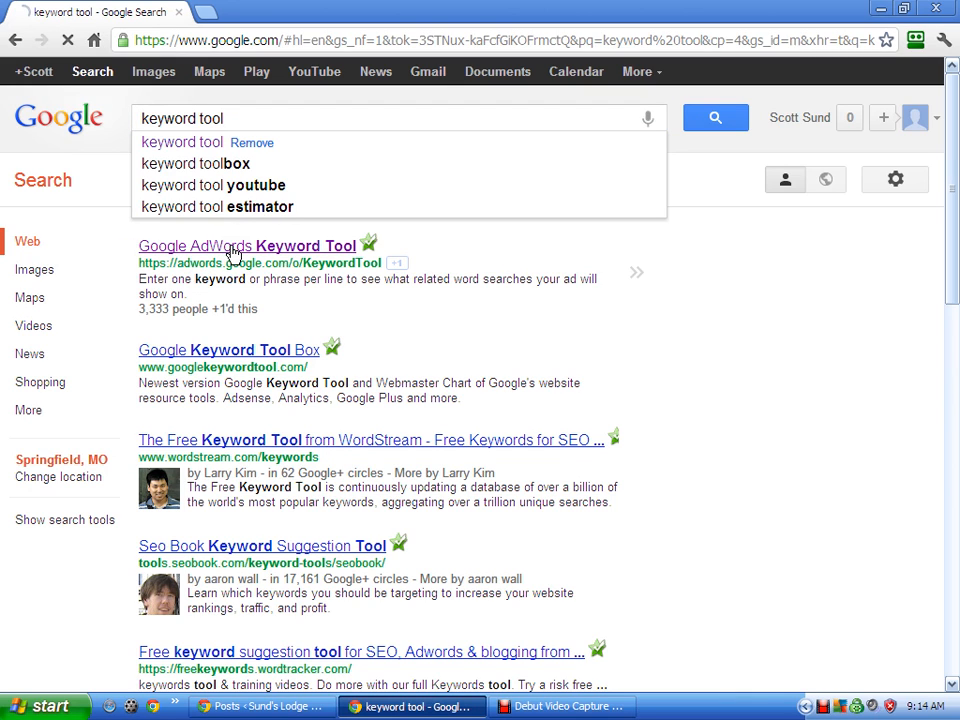
{"action": "left_click", "coordinate": [246, 245]}
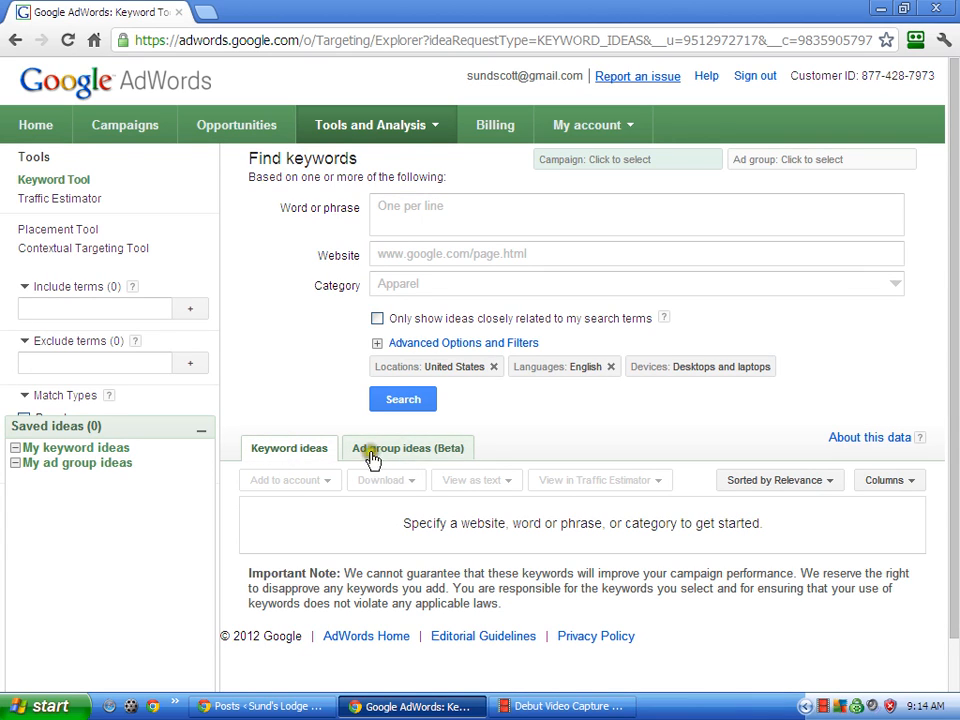
{"action": "mouse_move", "coordinate": [365, 458]}
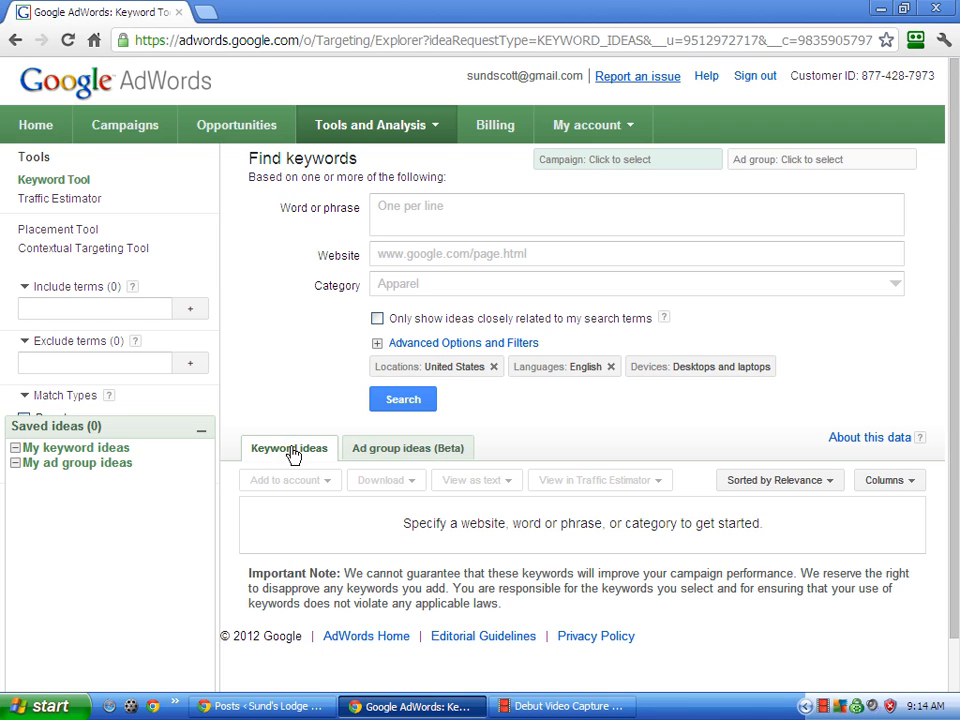
{"action": "mouse_move", "coordinate": [483, 90]}
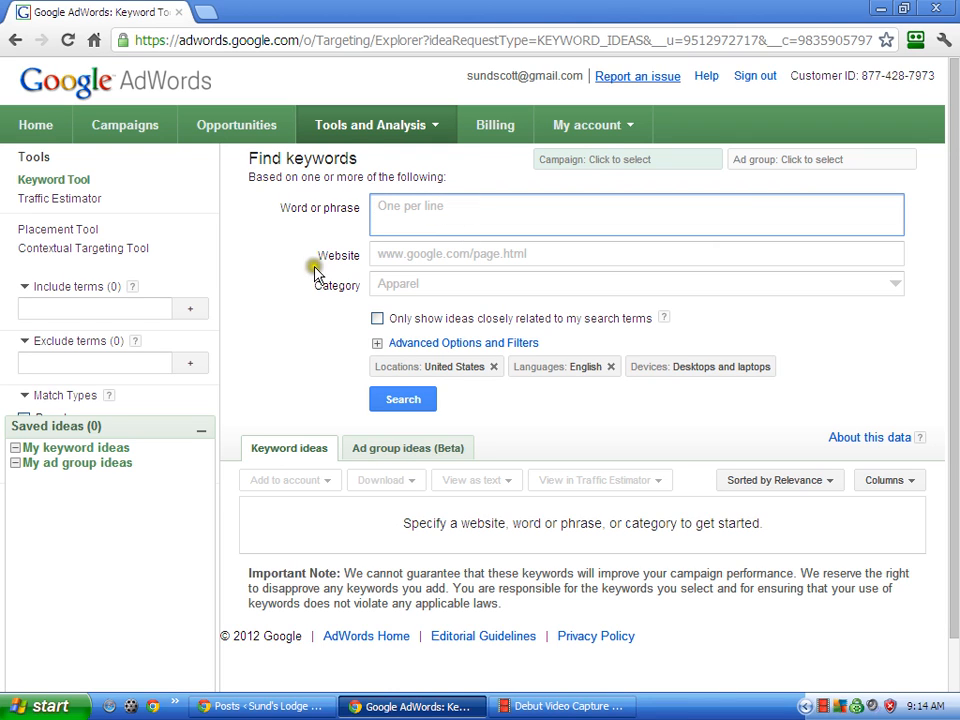
Search the Keyword Tool for ideas on 'British Columbia Salmon Fishing'.
{"action": "type", "text": "British Columbia S"}
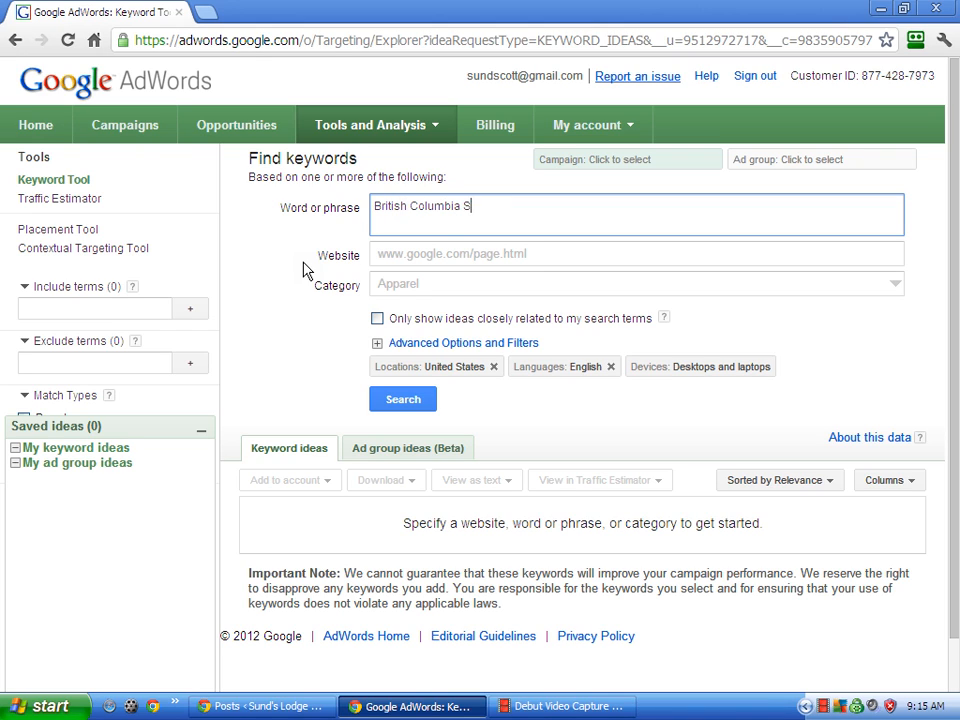
{"action": "type", "text": "almon Fishing"}
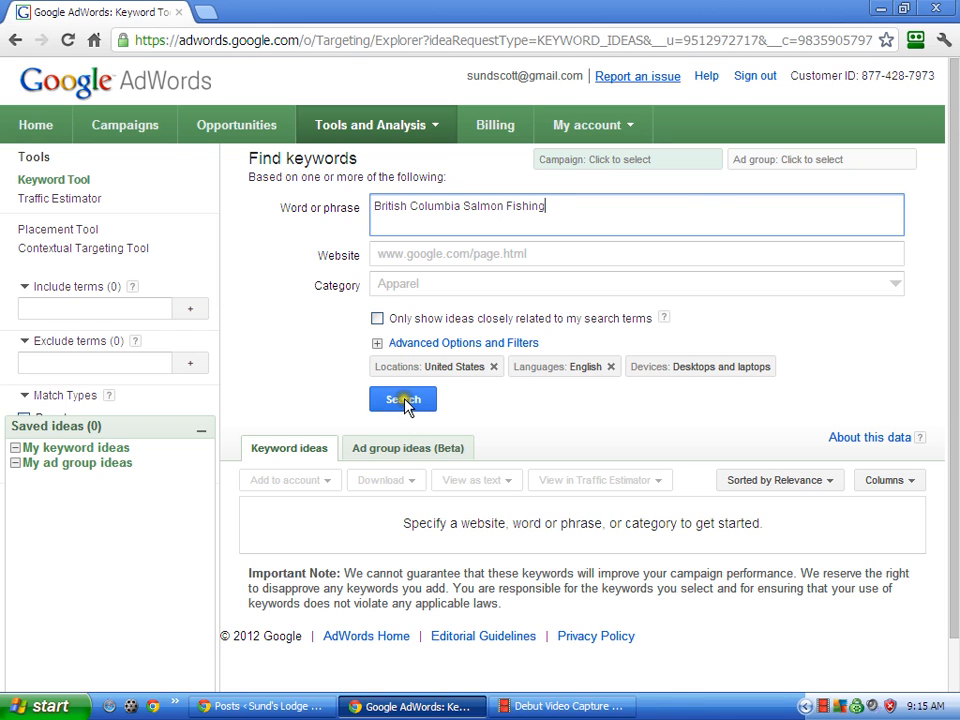
{"action": "left_click", "coordinate": [403, 399]}
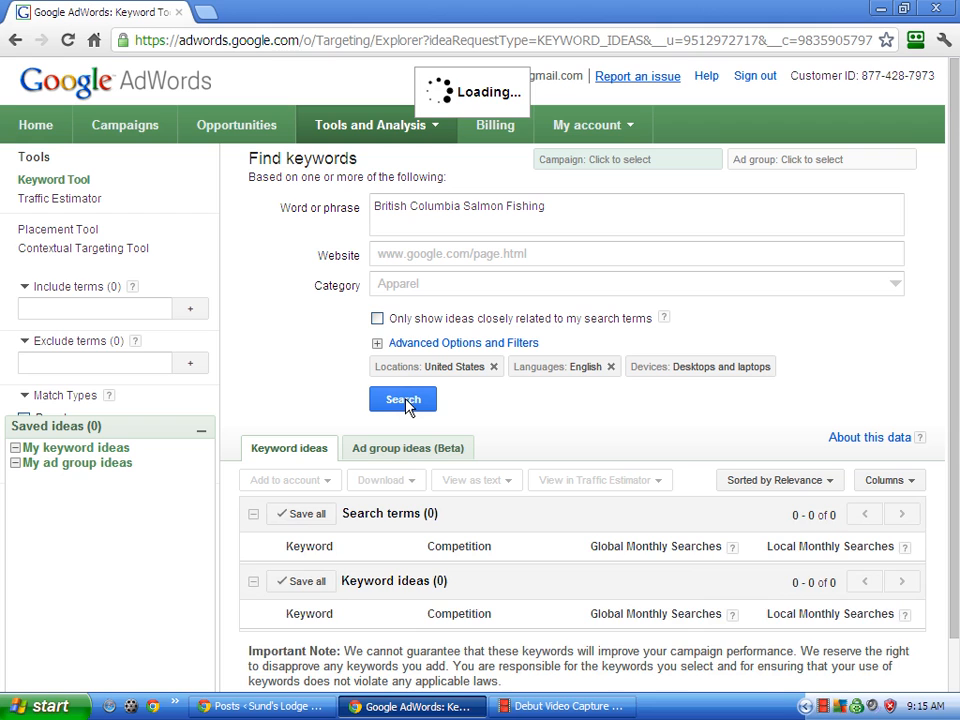
{"action": "left_click", "coordinate": [403, 399]}
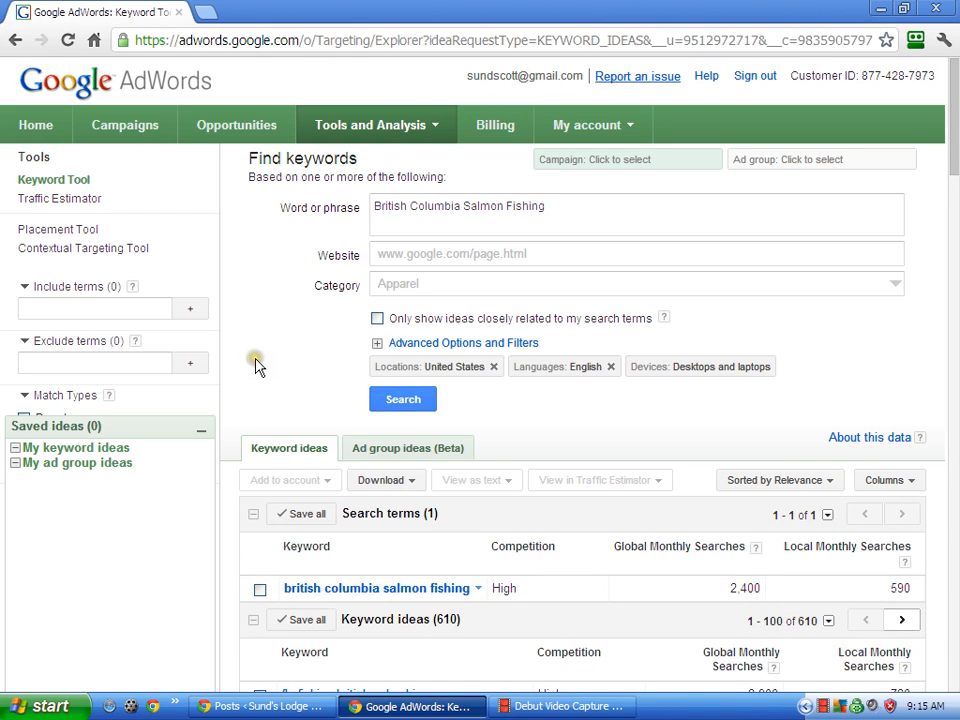
{"action": "scroll", "scroll_direction": "down", "scroll_amount": 3}
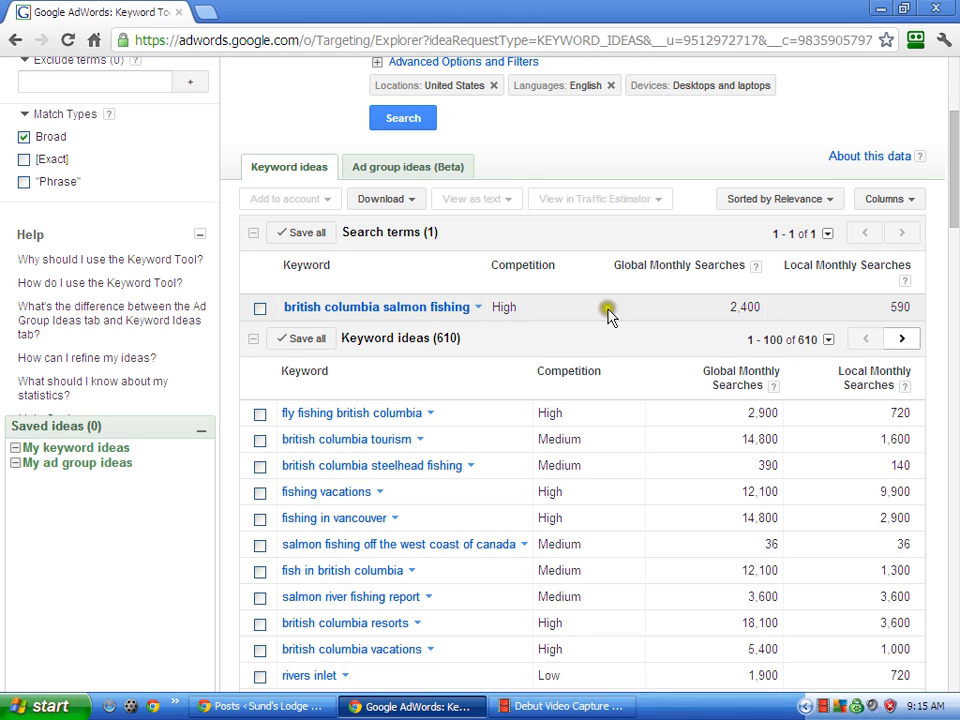
{"action": "mouse_move", "coordinate": [745, 313]}
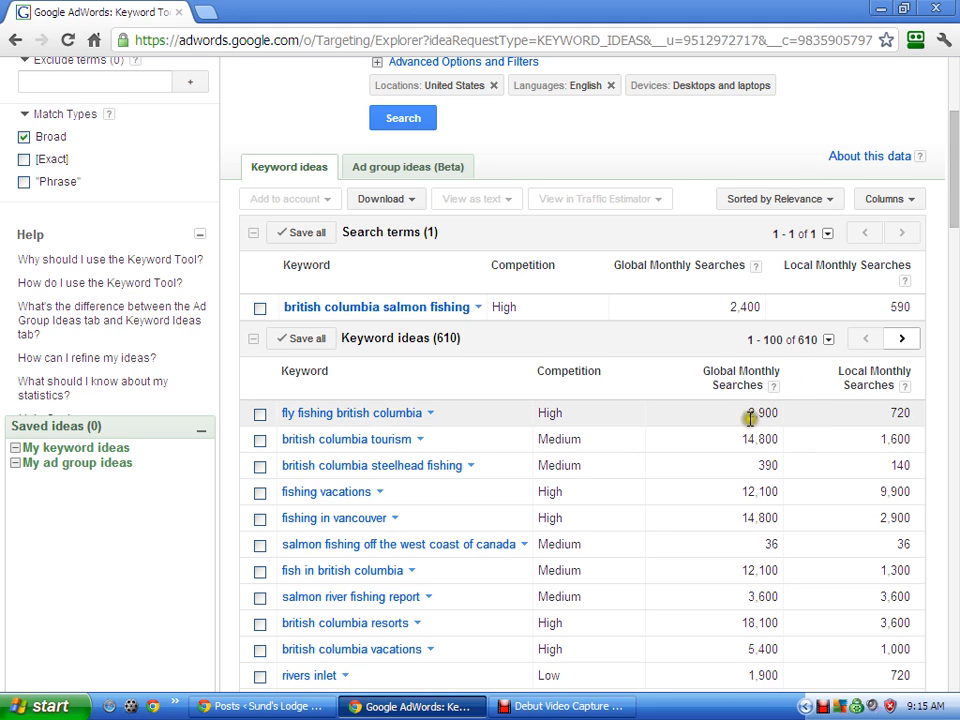
{"action": "scroll", "scroll_direction": "down", "scroll_amount": 3}
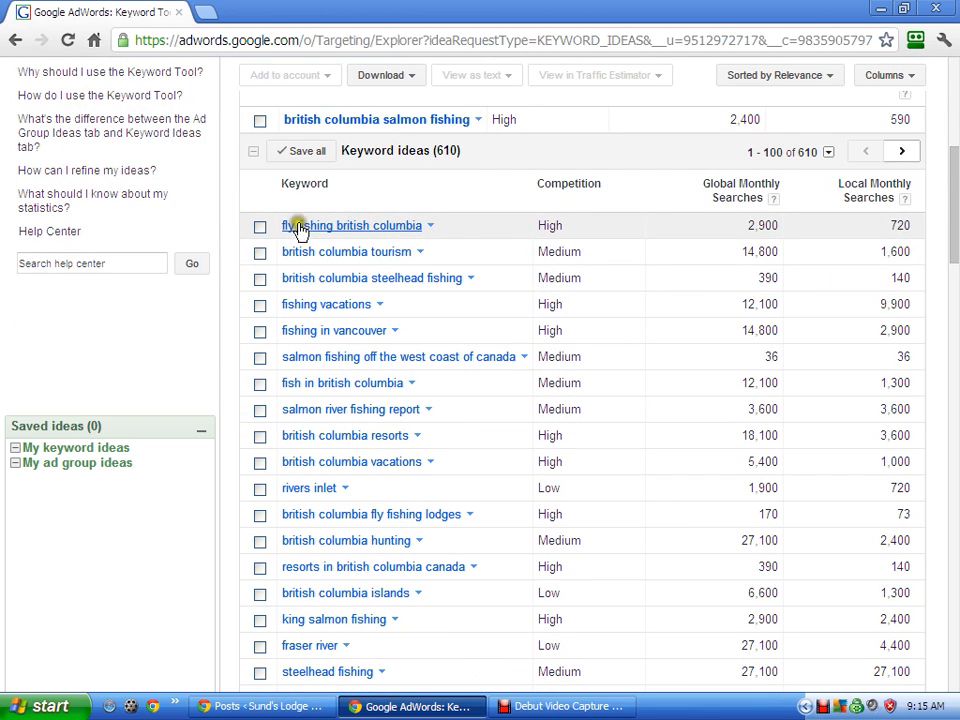
{"action": "mouse_move", "coordinate": [290, 290]}
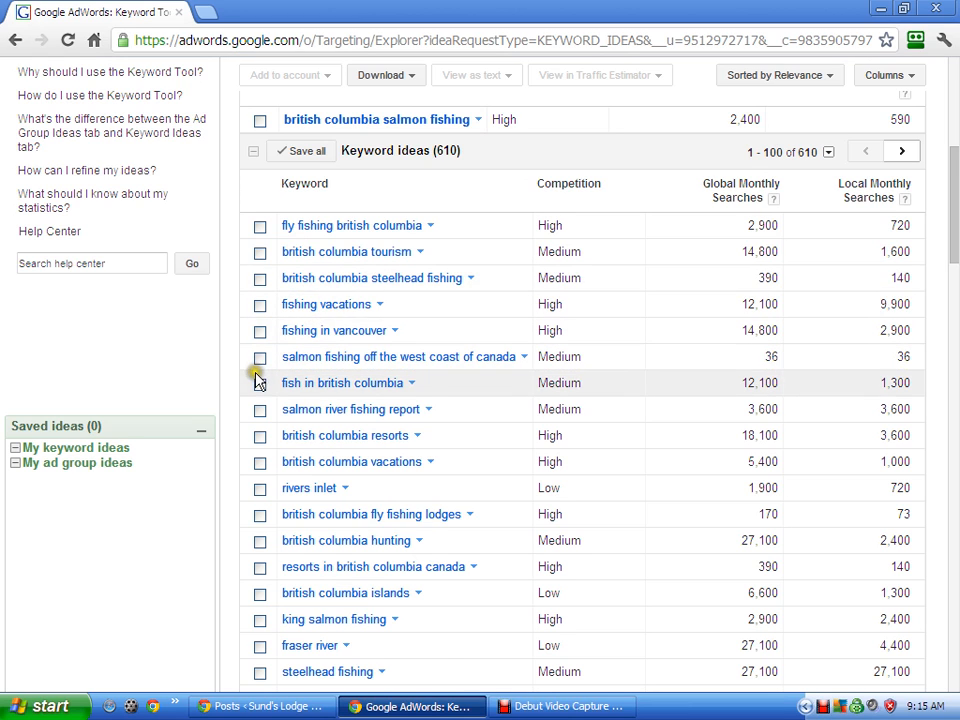
{"action": "scroll", "scroll_direction": "down", "scroll_amount": 3}
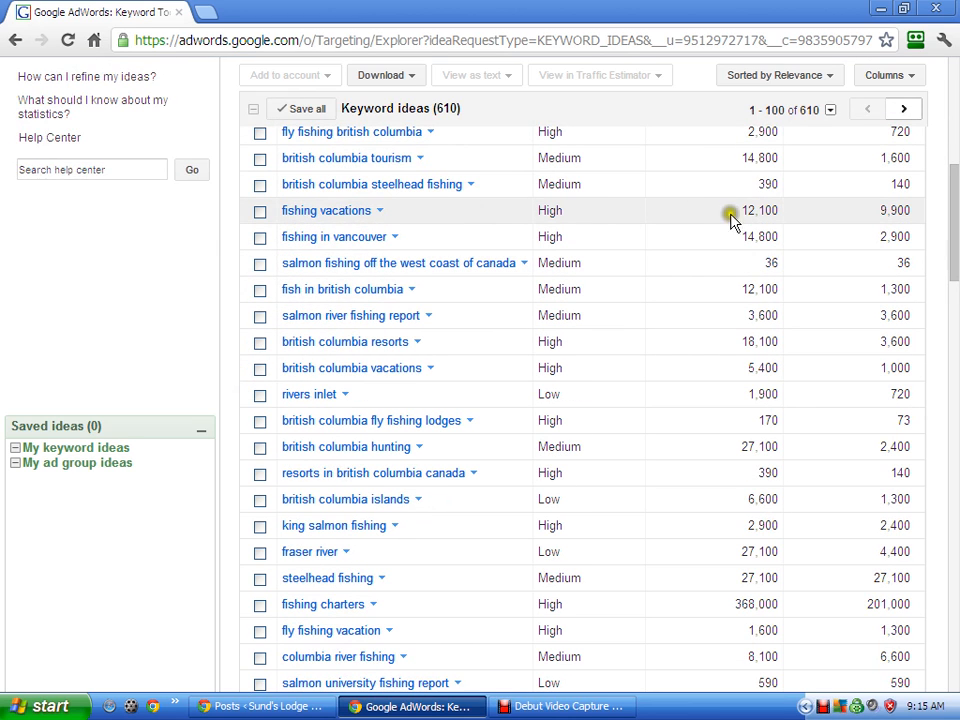
{"action": "mouse_move", "coordinate": [735, 222]}
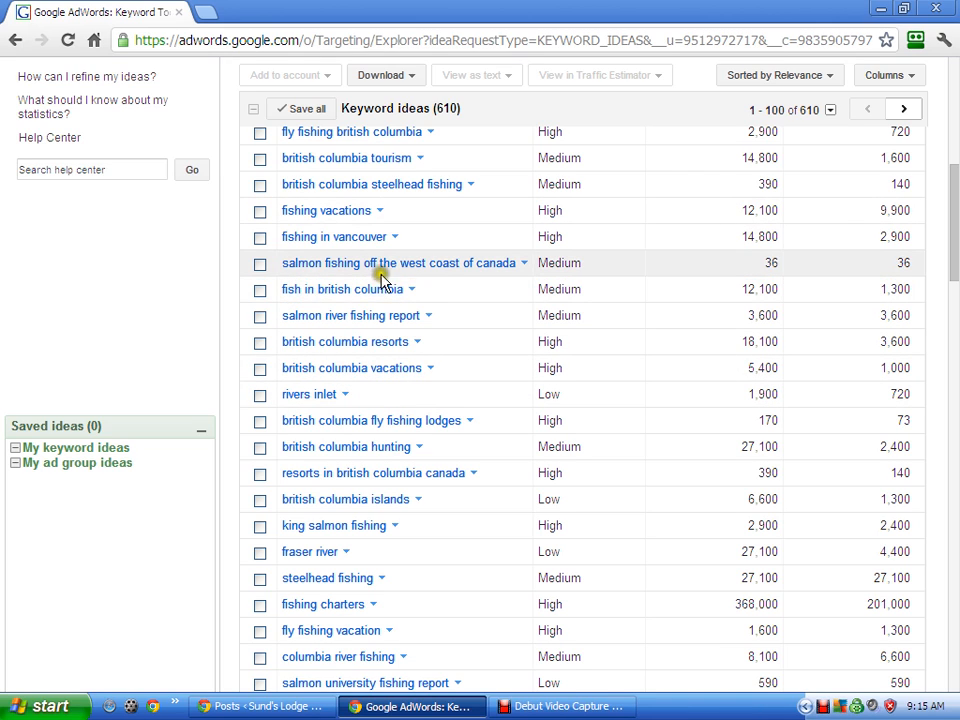
{"action": "mouse_move", "coordinate": [510, 280]}
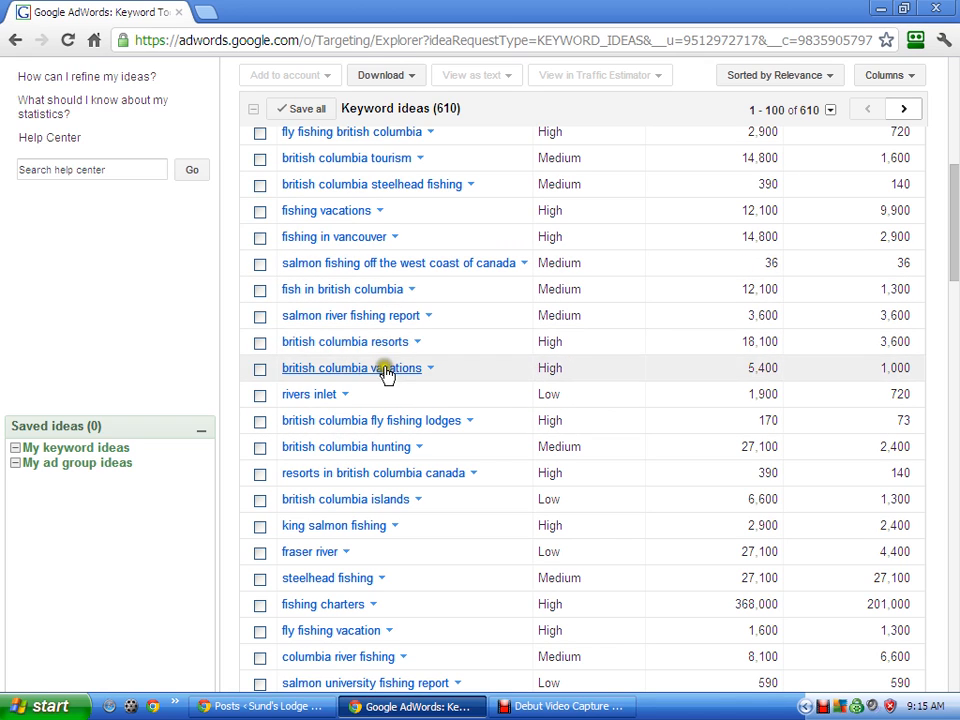
{"action": "mouse_move", "coordinate": [748, 378]}
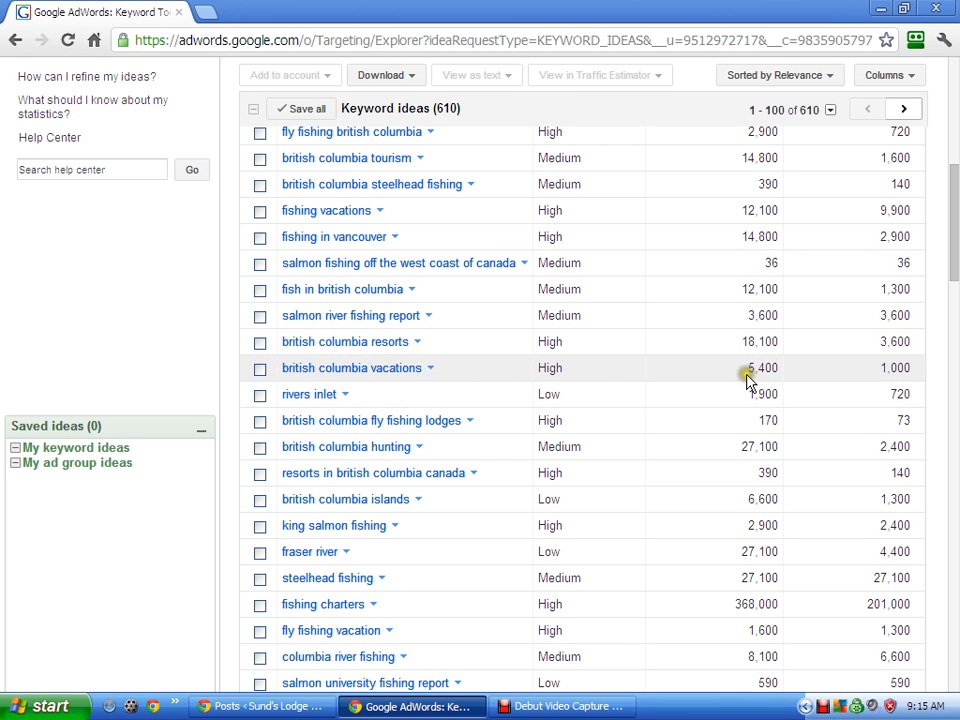
{"action": "scroll", "scroll_direction": "down", "scroll_amount": 3}
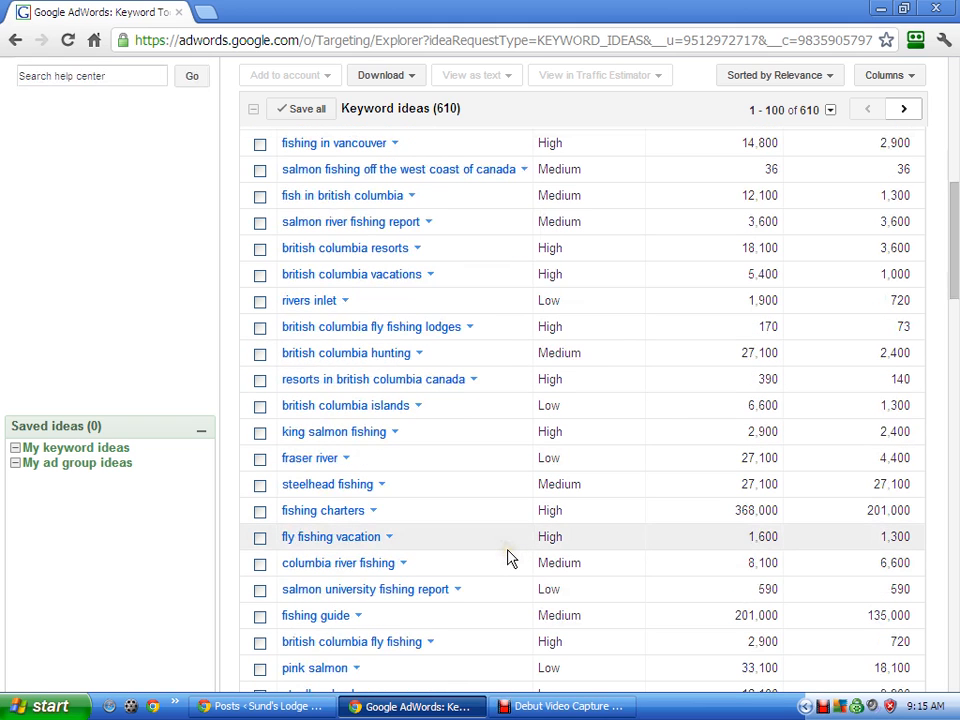
{"action": "mouse_move", "coordinate": [509, 510]}
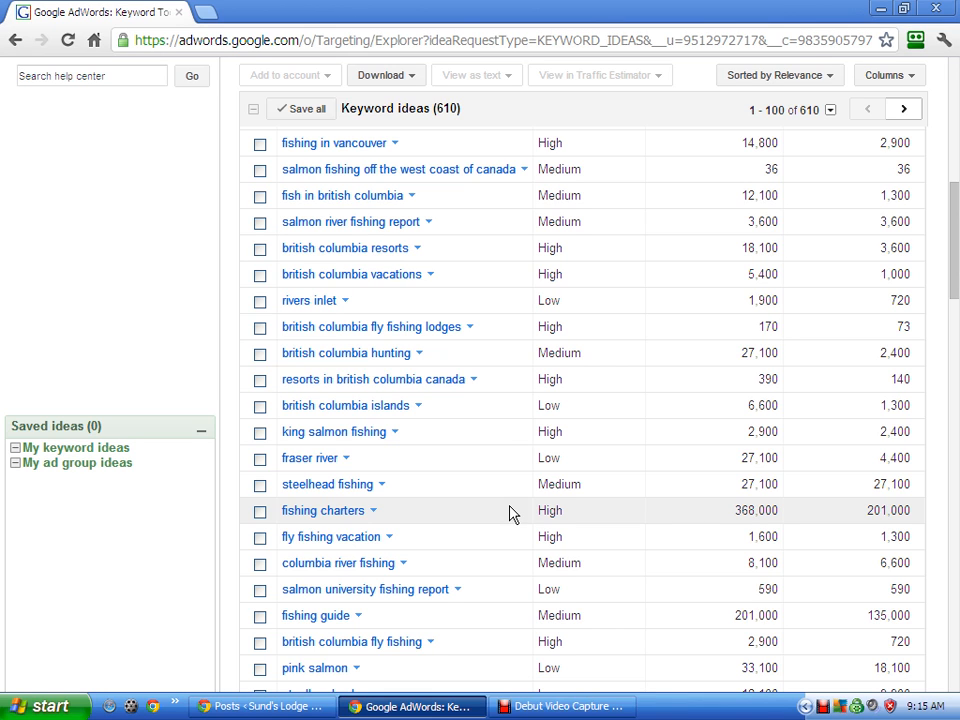
{"action": "scroll", "scroll_direction": "down", "scroll_amount": 3}
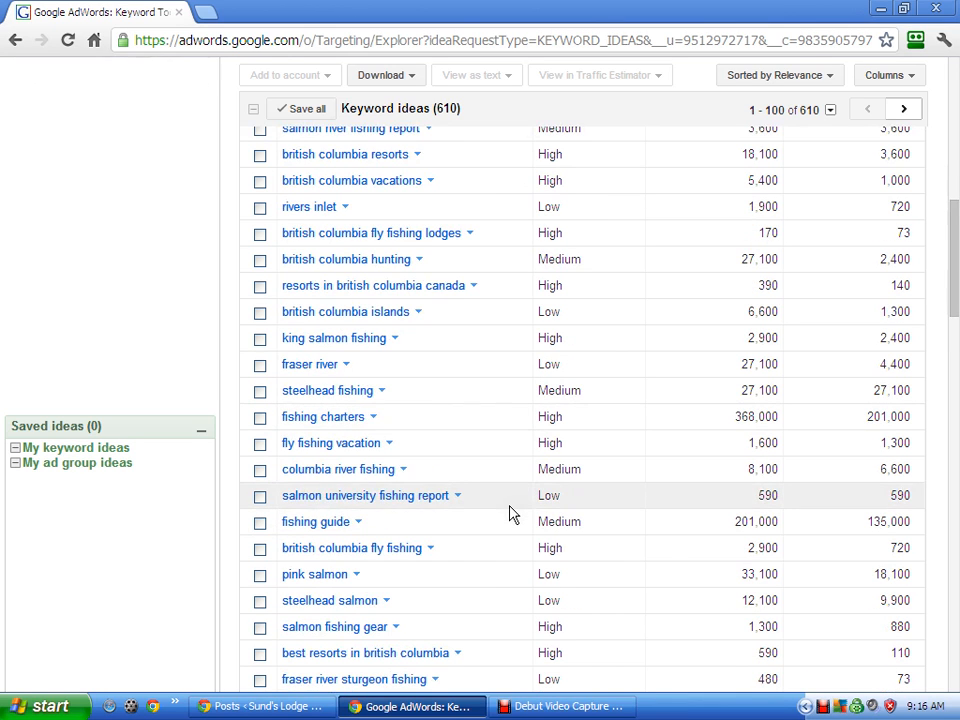
{"action": "scroll", "scroll_direction": "down", "scroll_amount": 3}
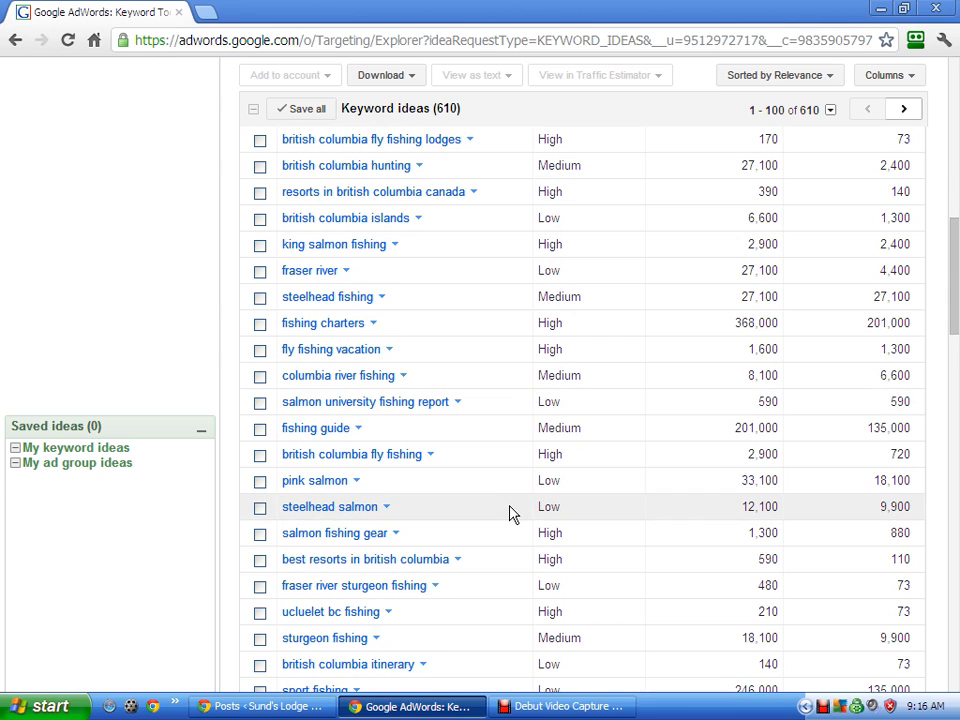
{"action": "scroll", "scroll_direction": "down", "scroll_amount": 3}
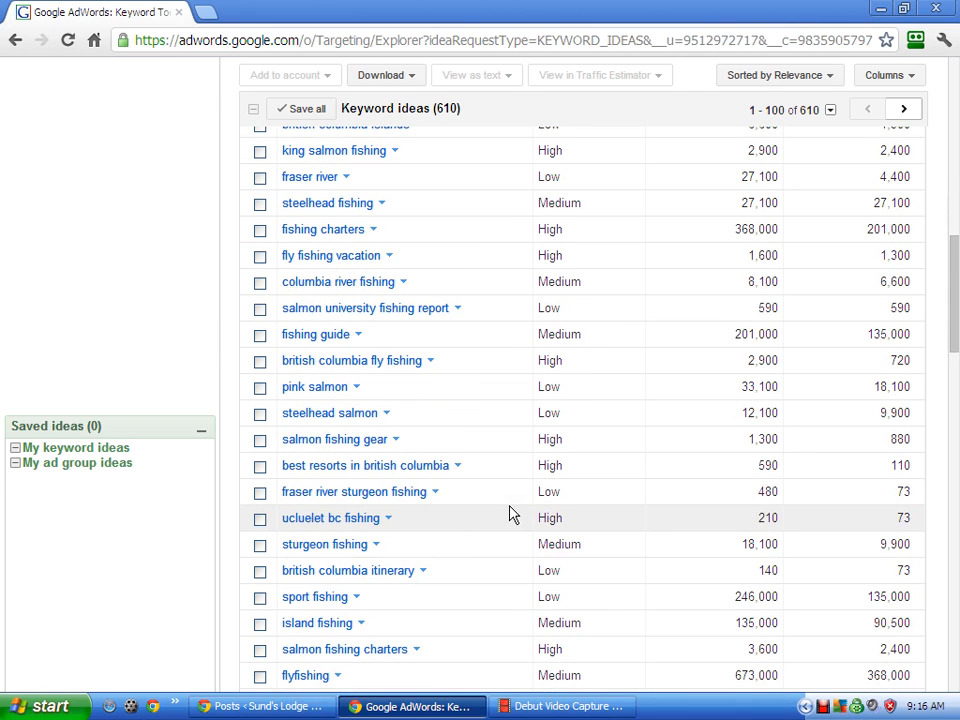
{"action": "mouse_move", "coordinate": [760, 478]}
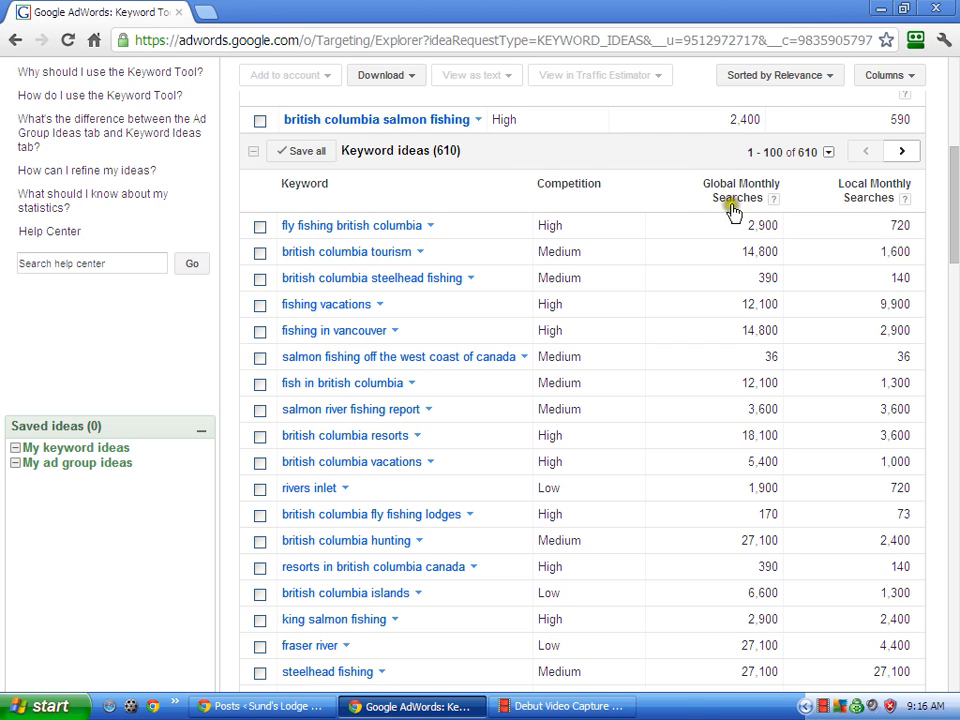
Sort the 610 keyword ideas by global monthly searches, led by 'in fishing' at 20,400,000.
{"action": "left_click", "coordinate": [740, 190]}
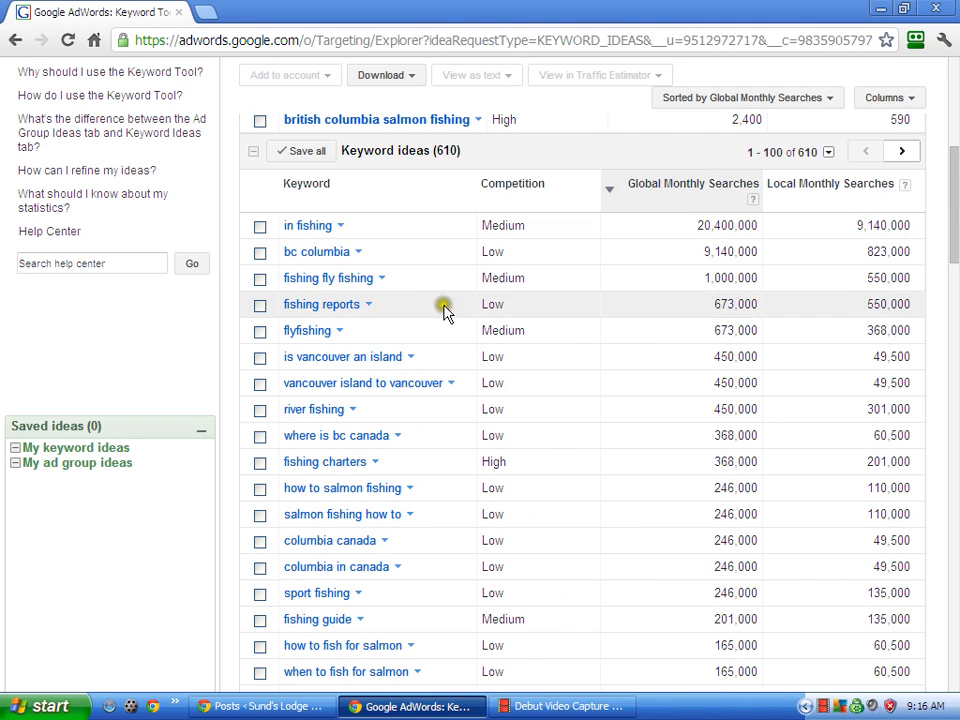
{"action": "mouse_move", "coordinate": [358, 330]}
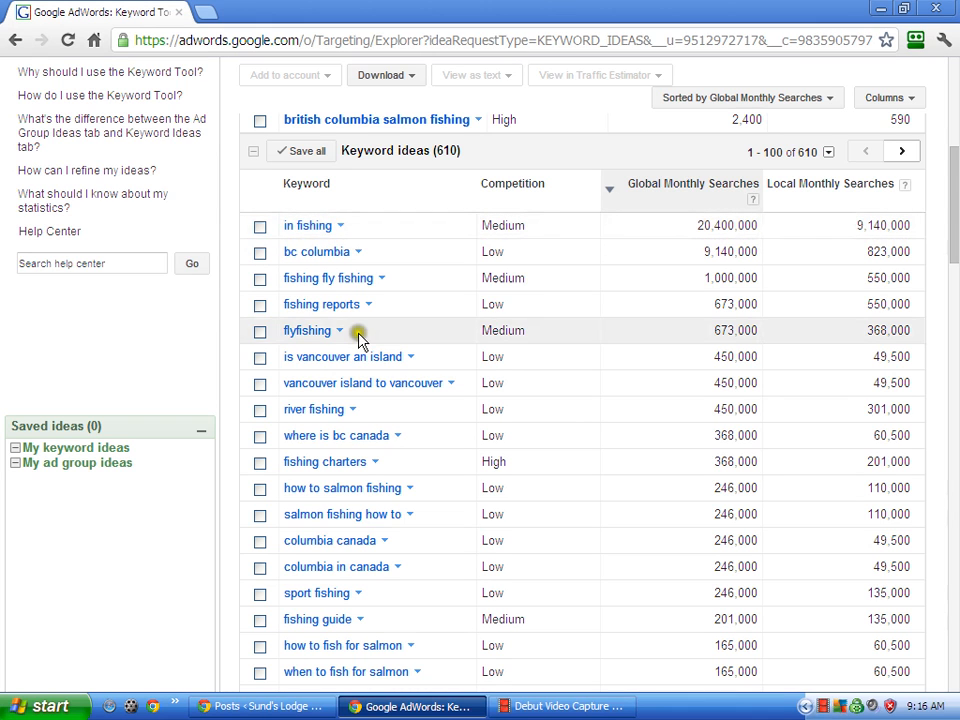
{"action": "scroll", "scroll_direction": "down", "scroll_amount": 3}
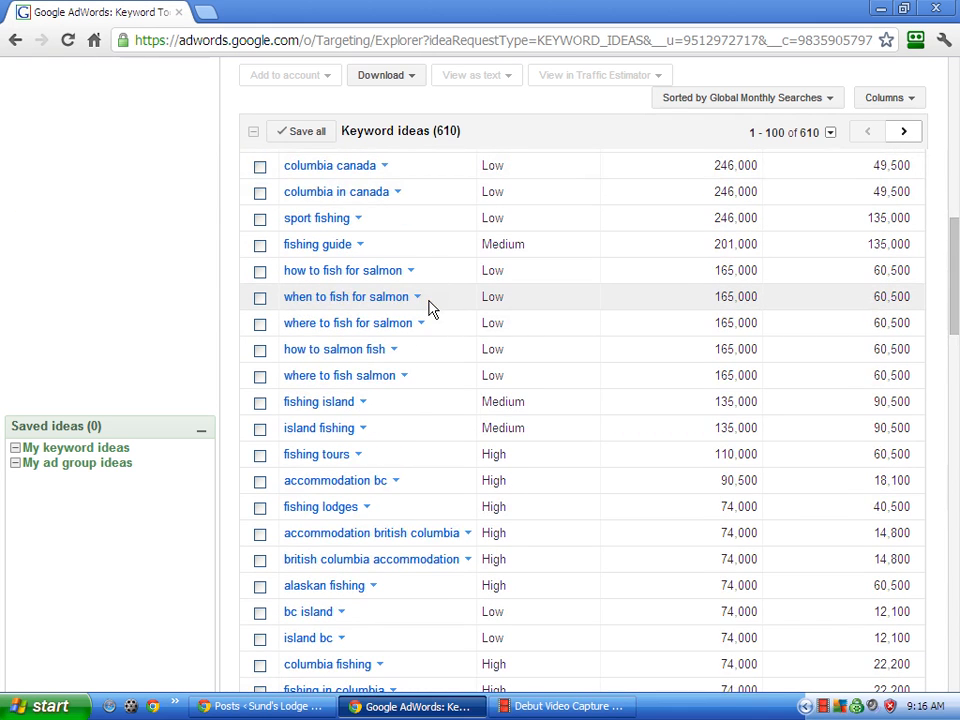
{"action": "scroll", "scroll_direction": "down", "scroll_amount": 3}
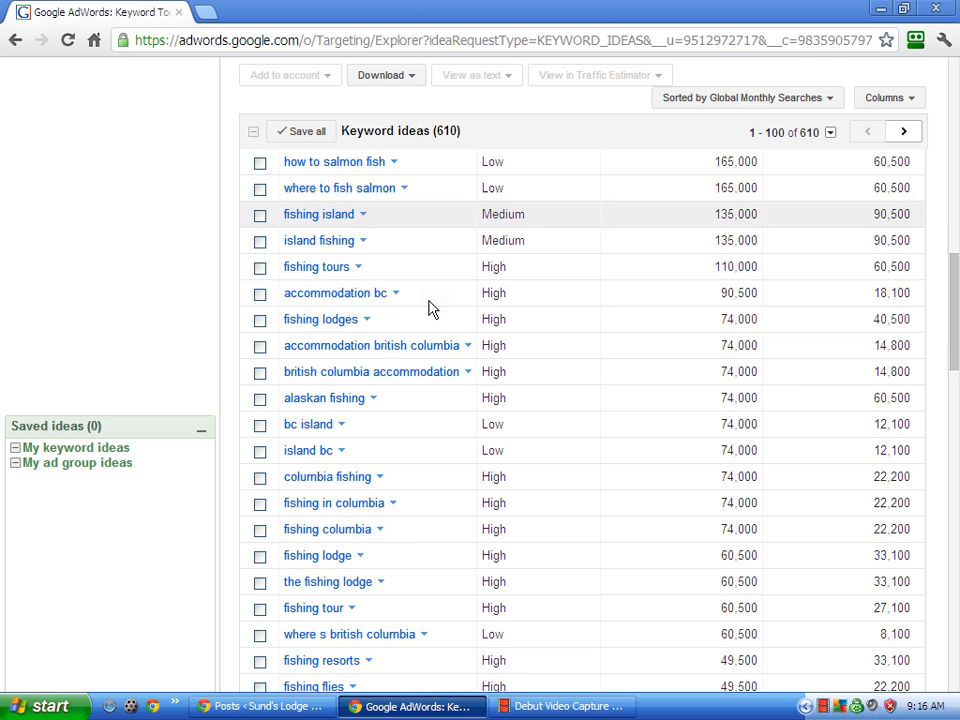
{"action": "scroll", "scroll_direction": "down", "scroll_amount": 3}
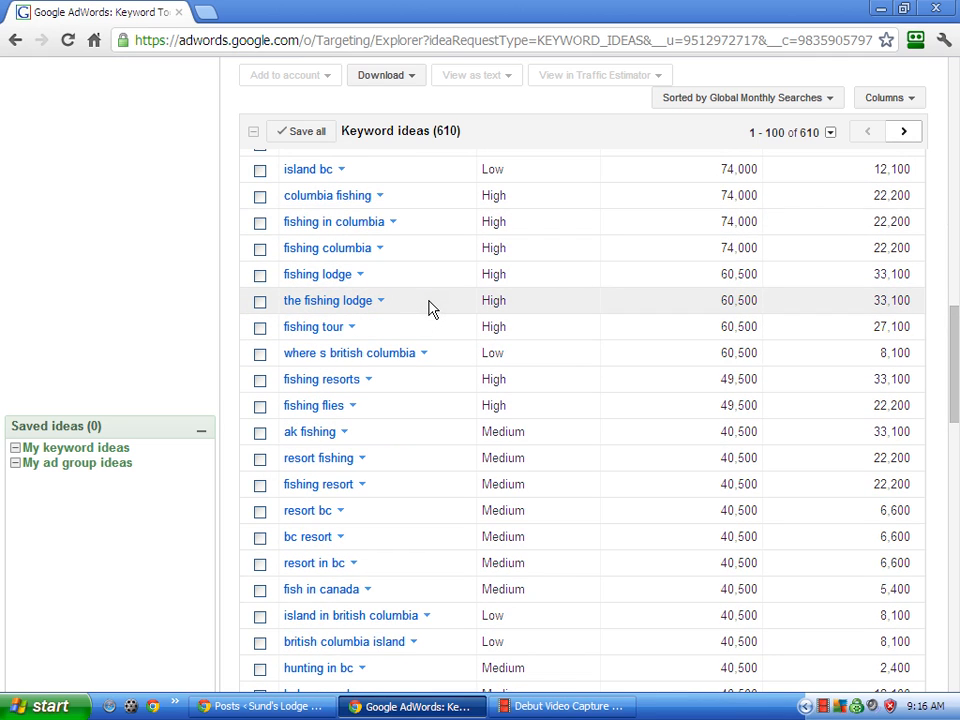
{"action": "mouse_move", "coordinate": [340, 278]}
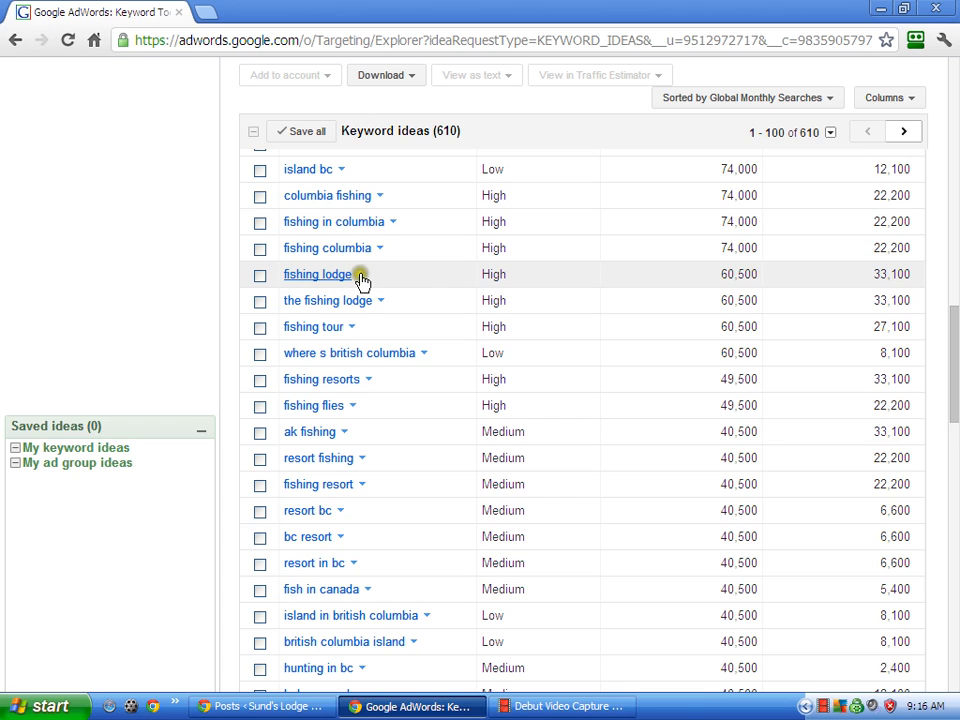
Show more keyword ideas like 'fishing lodge', review the 800 results, then return to WordPress.
{"action": "left_click", "coordinate": [357, 274]}
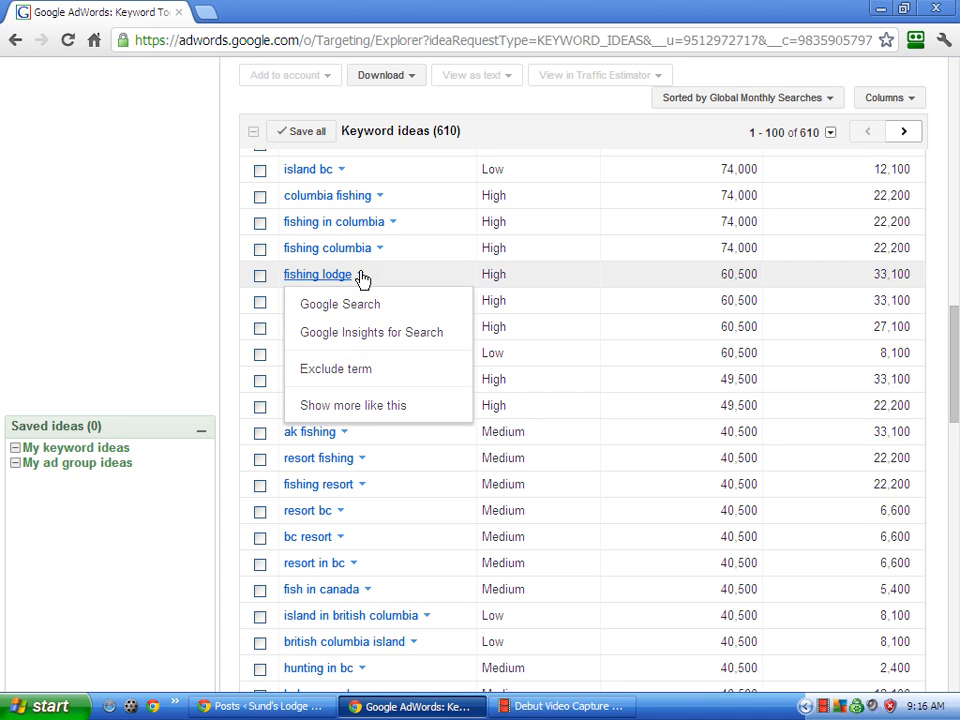
{"action": "mouse_move", "coordinate": [353, 405]}
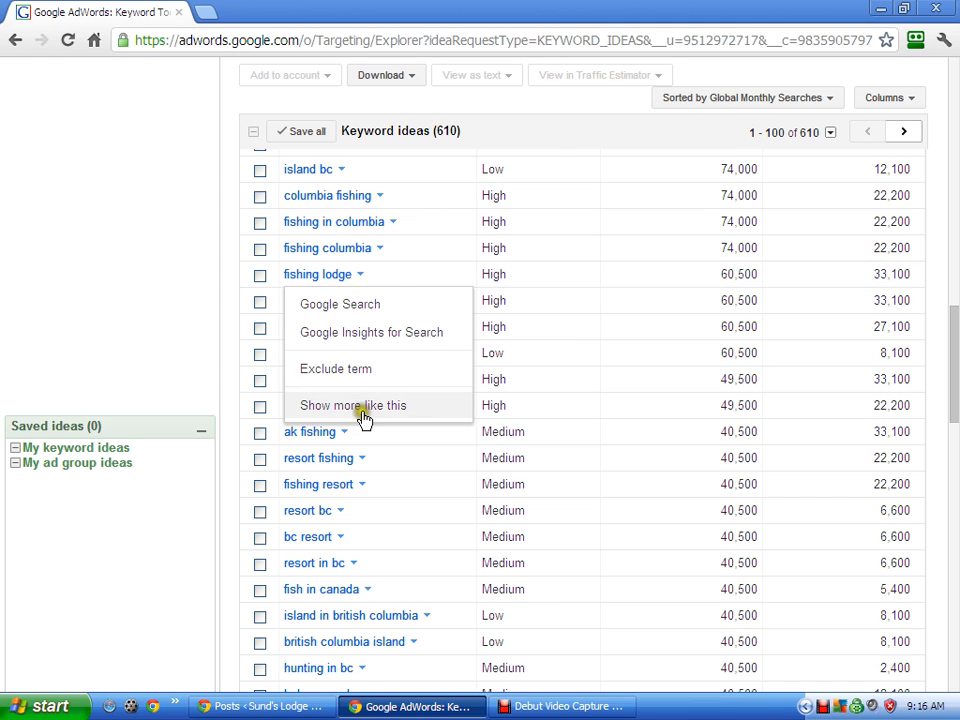
{"action": "left_click", "coordinate": [353, 405]}
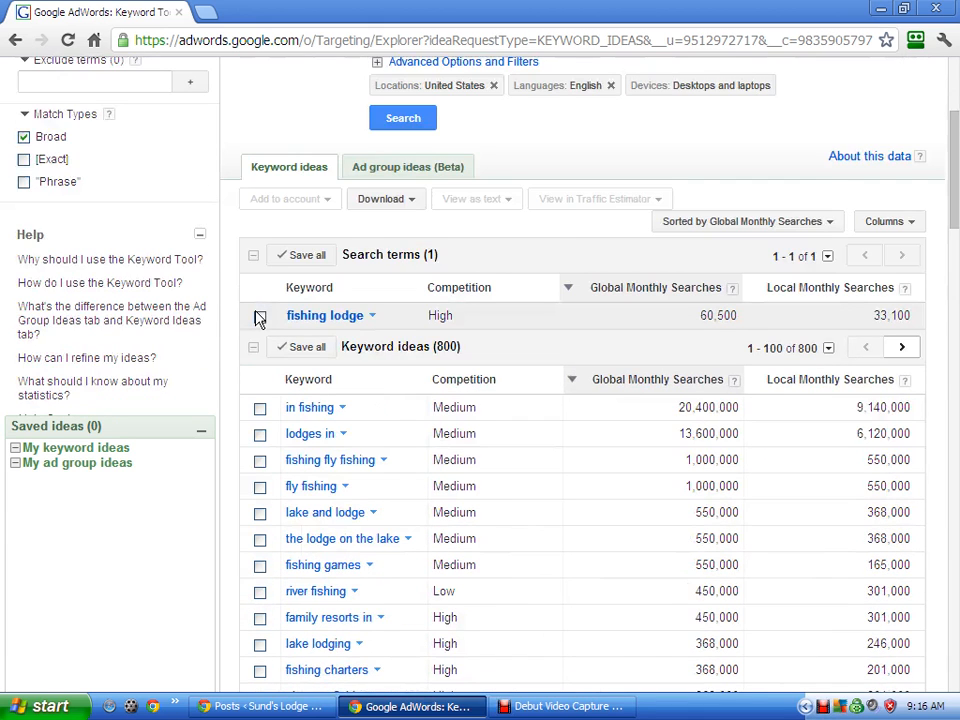
{"action": "scroll", "scroll_direction": "down", "scroll_amount": 3}
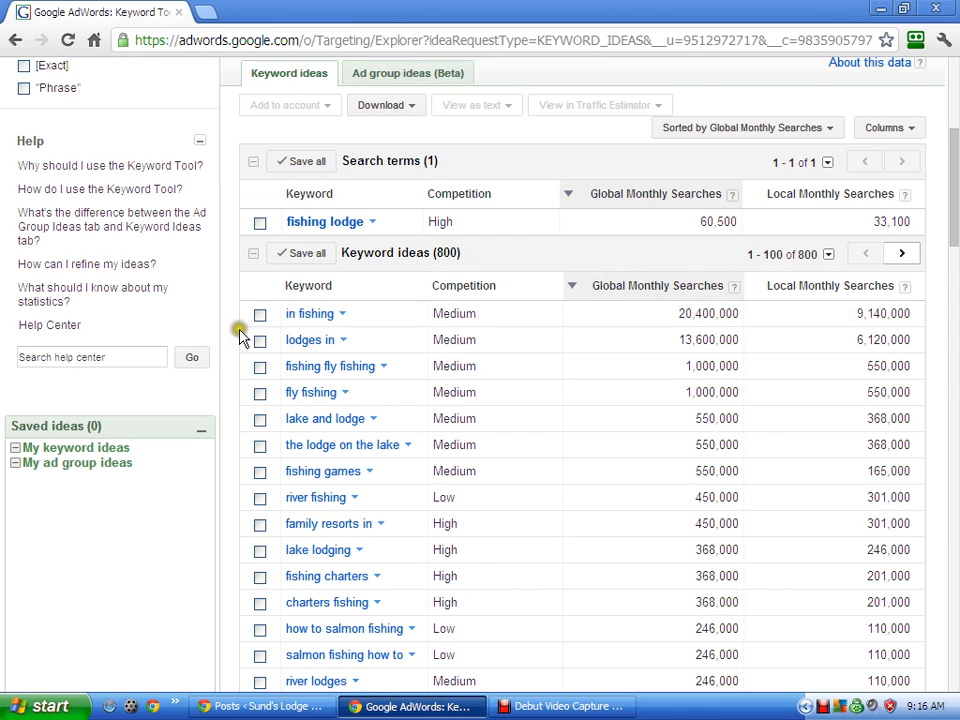
{"action": "scroll", "scroll_direction": "up", "scroll_amount": 3}
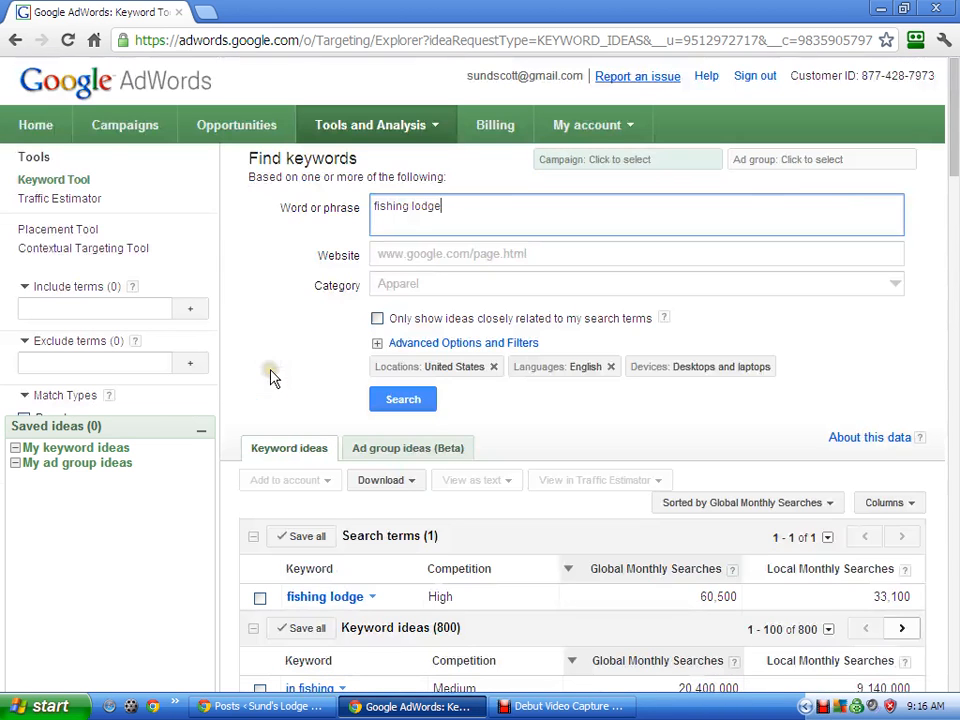
{"action": "mouse_move", "coordinate": [270, 288]}
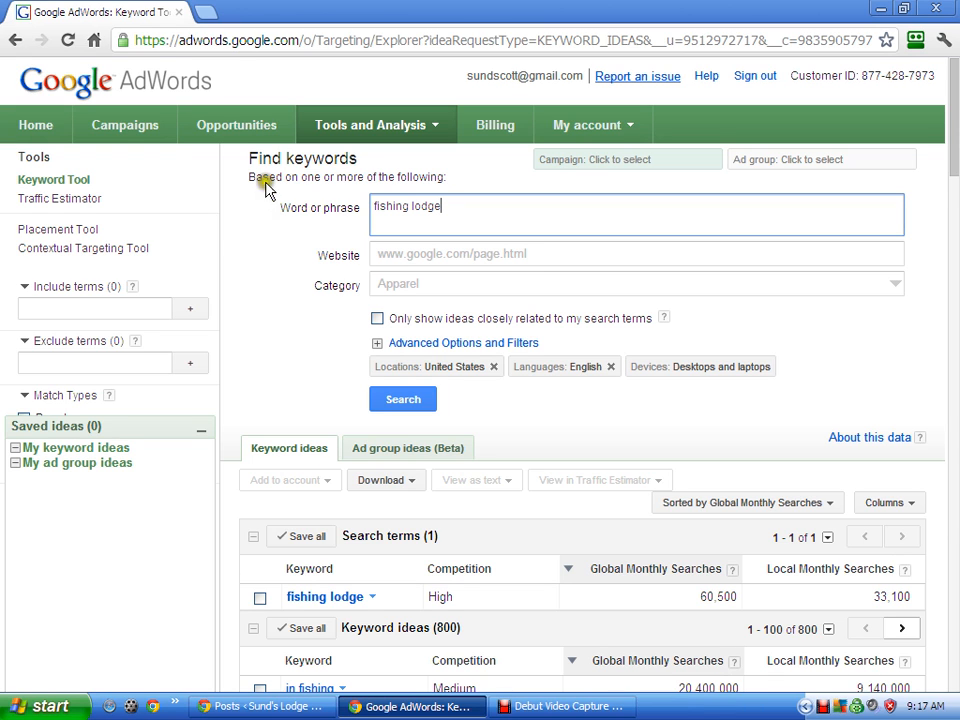
{"action": "left_click", "coordinate": [262, 706]}
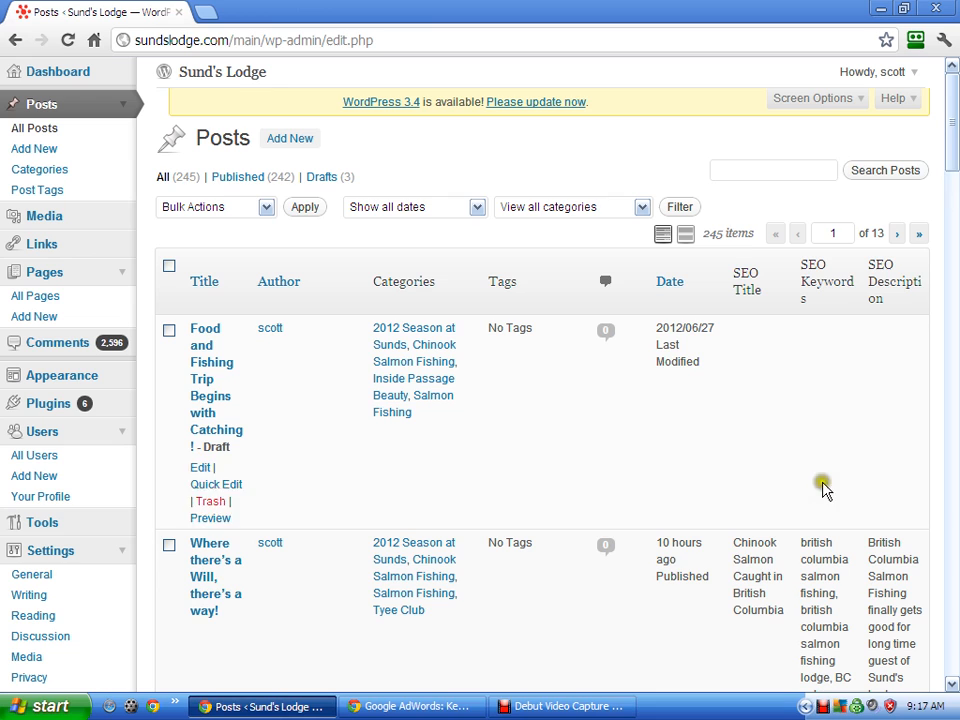
Scroll the Posts list to review the salmon post's SEO title, keywords and description columns.
{"action": "scroll", "scroll_direction": "down", "scroll_amount": 3}
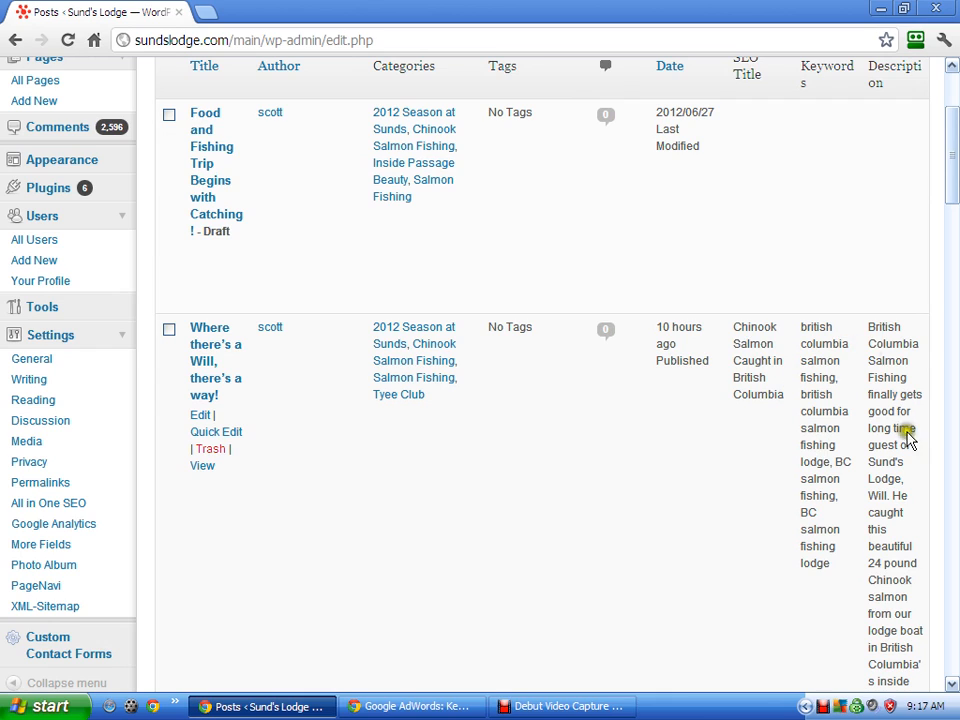
{"action": "mouse_move", "coordinate": [343, 477]}
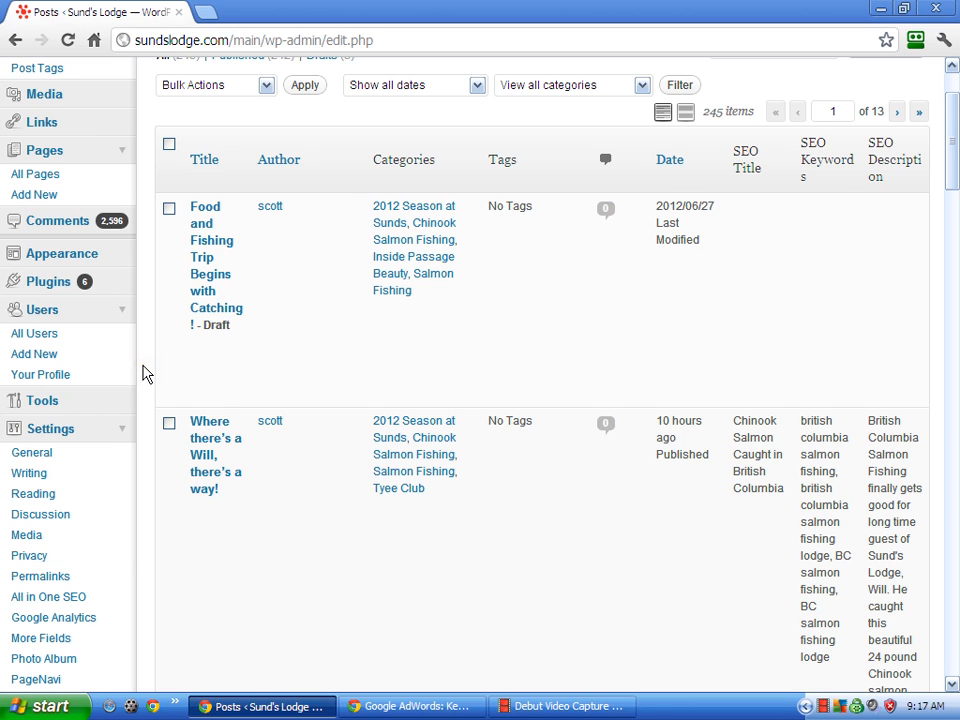
{"action": "scroll", "scroll_direction": "up", "scroll_amount": 3}
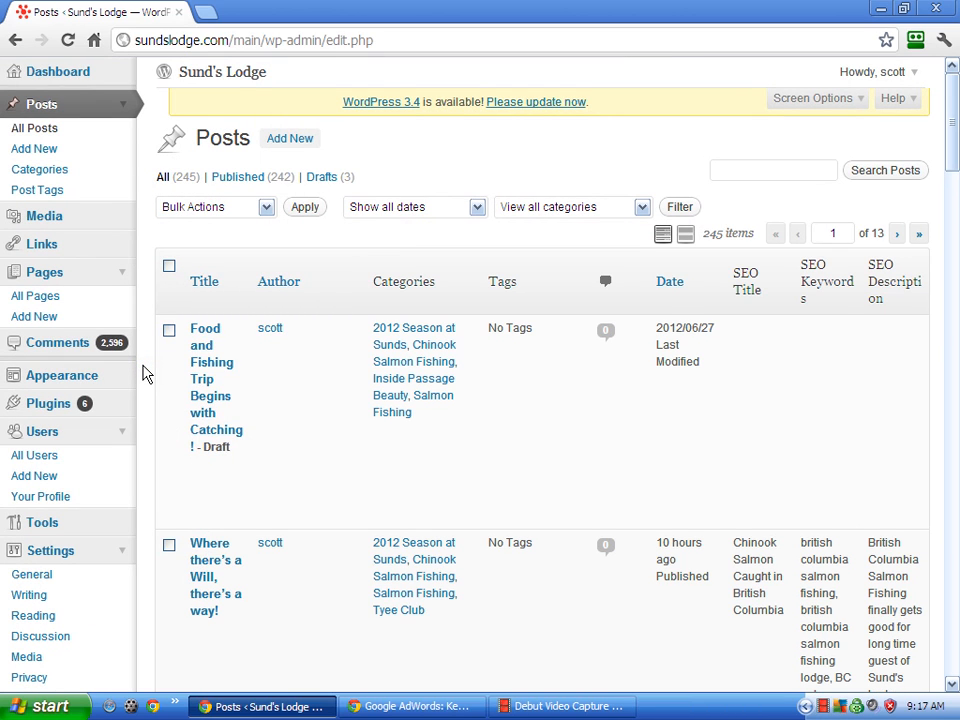
{"action": "mouse_move", "coordinate": [150, 368]}
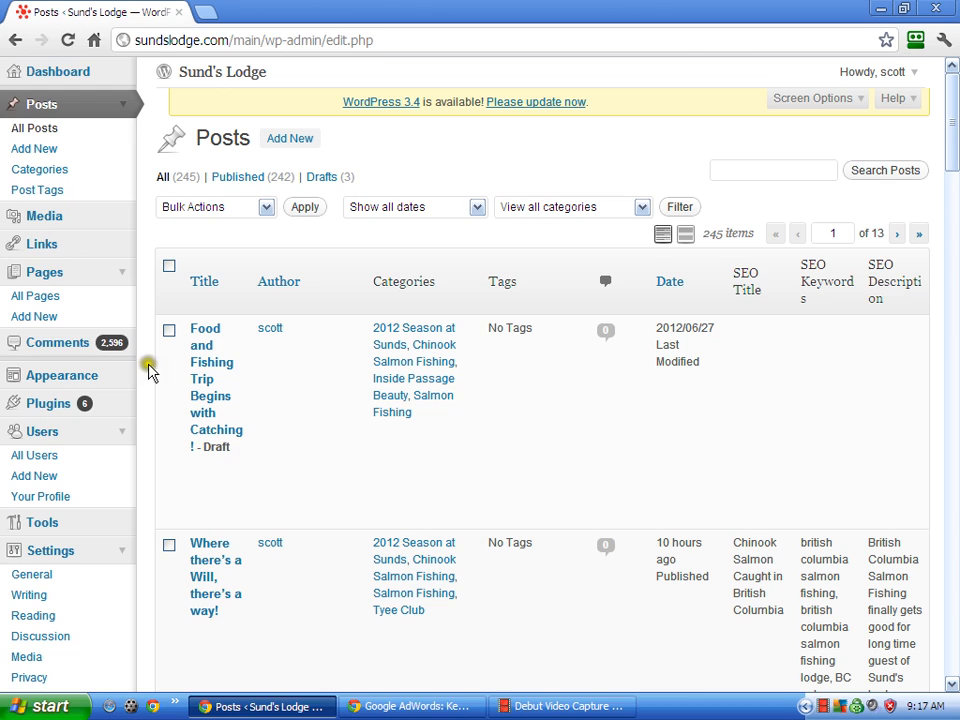